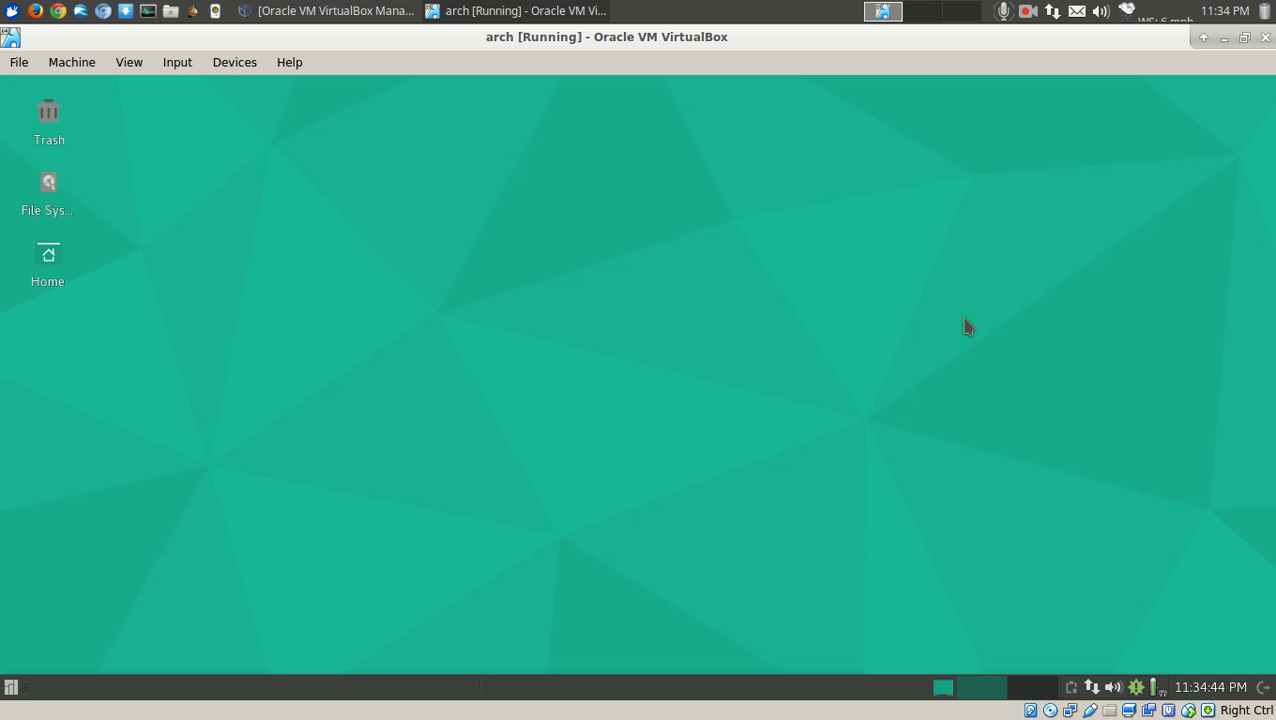
- Open the Whisker applications menu from the Arch guest's bottom panel
click(10, 687)
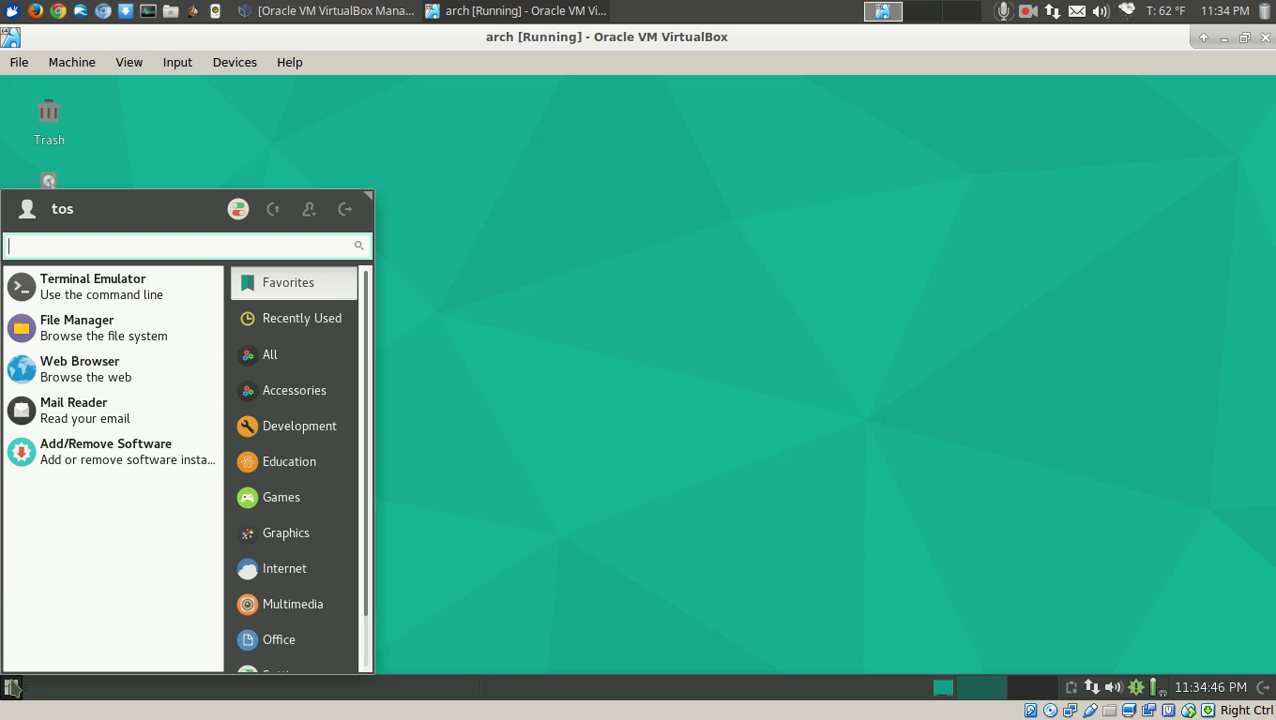
mouse_move(115, 628)
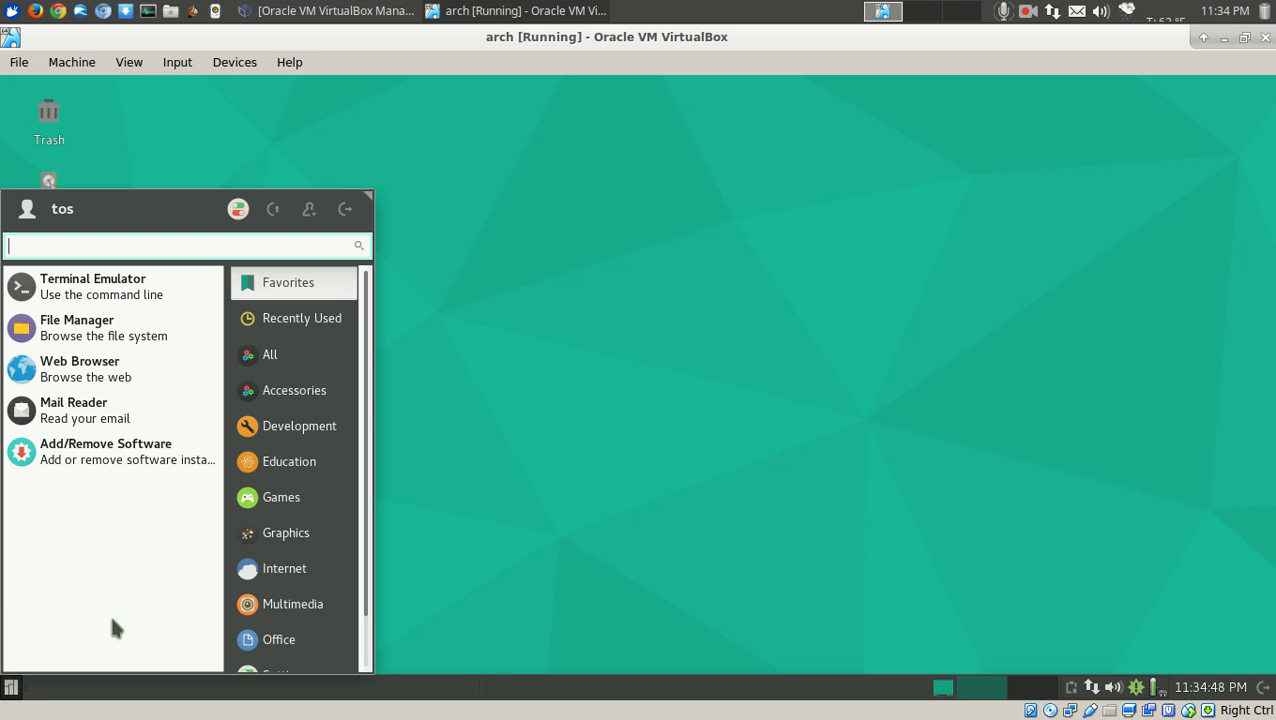
mouse_move(120, 451)
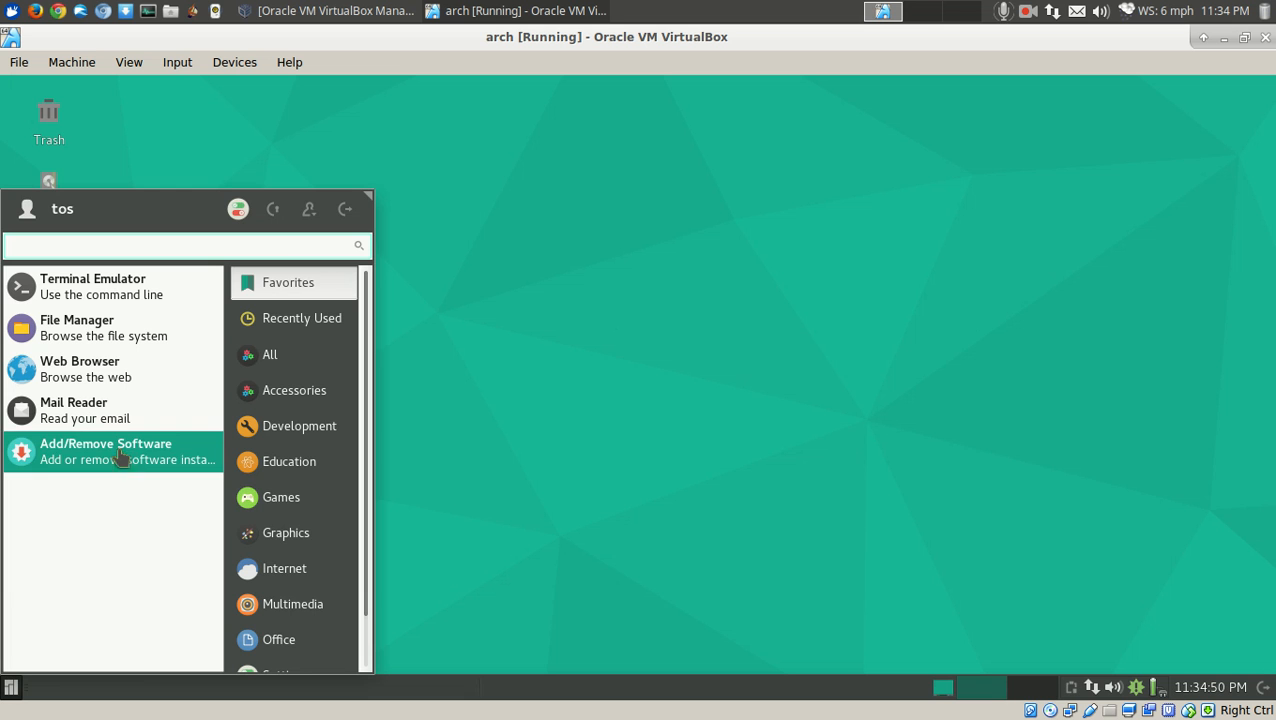
- Launch Add/Remove Software, search for kazam, then search for simplescreenrecorder instead
click(105, 451)
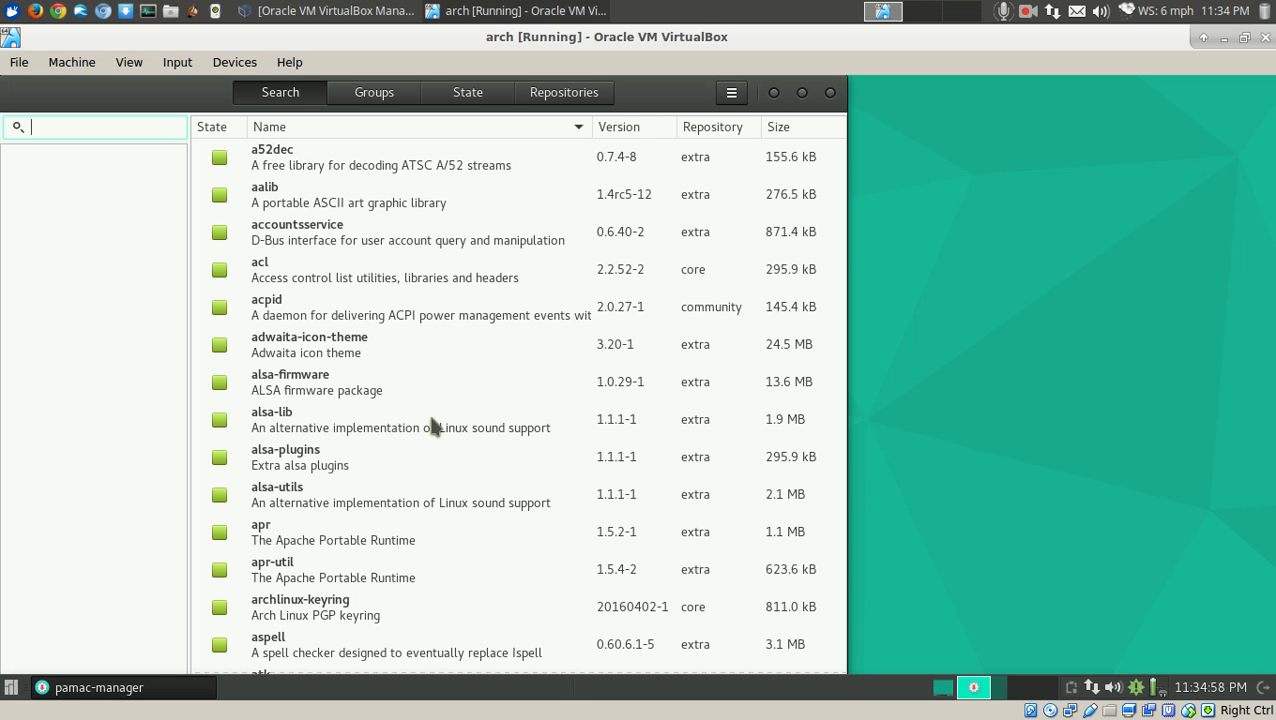
mouse_move(370, 328)
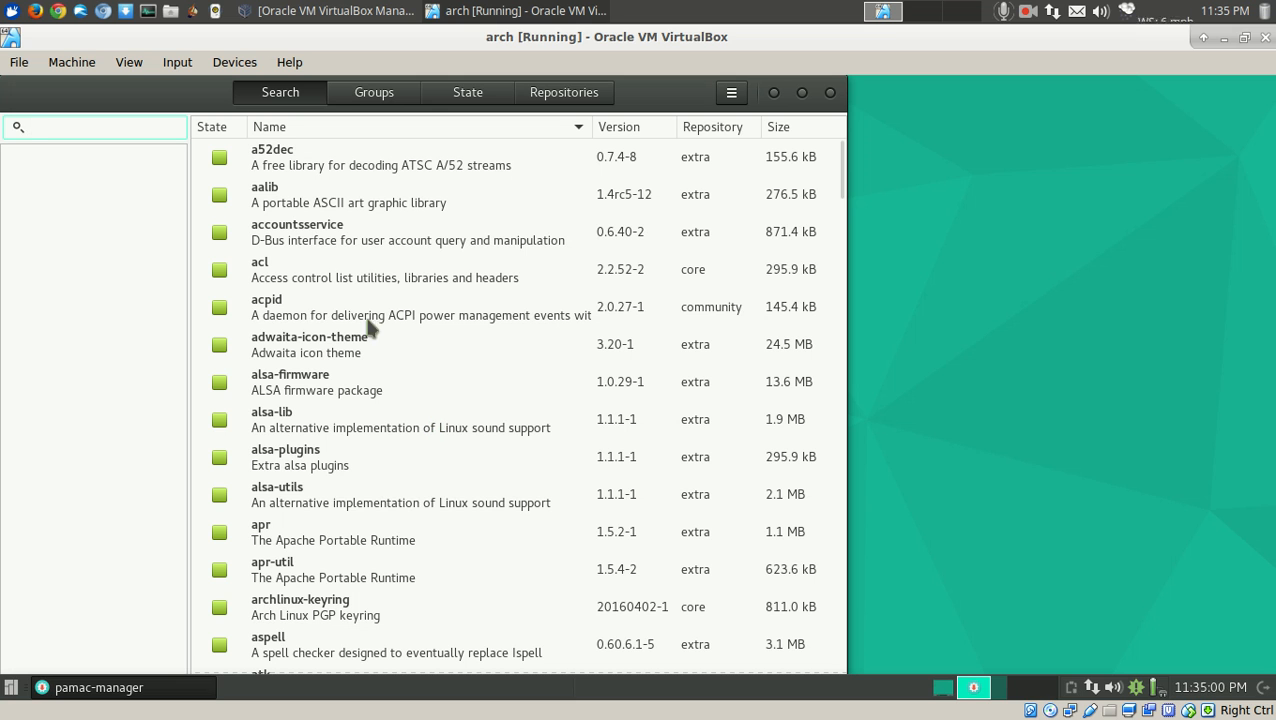
text(kazam)
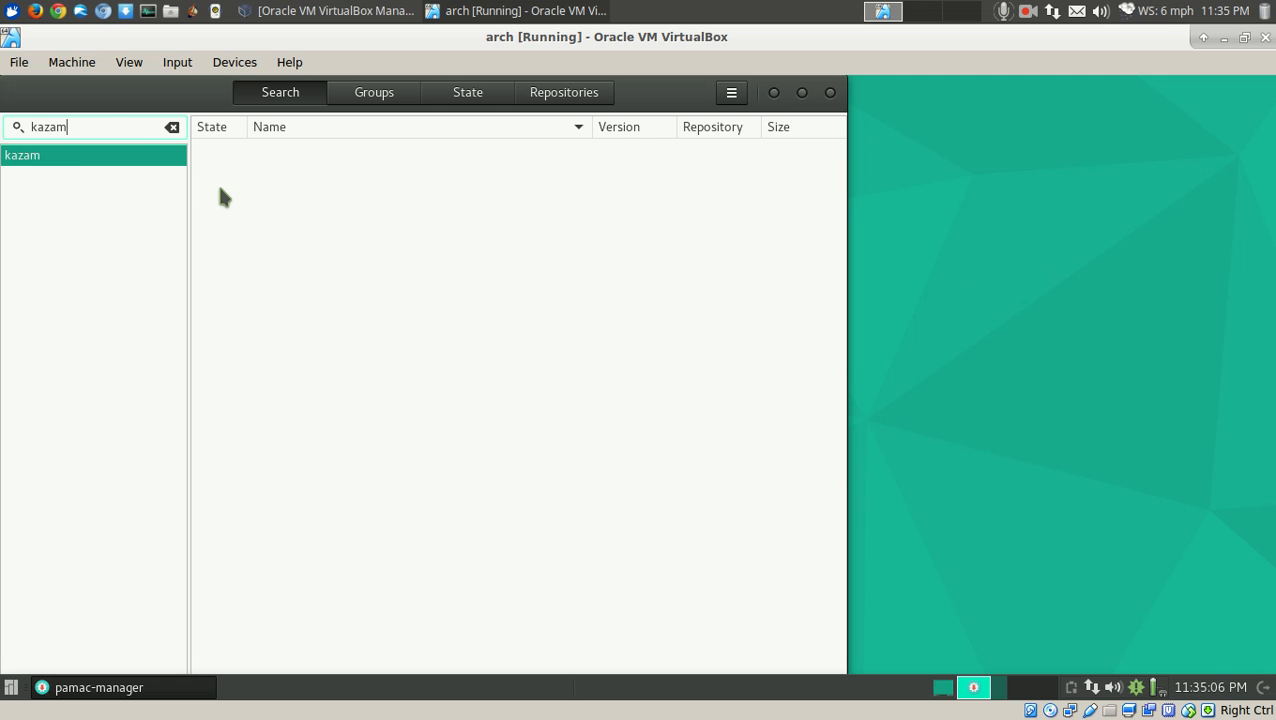
click(172, 127)
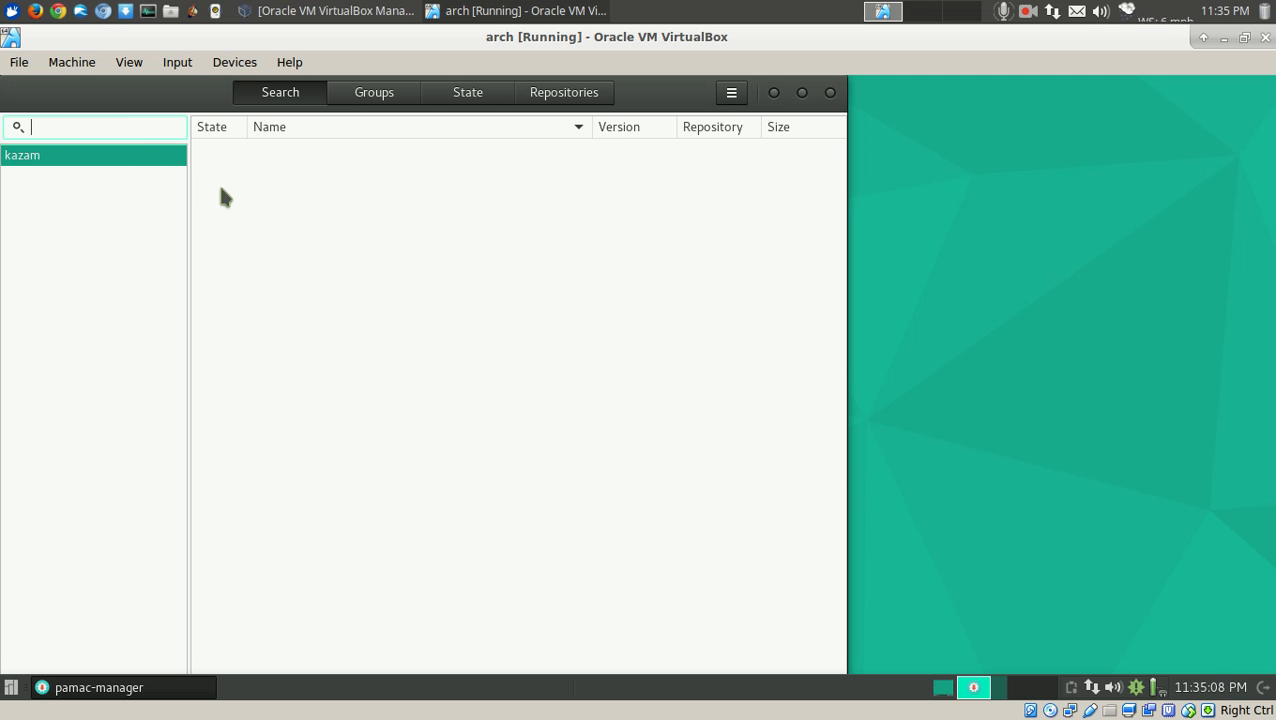
text(simplescreenrecorder)
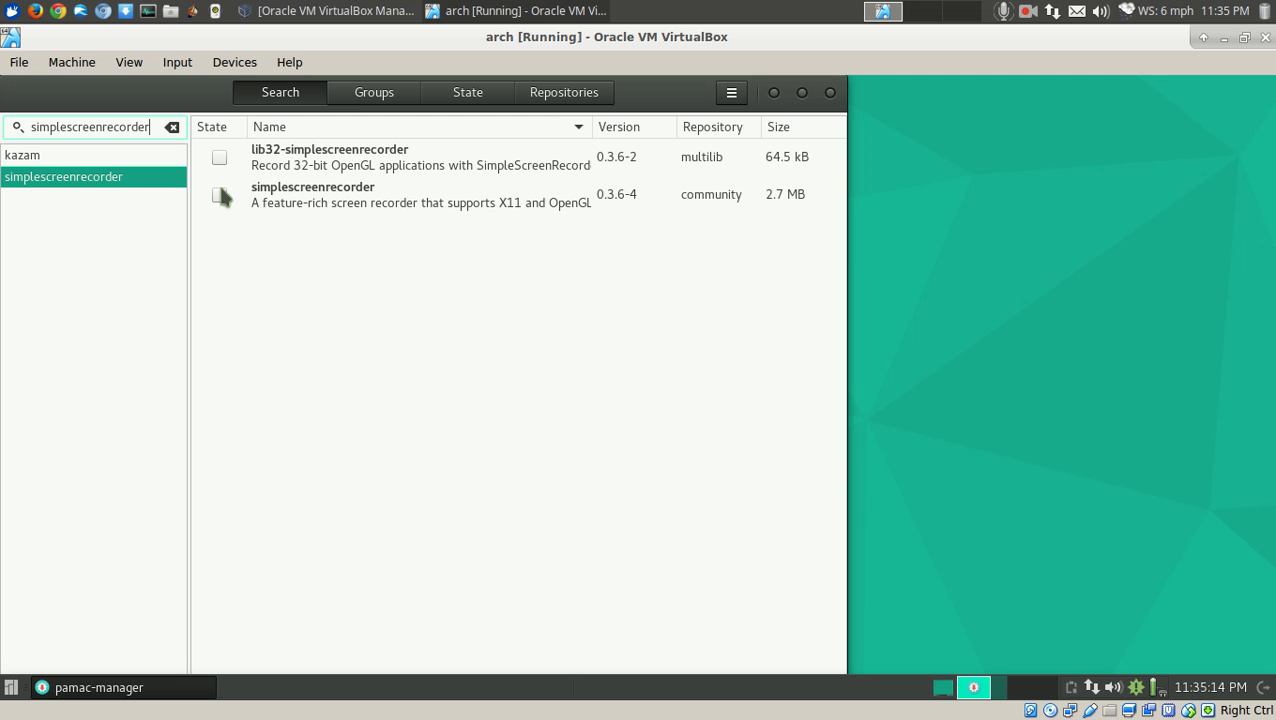
- Mark simplescreenrecorder for installation, then commit and authorise the install transaction
click(219, 193)
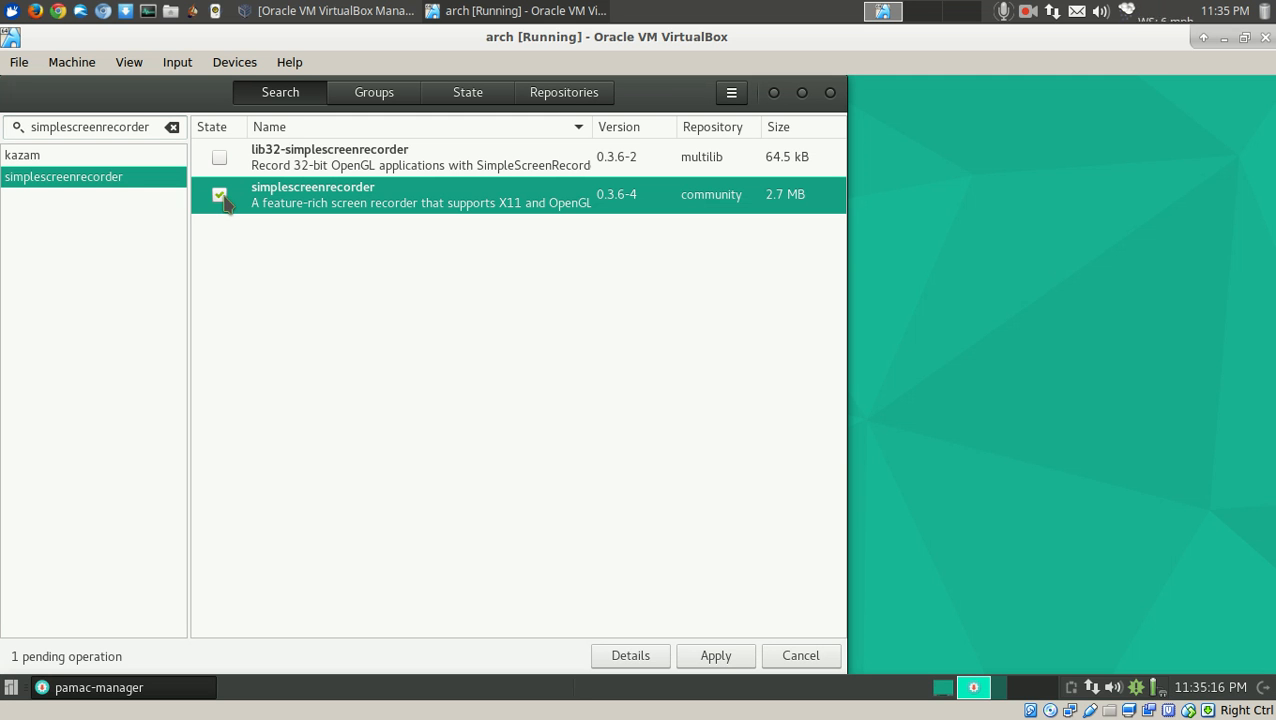
click(715, 655)
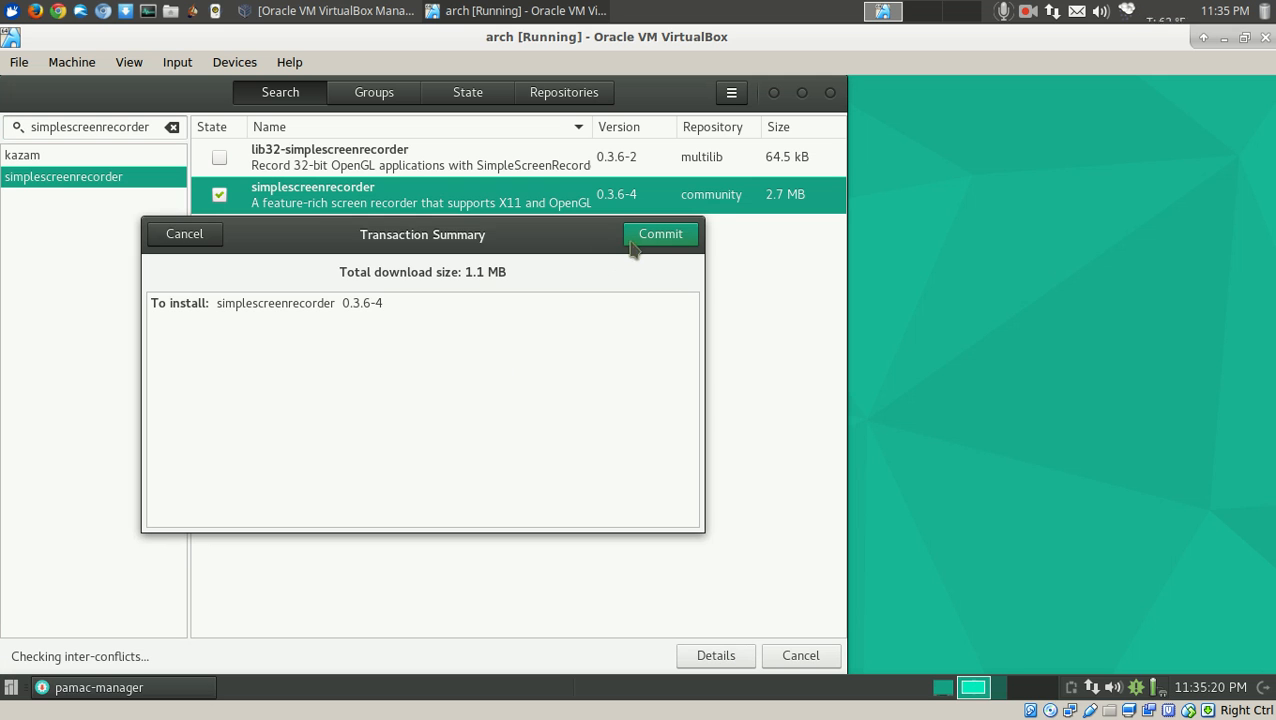
click(660, 233)
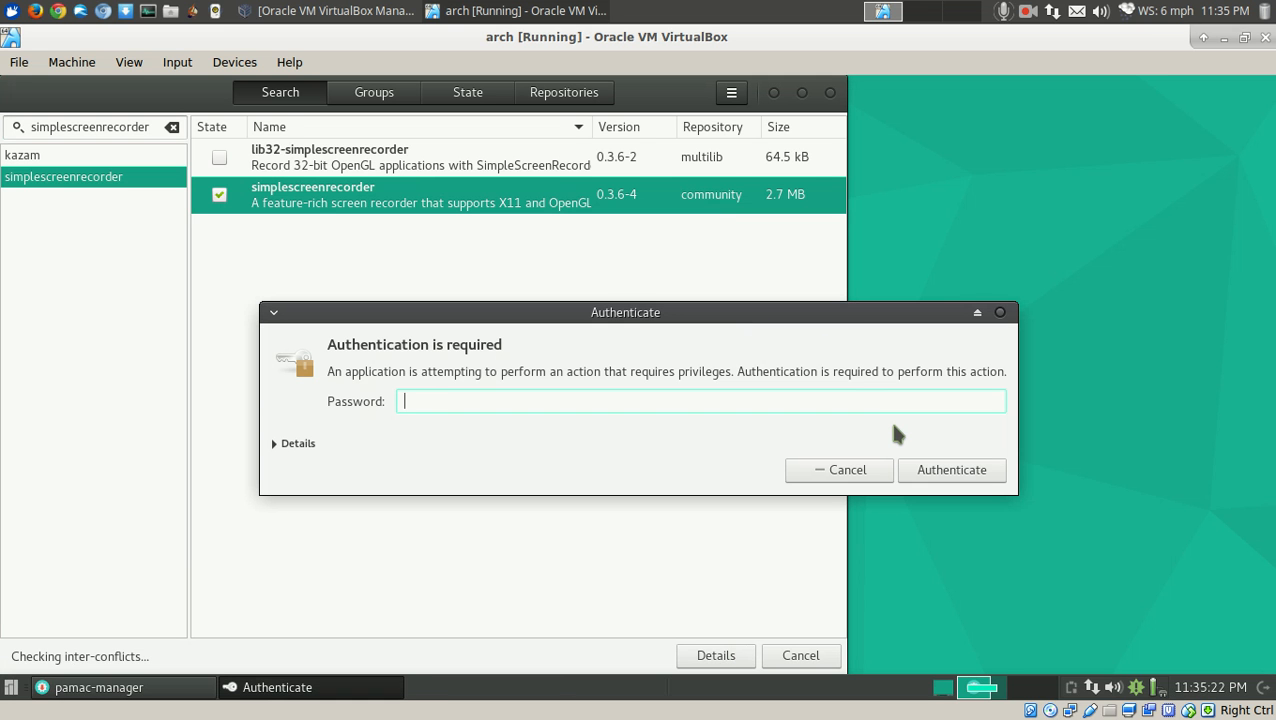
click(951, 470)
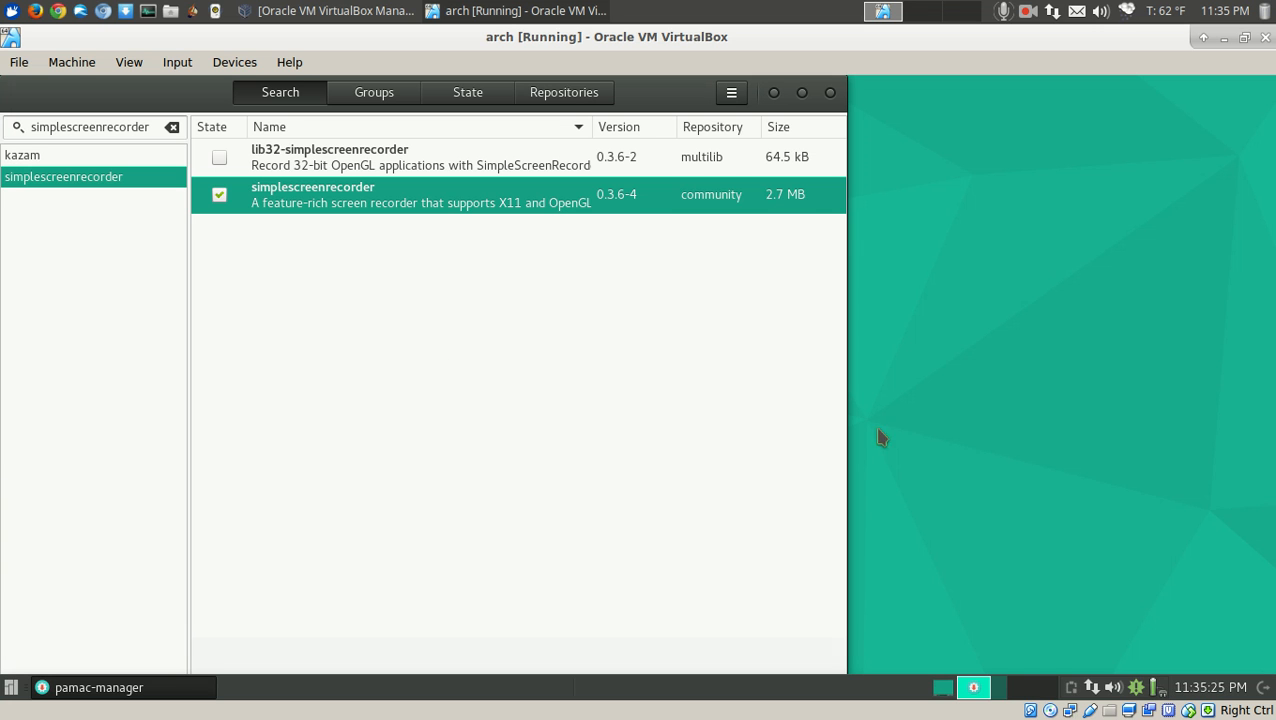
click(219, 194)
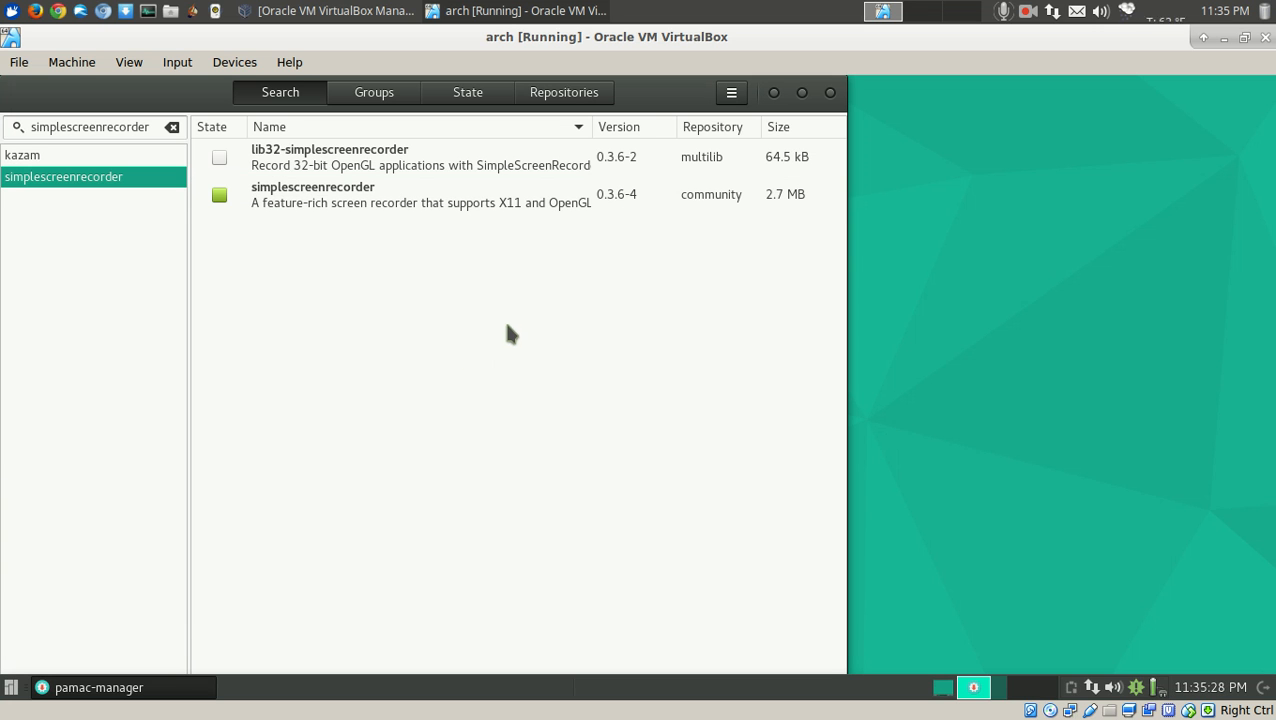
mouse_move(622, 172)
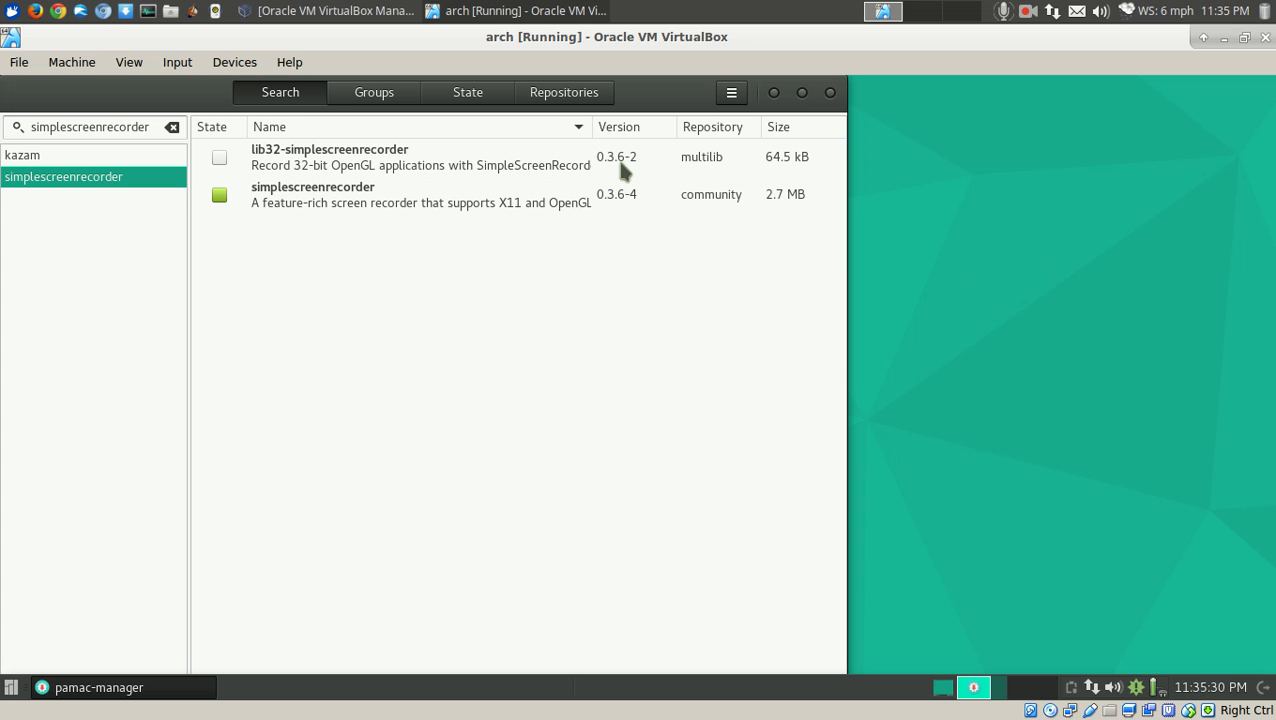
click(731, 92)
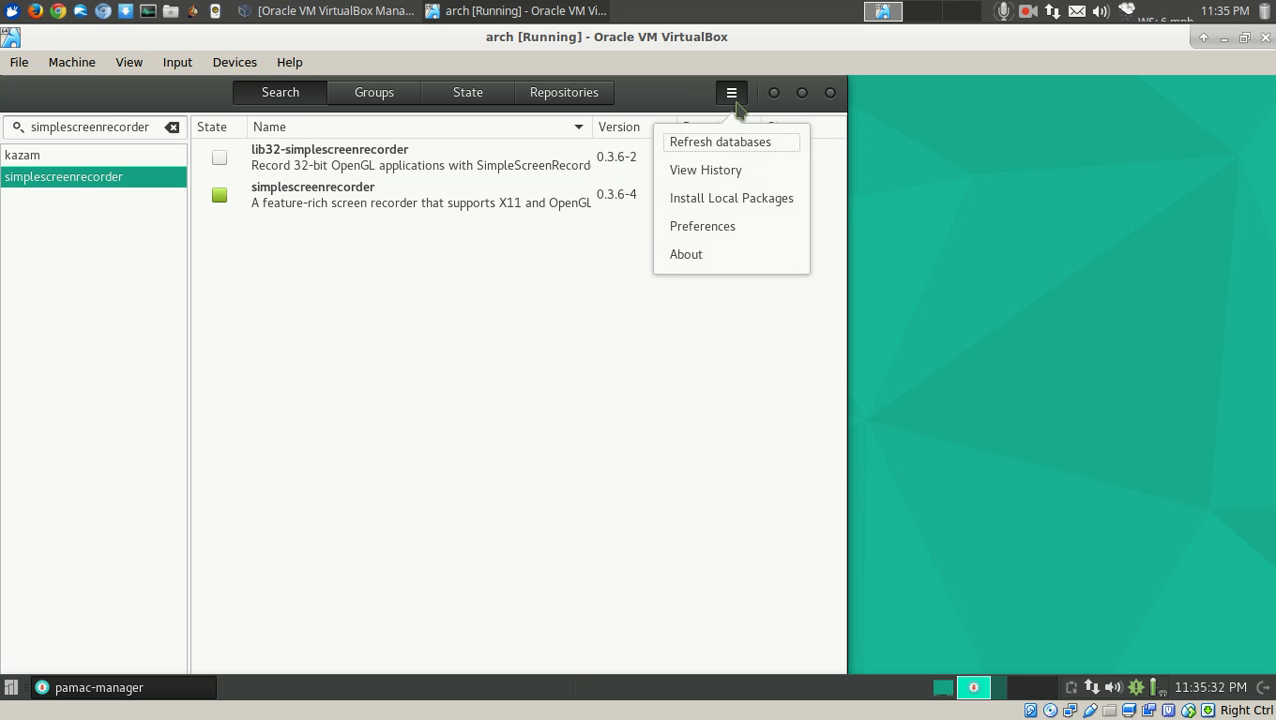
mouse_move(758, 229)
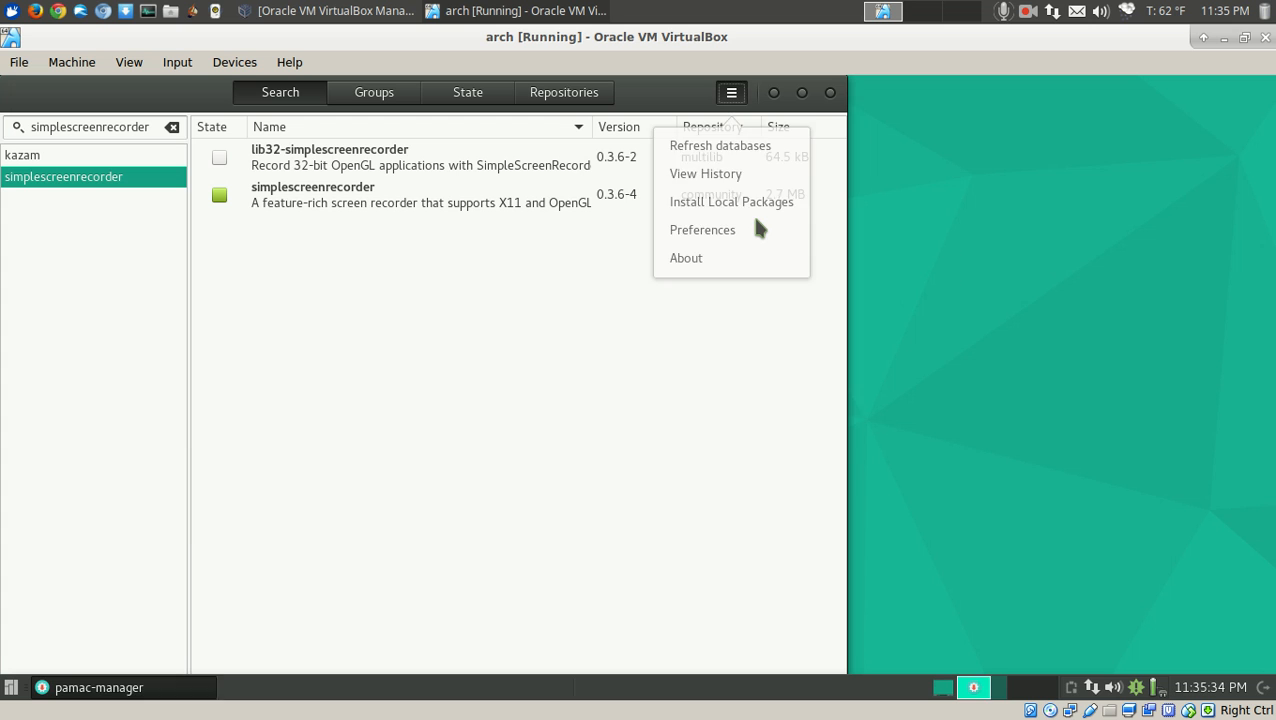
click(702, 229)
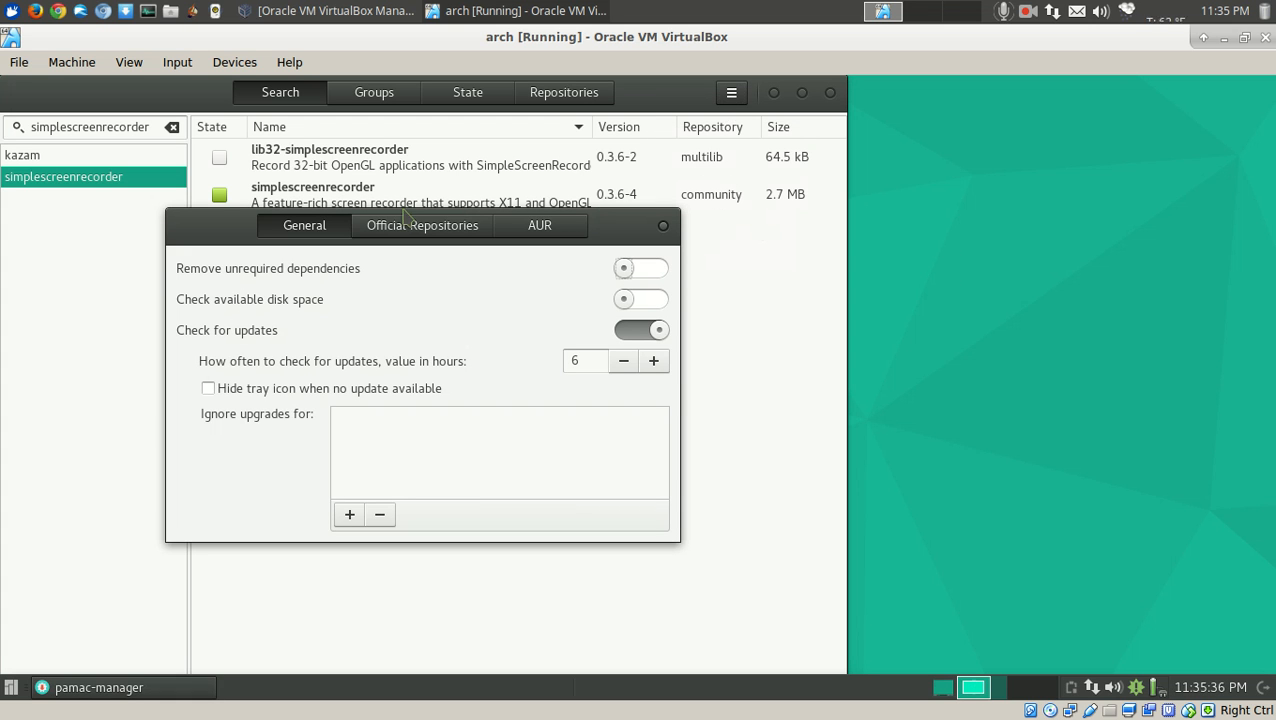
mouse_move(498, 278)
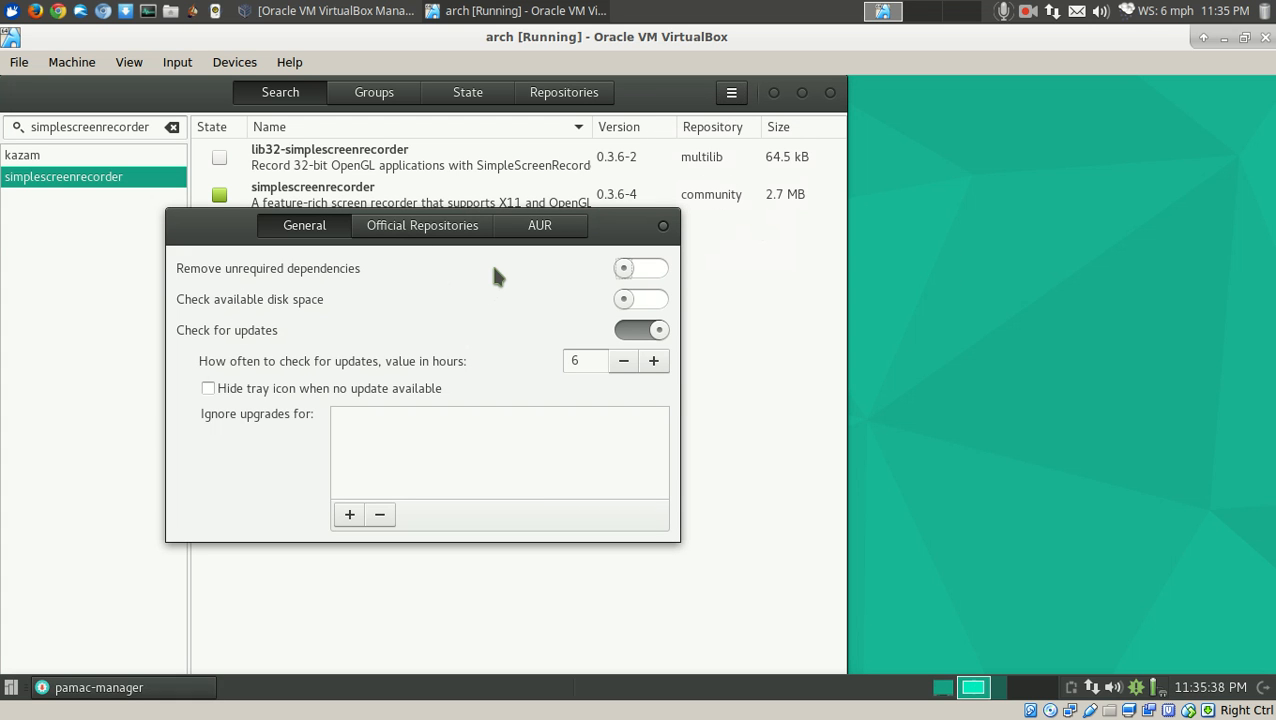
mouse_move(268, 358)
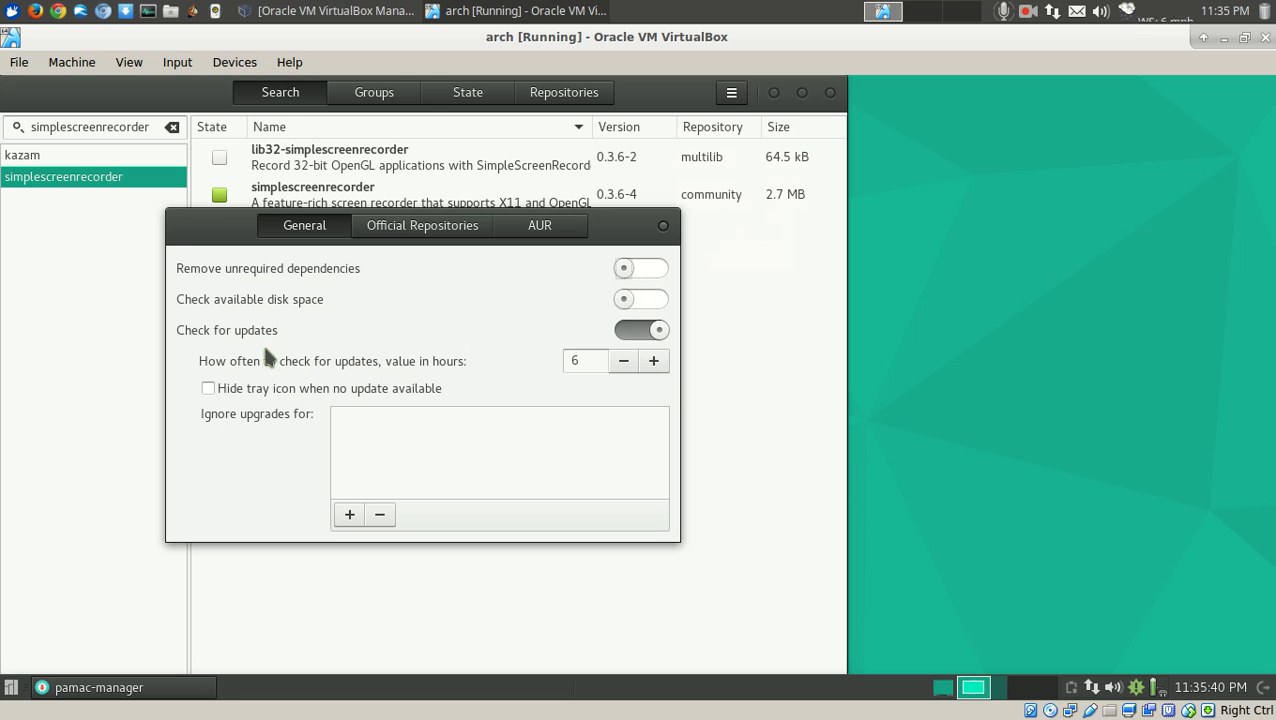
mouse_move(405, 277)
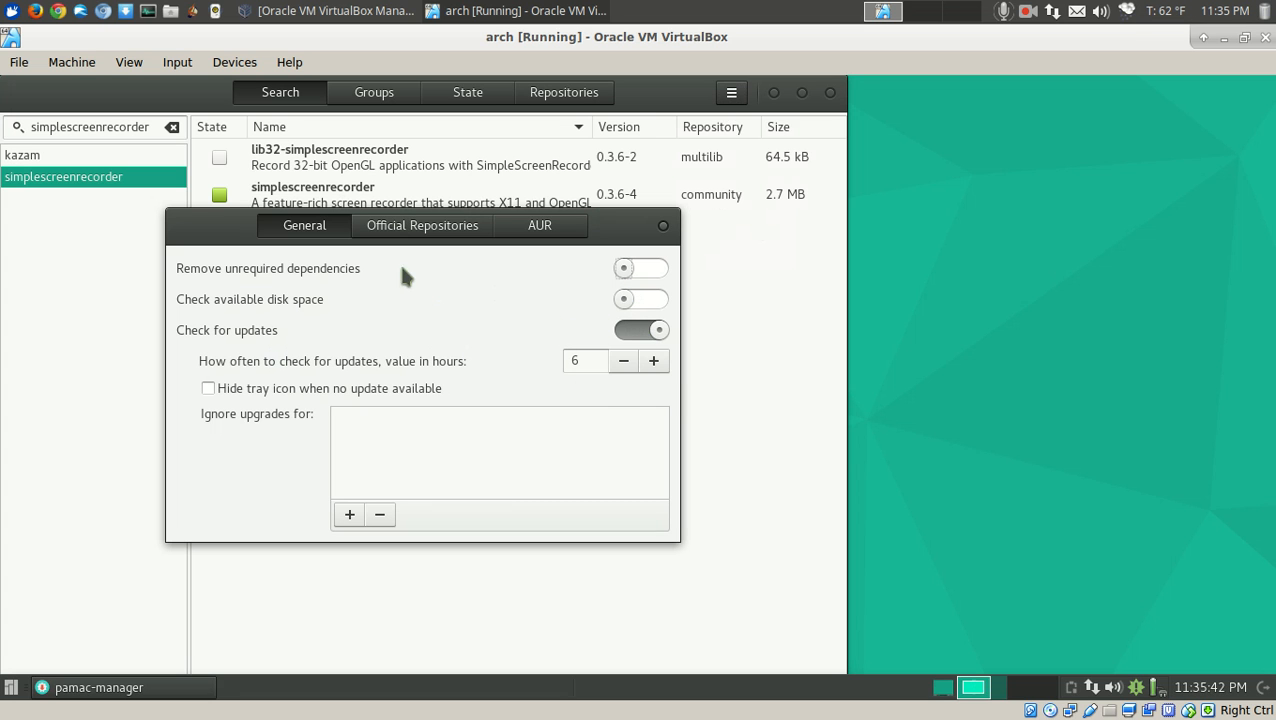
click(421, 225)
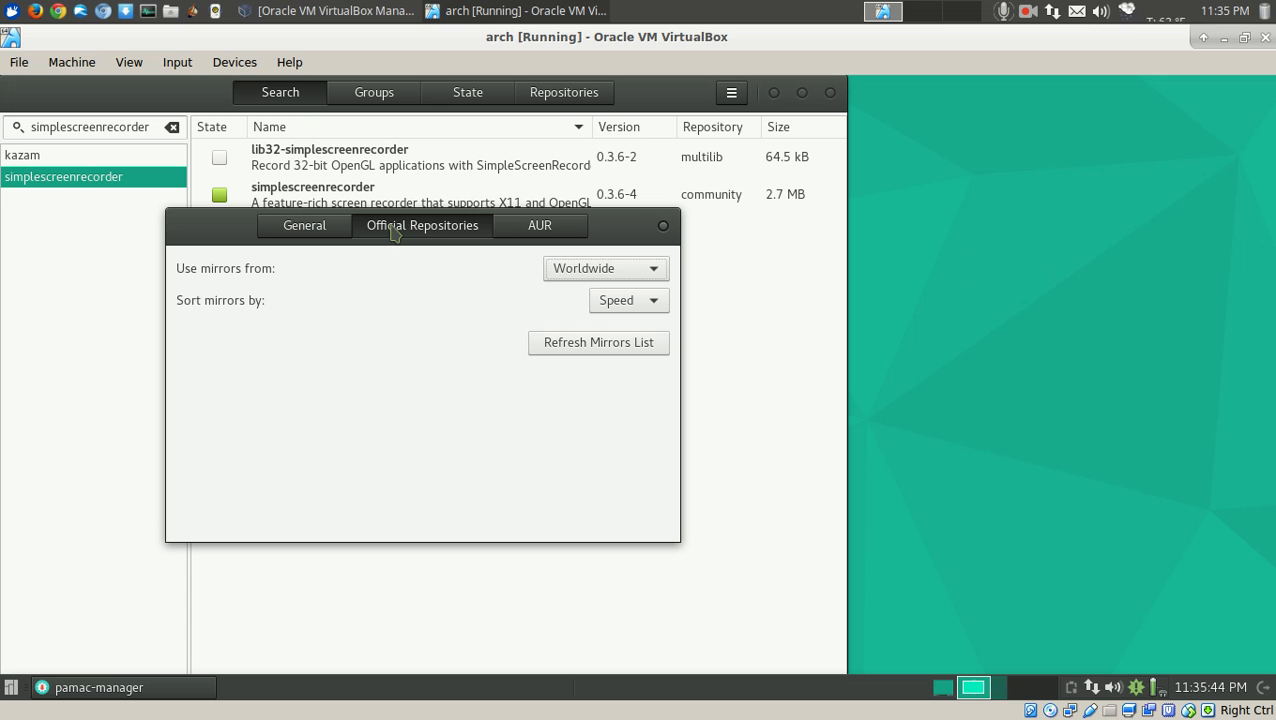
click(539, 225)
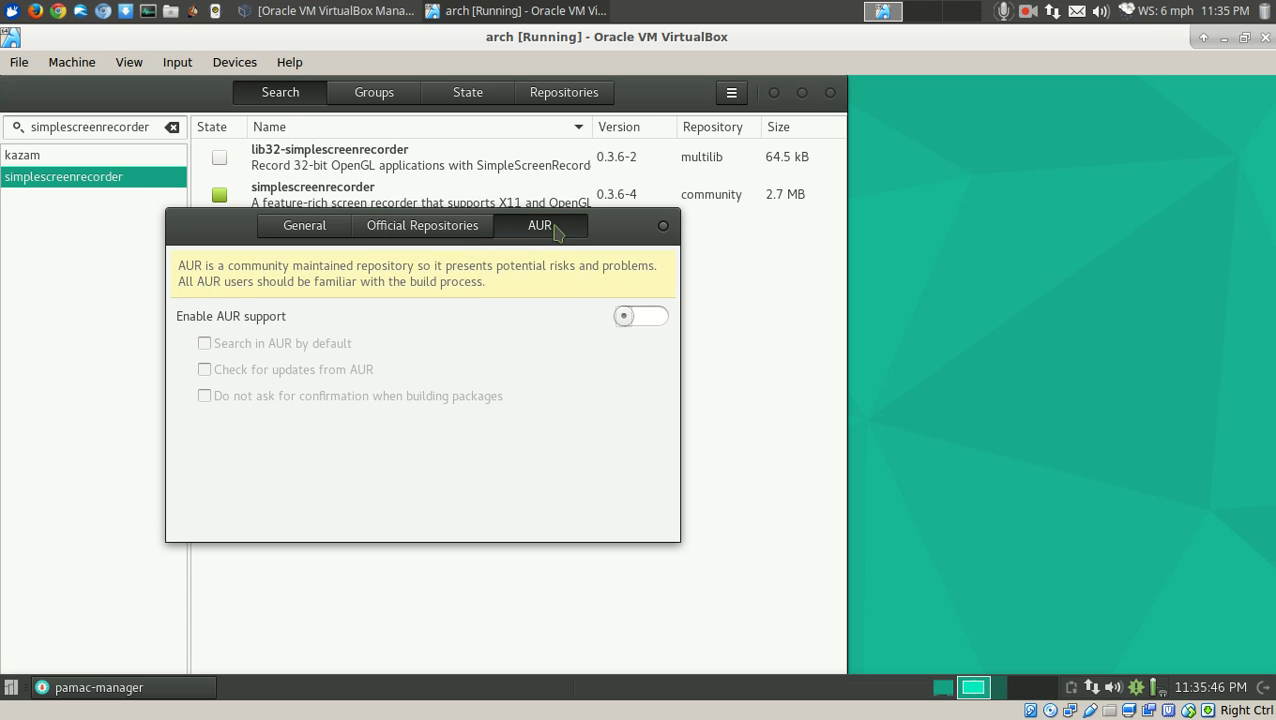
mouse_move(582, 268)
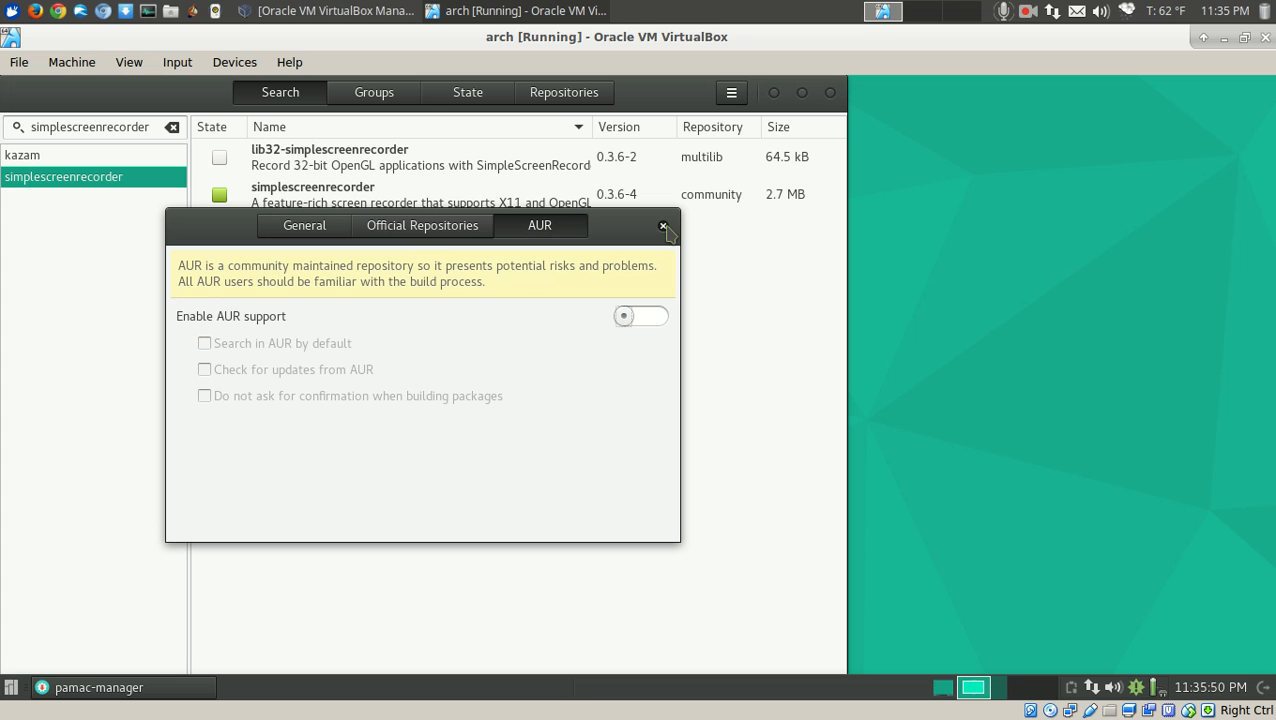
click(662, 225)
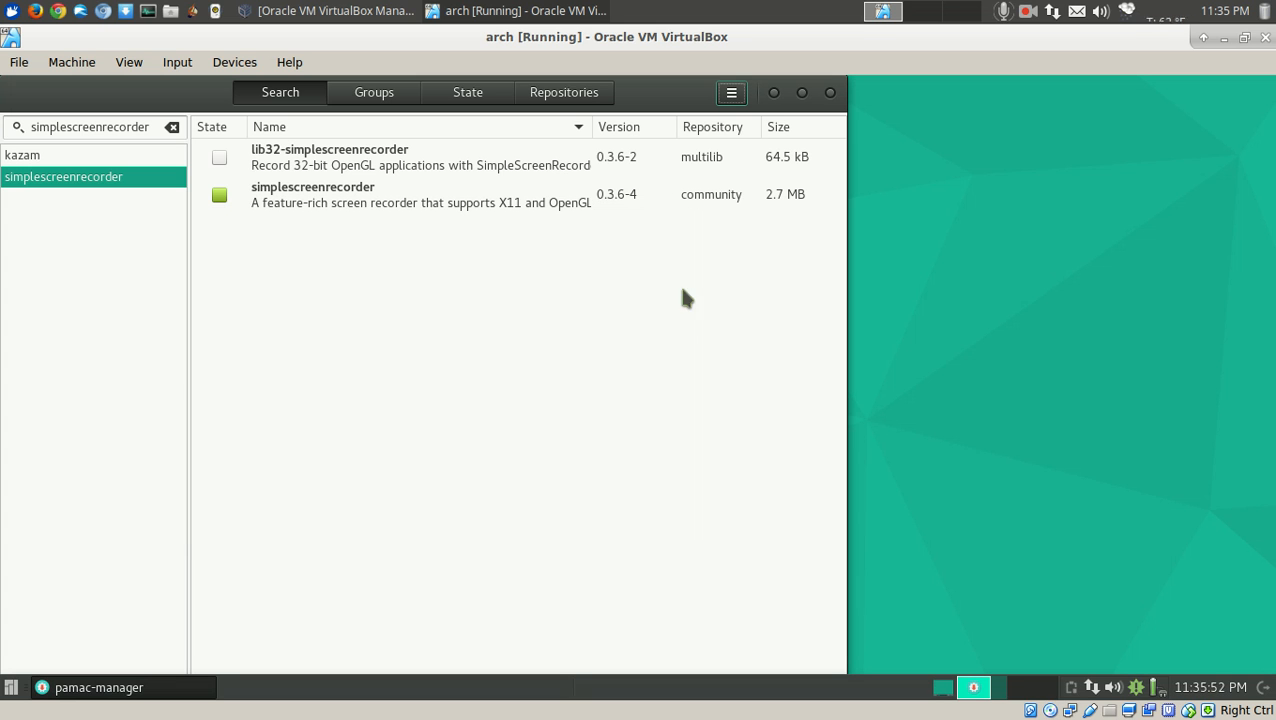
mouse_move(689, 320)
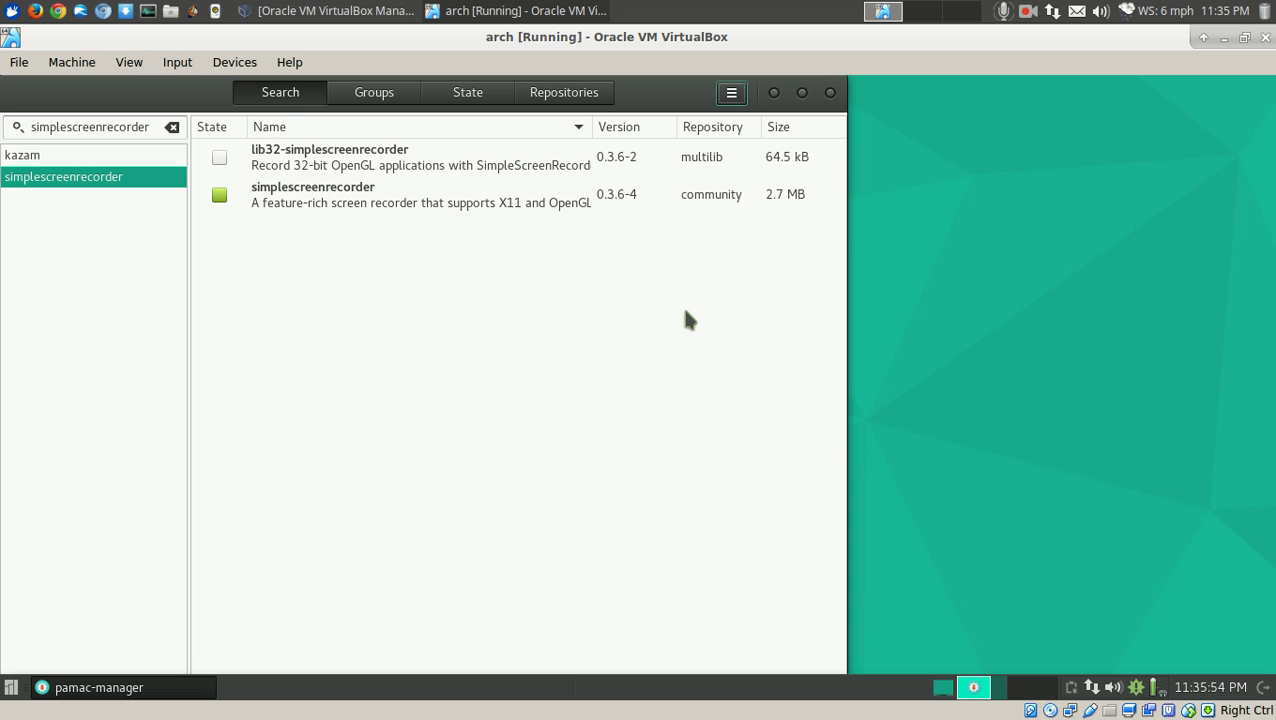
mouse_move(367, 268)
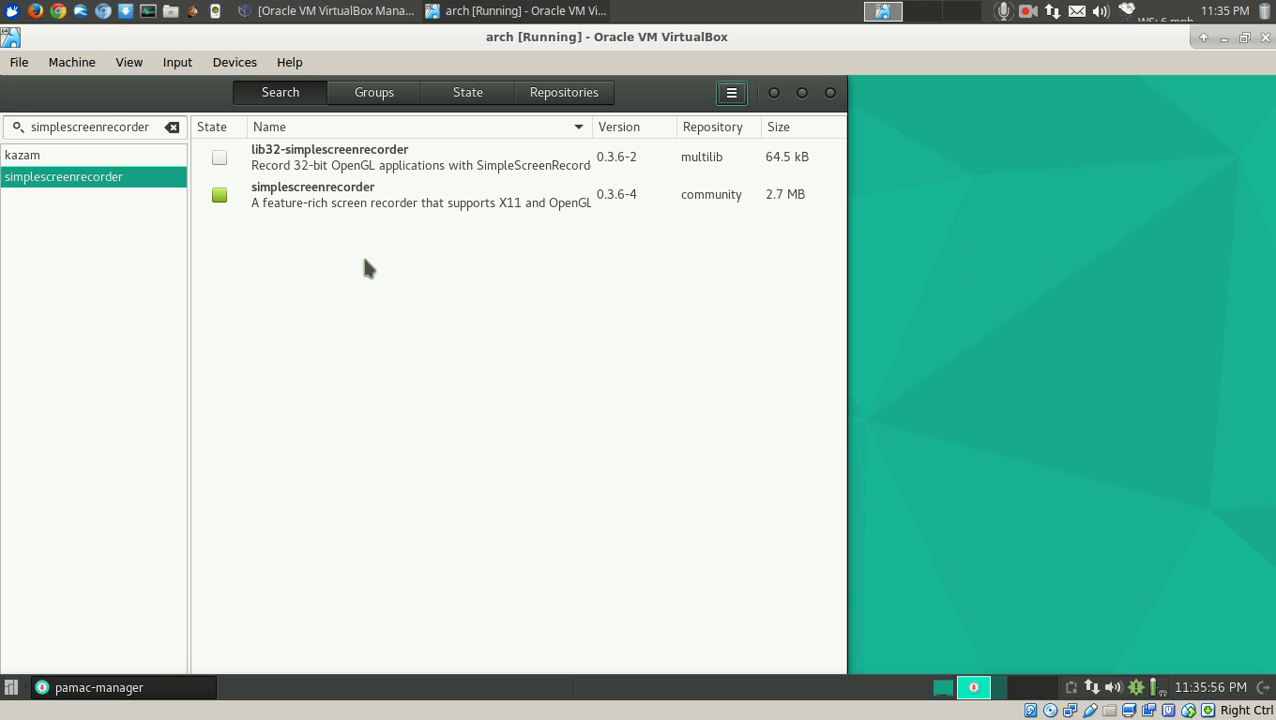
mouse_move(187, 144)
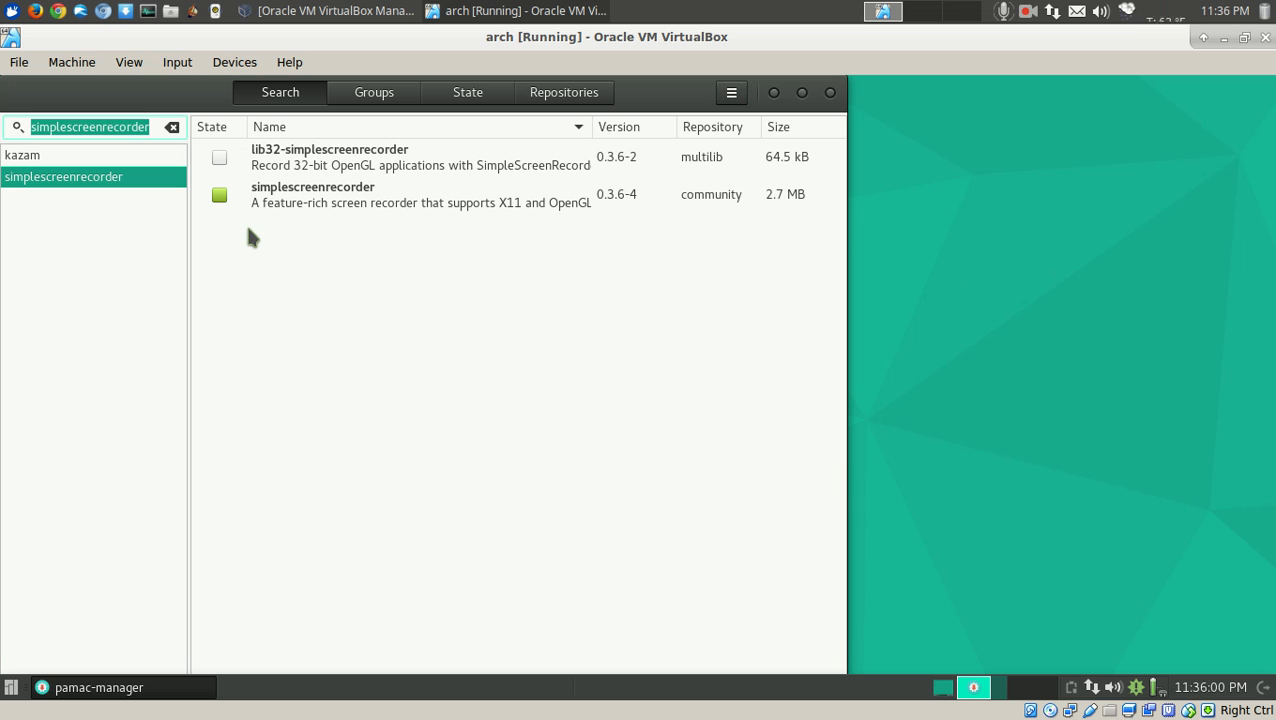
- Revisit the earlier simplescreenrecorder, kazam and chromimum searches, then search for 'chrome'
text(chromimum)
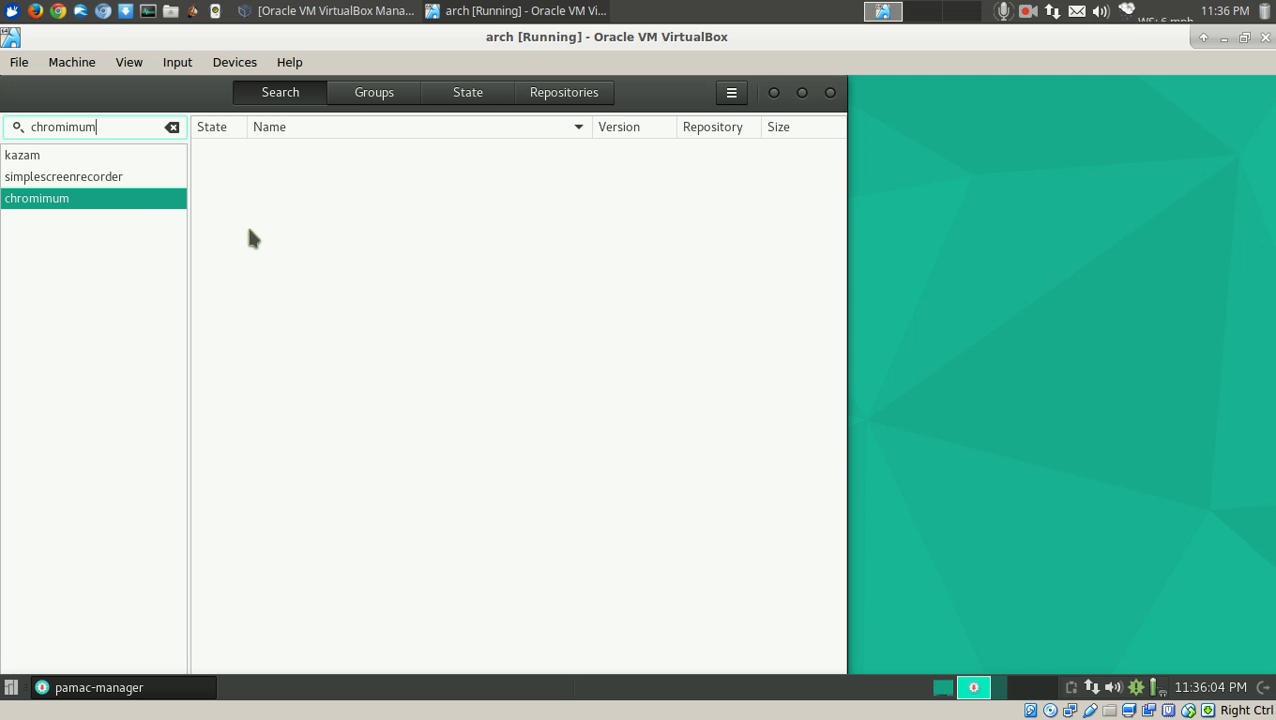
mouse_move(158, 213)
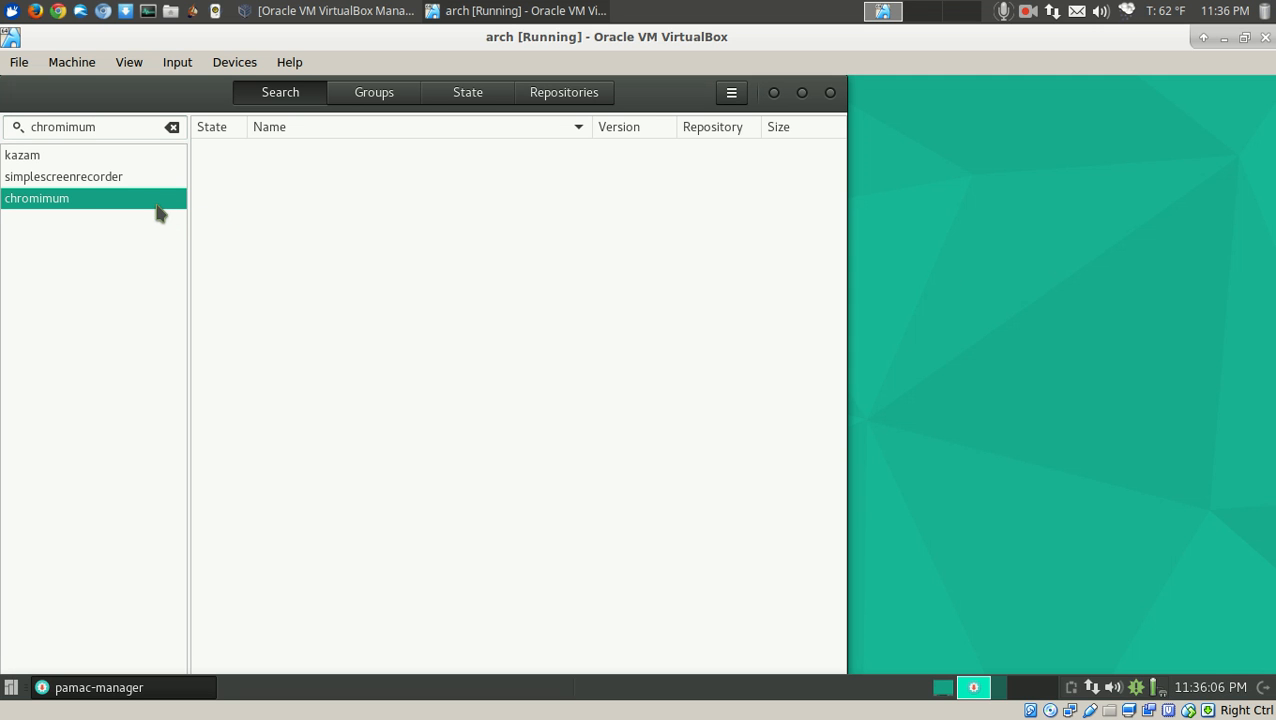
mouse_move(78, 218)
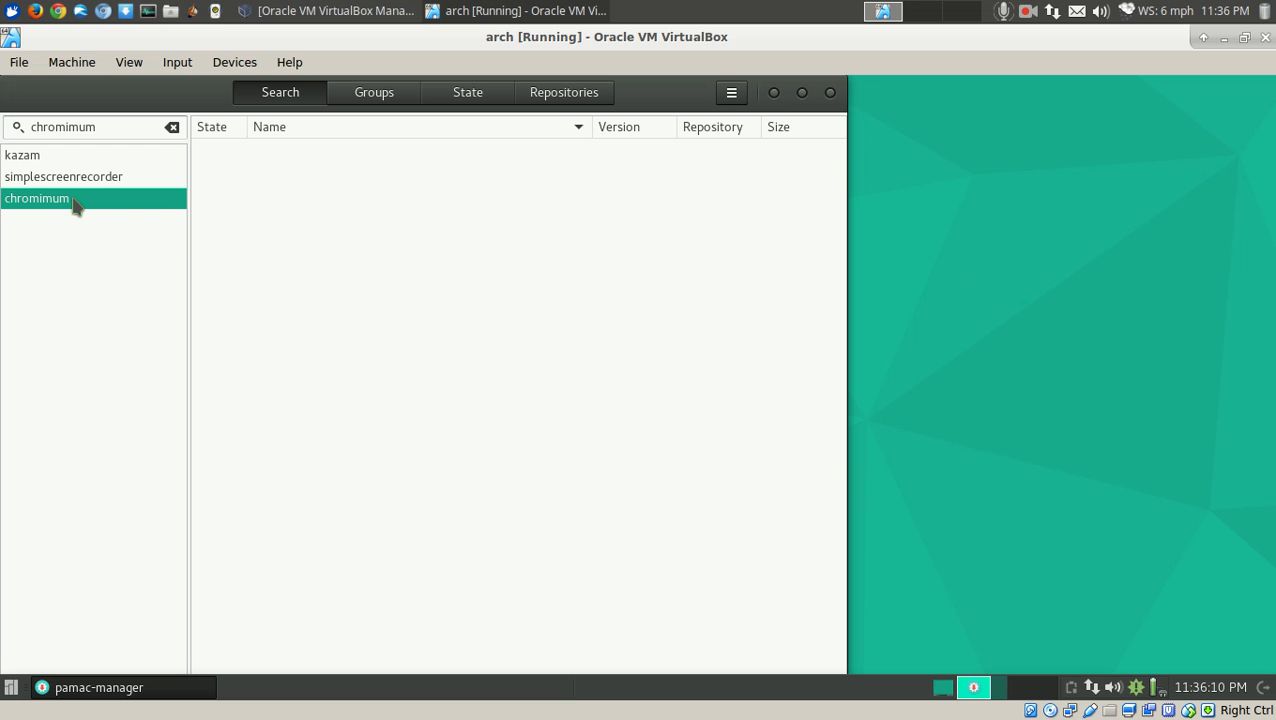
click(63, 176)
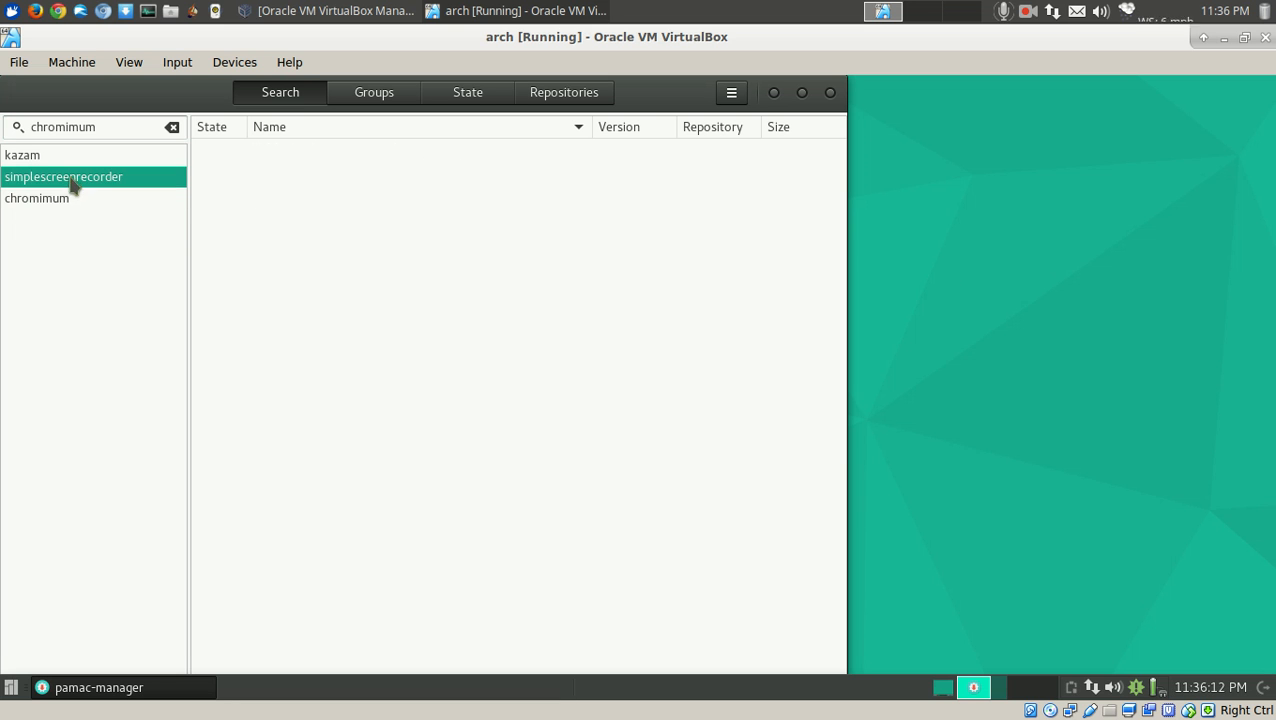
click(37, 198)
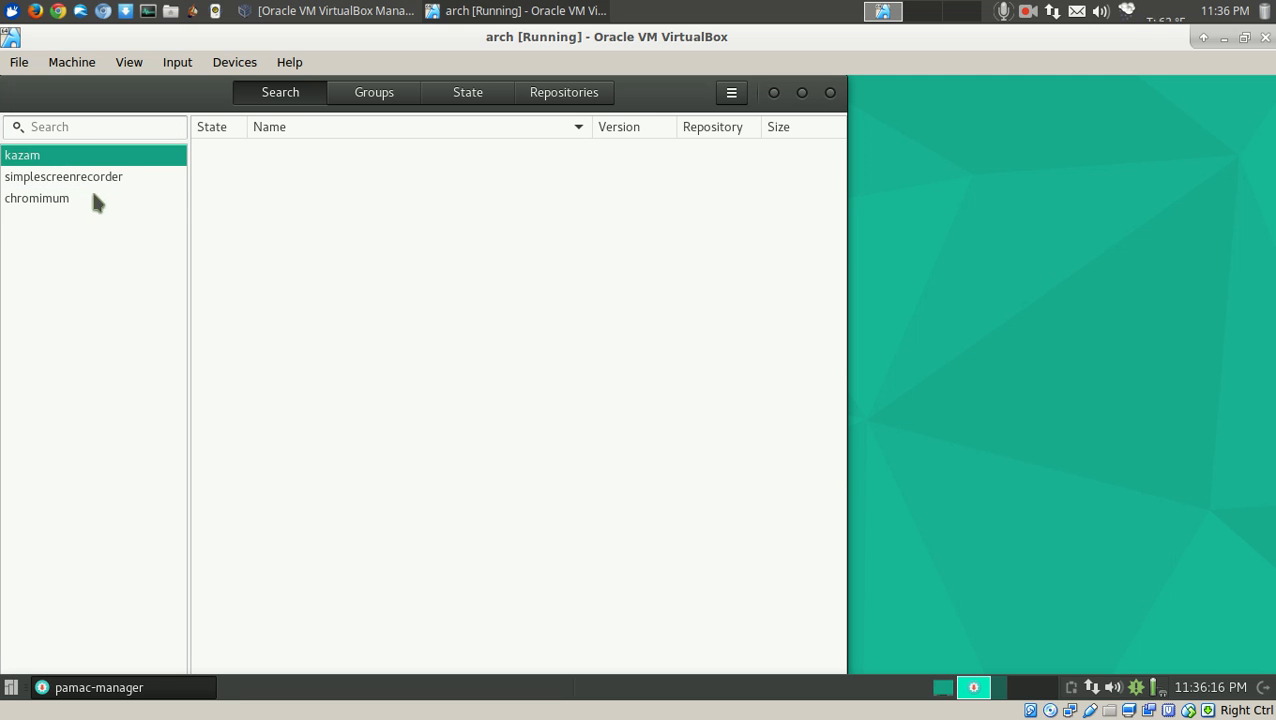
click(37, 198)
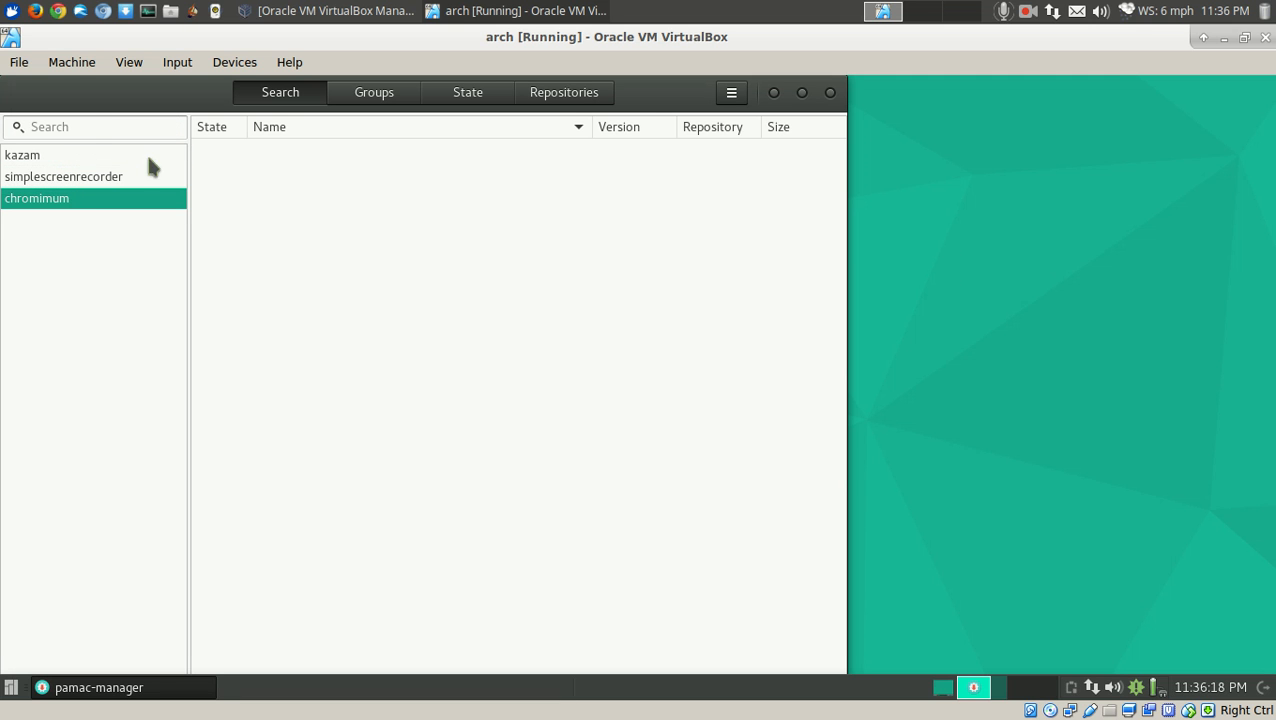
mouse_move(222, 198)
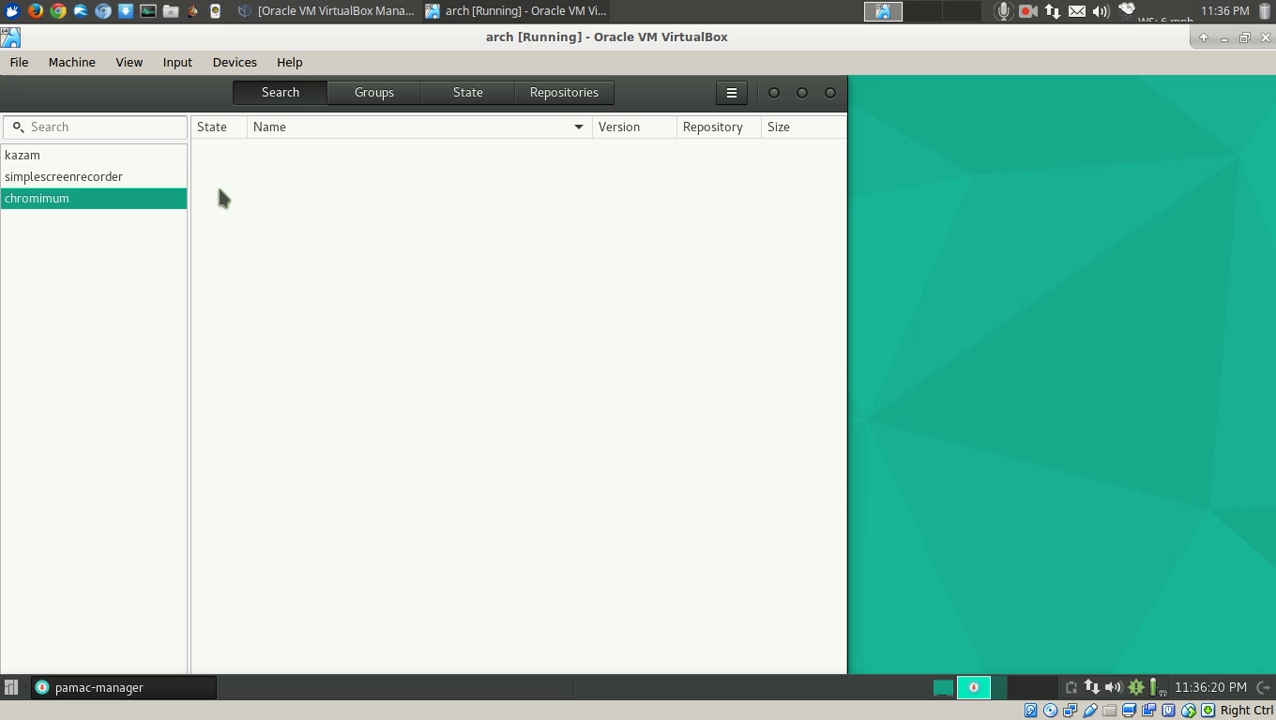
text(chrome)
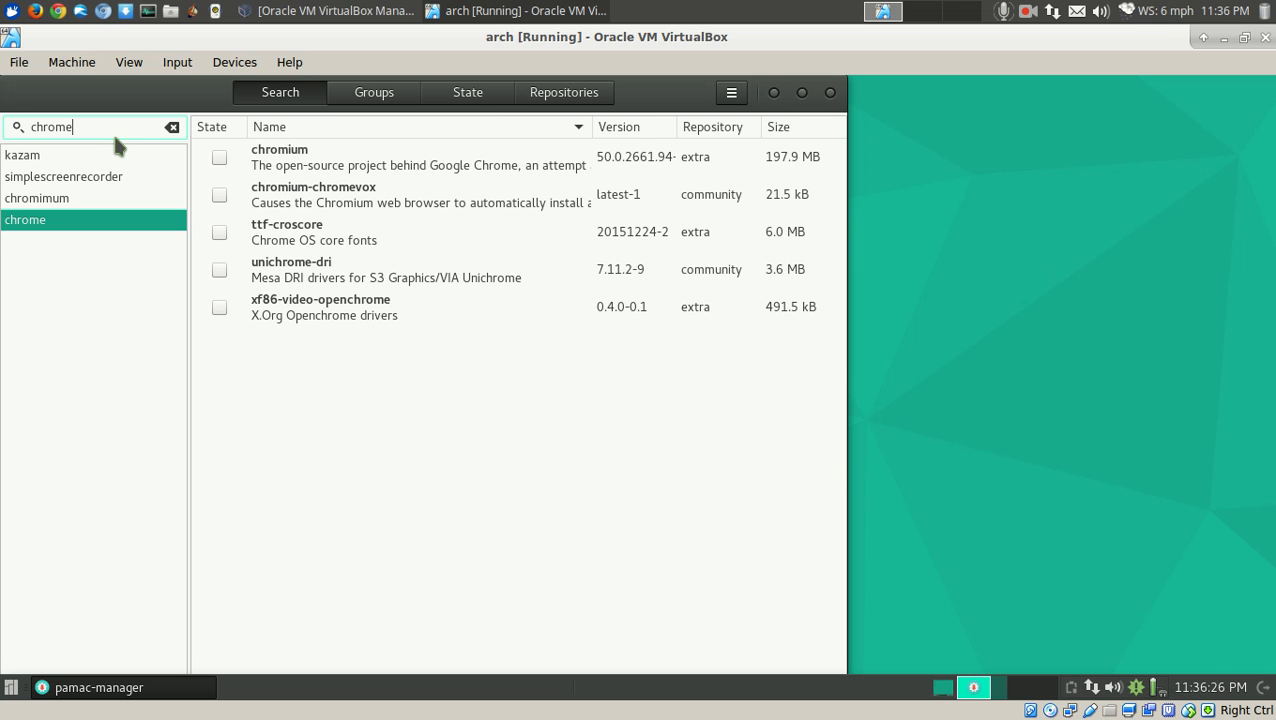
mouse_move(225, 170)
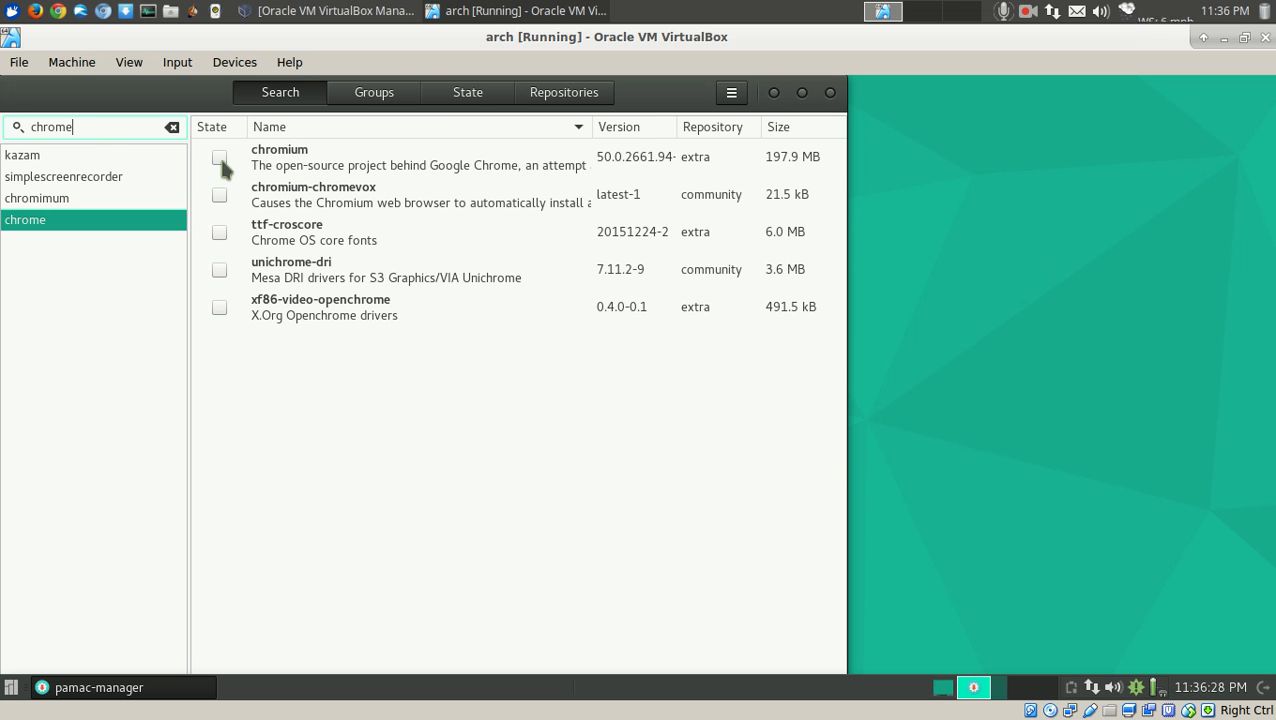
- Commit the chromium install with its dependencies, then launch SimpleScreenRecorder from the menu
click(219, 157)
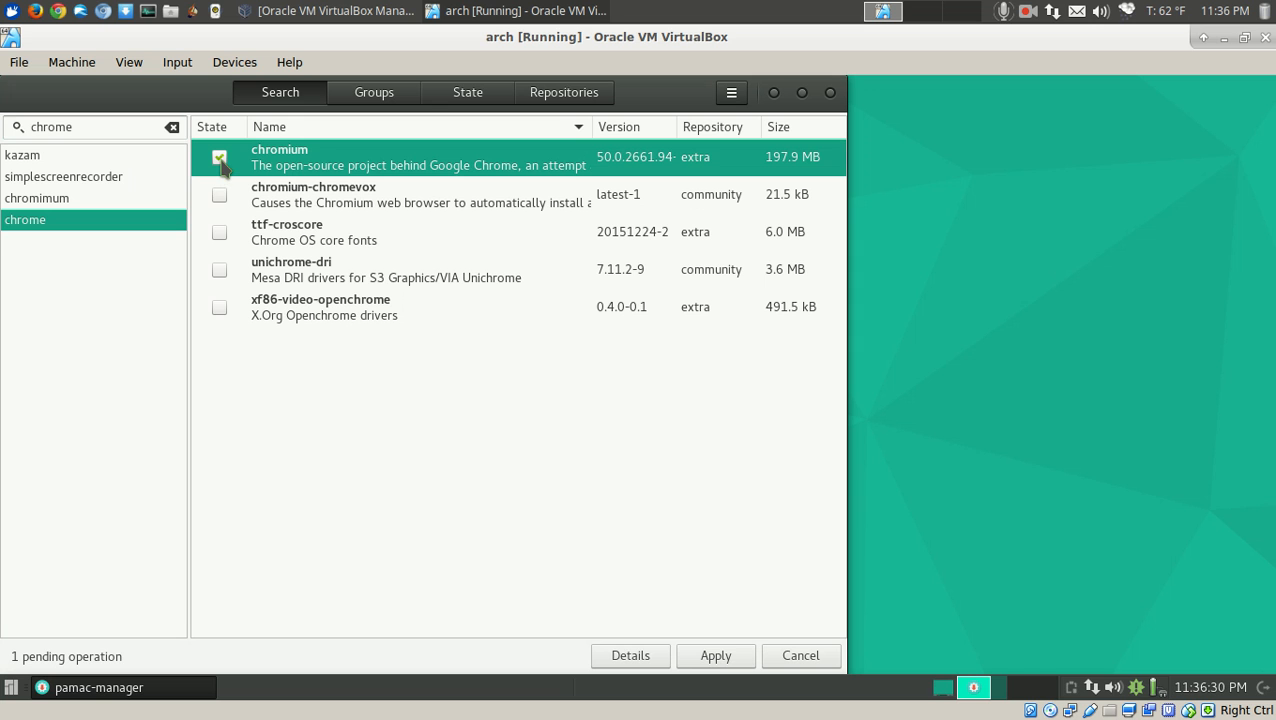
click(715, 655)
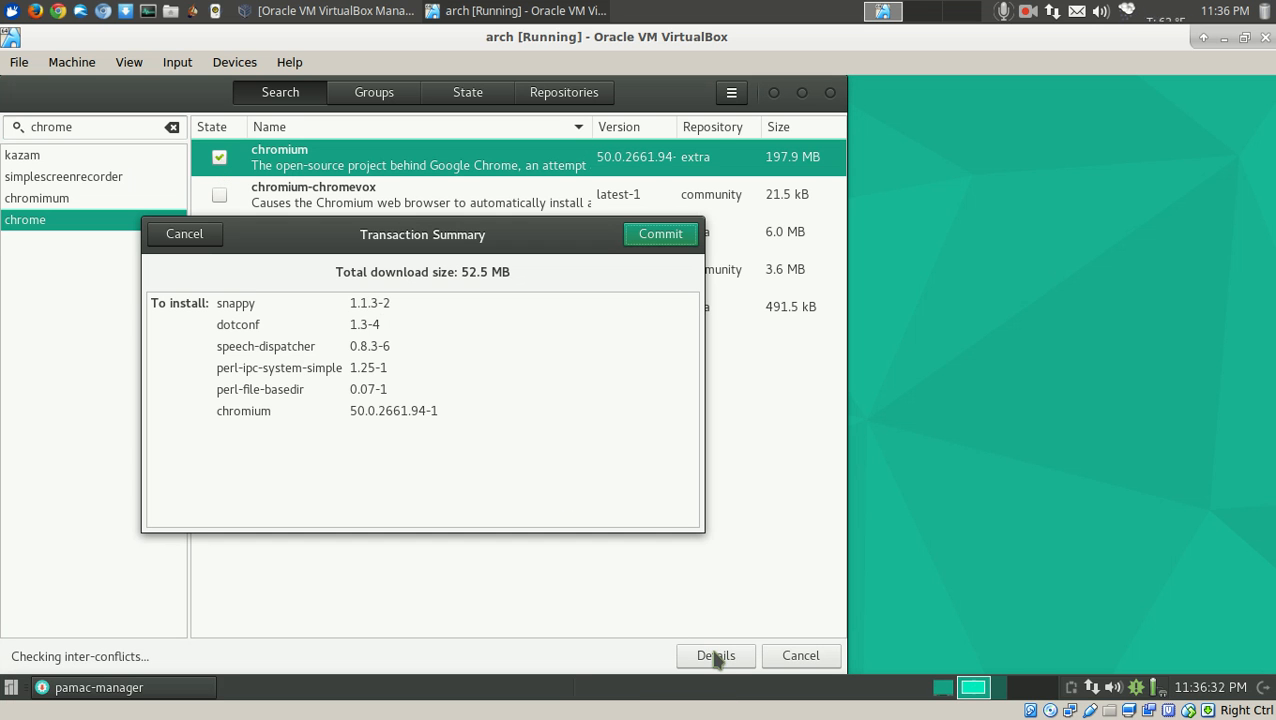
mouse_move(323, 430)
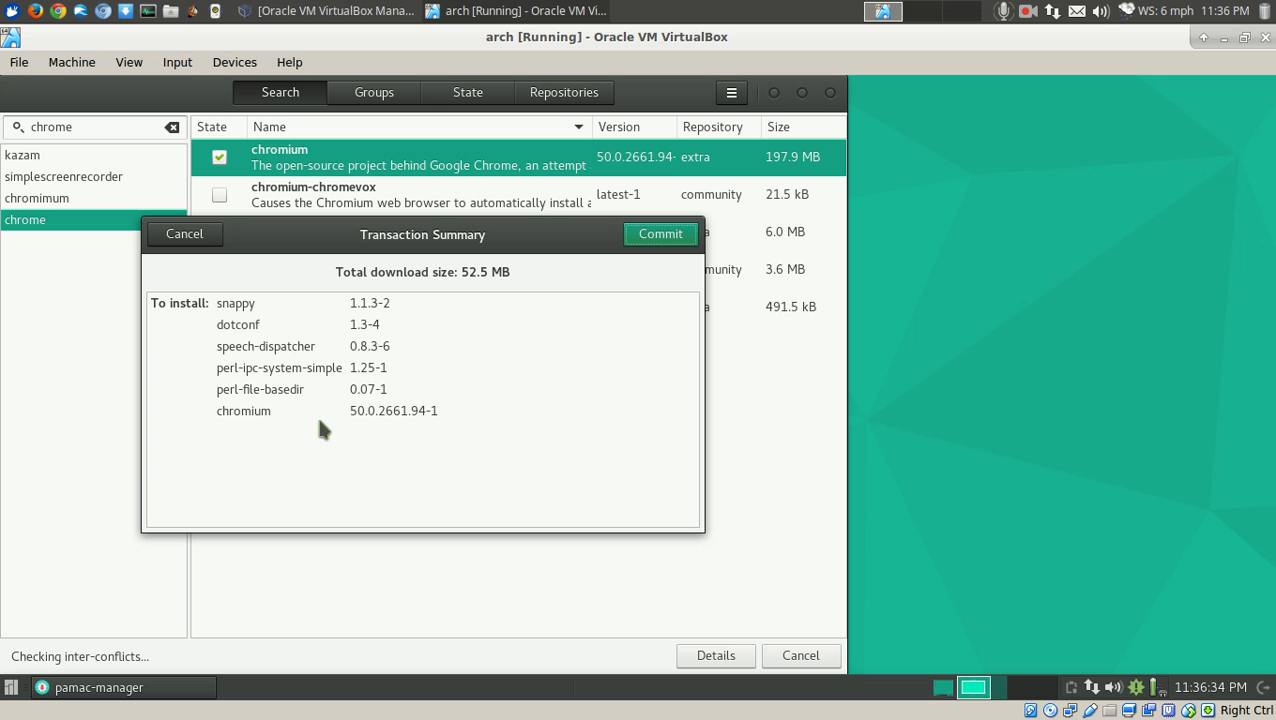
click(660, 233)
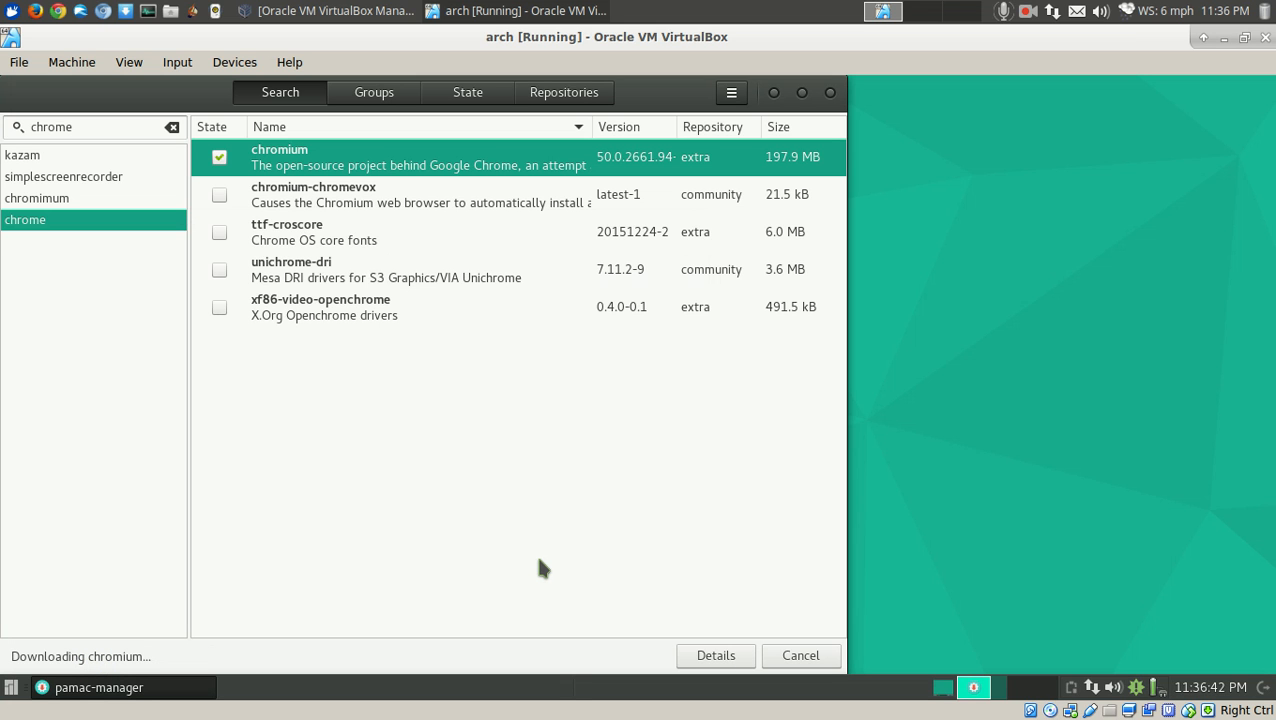
mouse_move(507, 580)
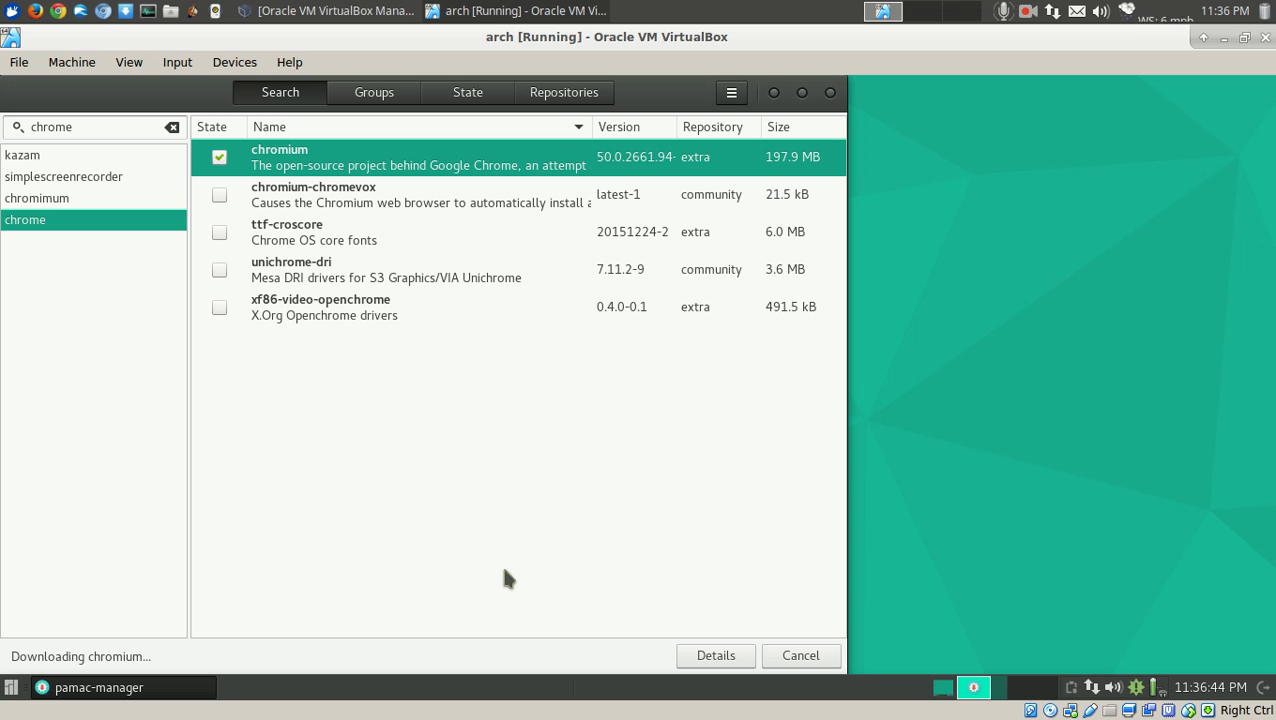
mouse_move(303, 272)
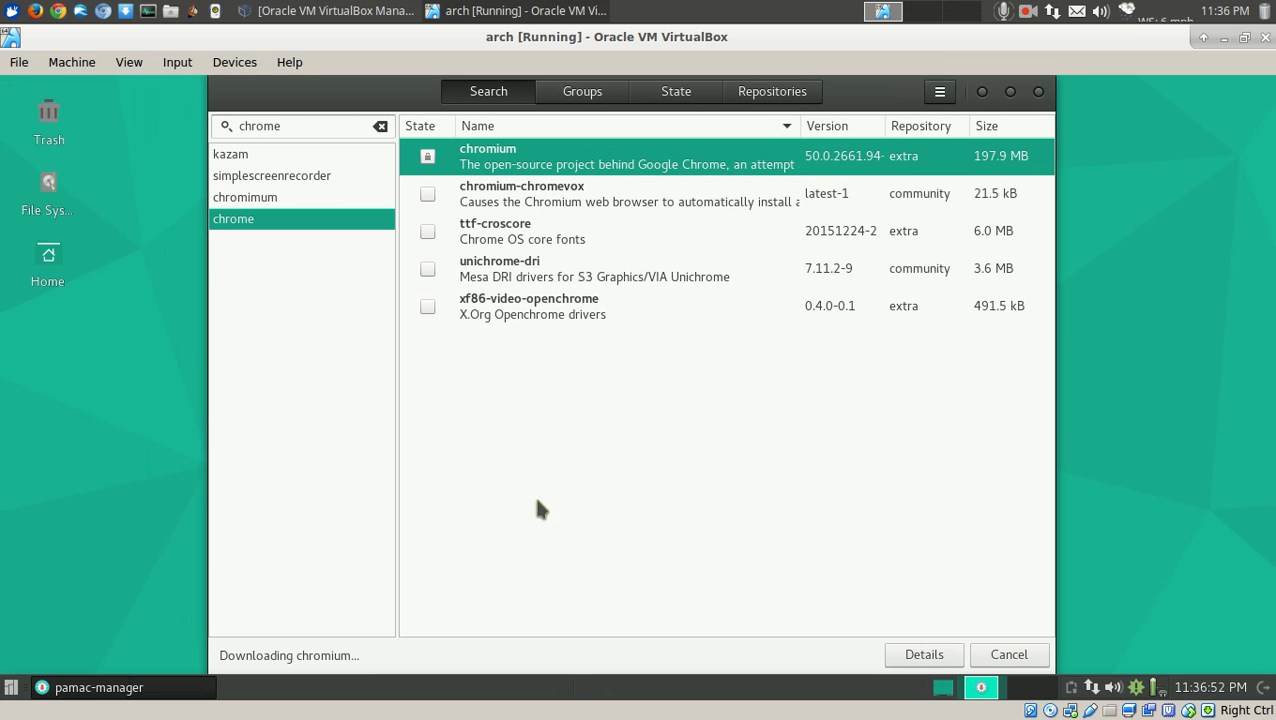
mouse_move(667, 531)
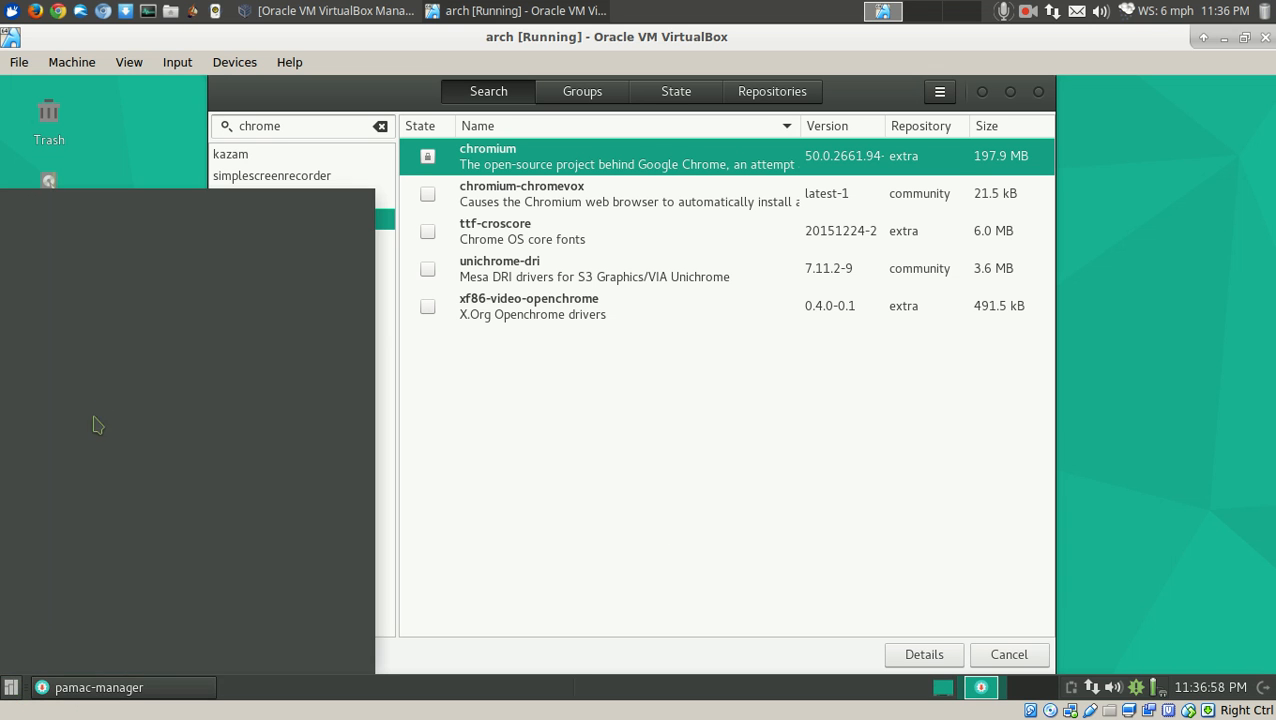
click(9, 688)
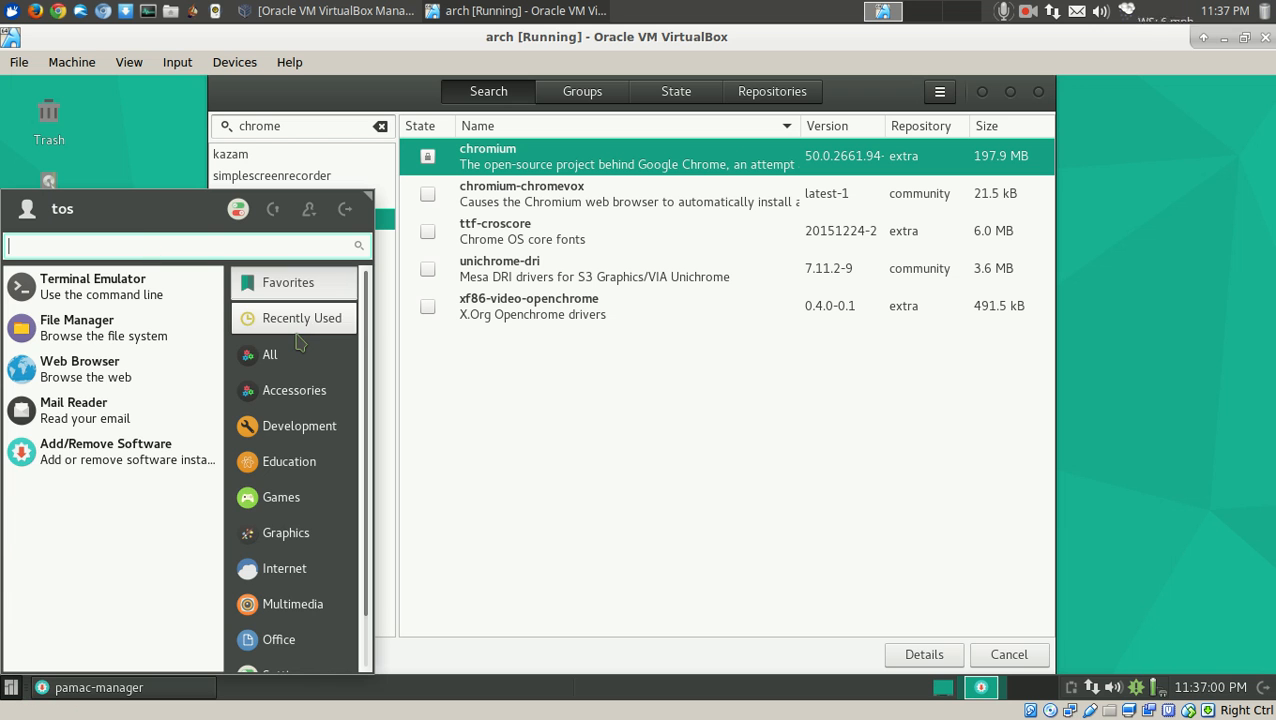
text(sim)
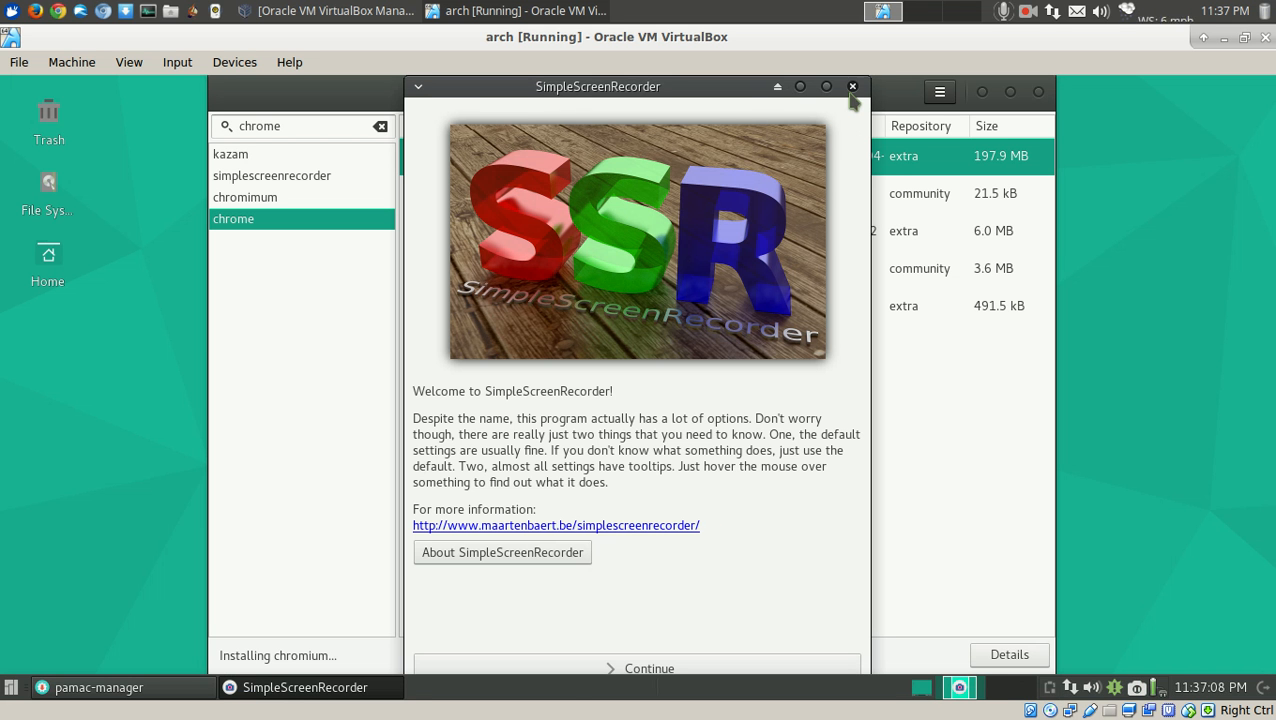
- Close the SimpleScreenRecorder welcome window while chromium finishes installing in Pamac
click(852, 86)
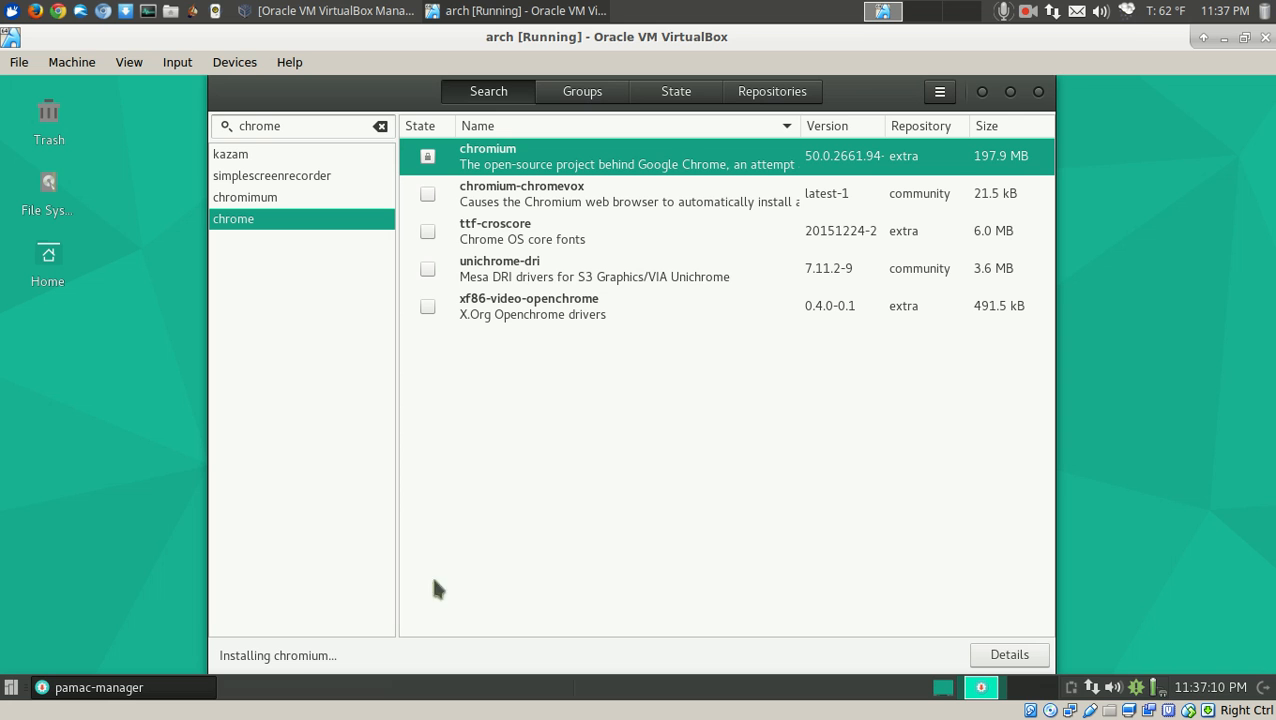
mouse_move(300, 663)
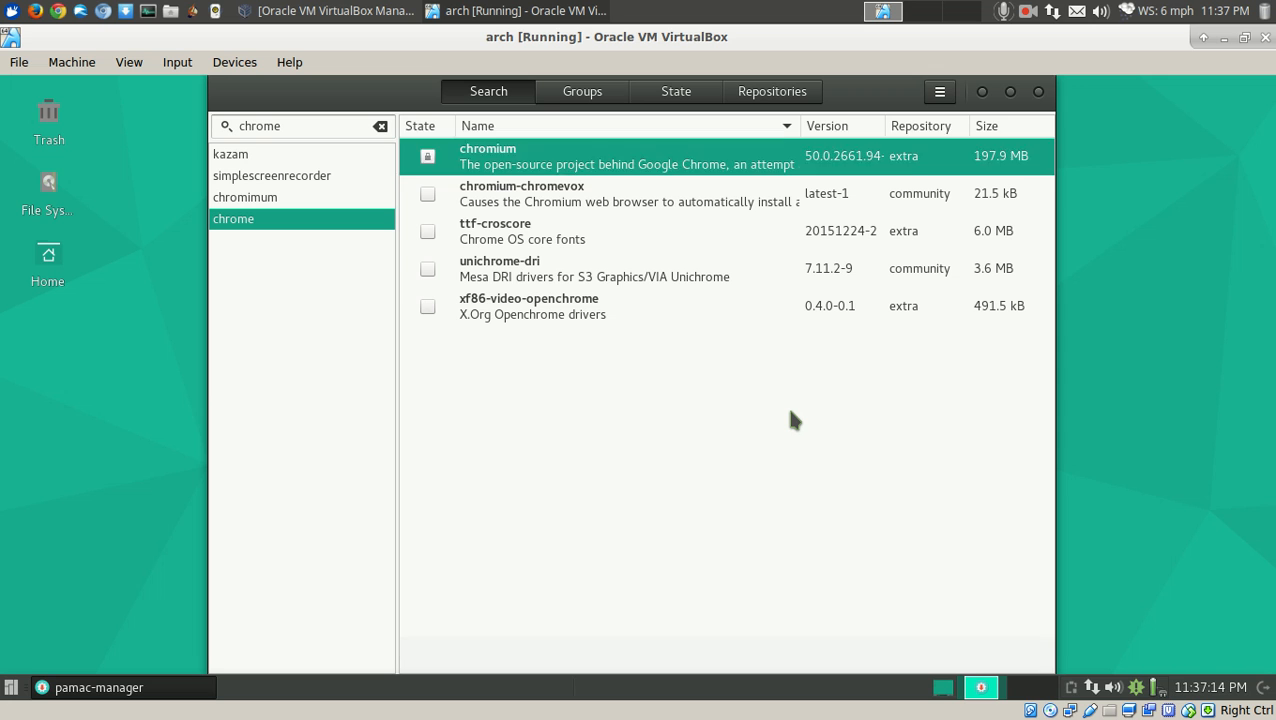
click(427, 156)
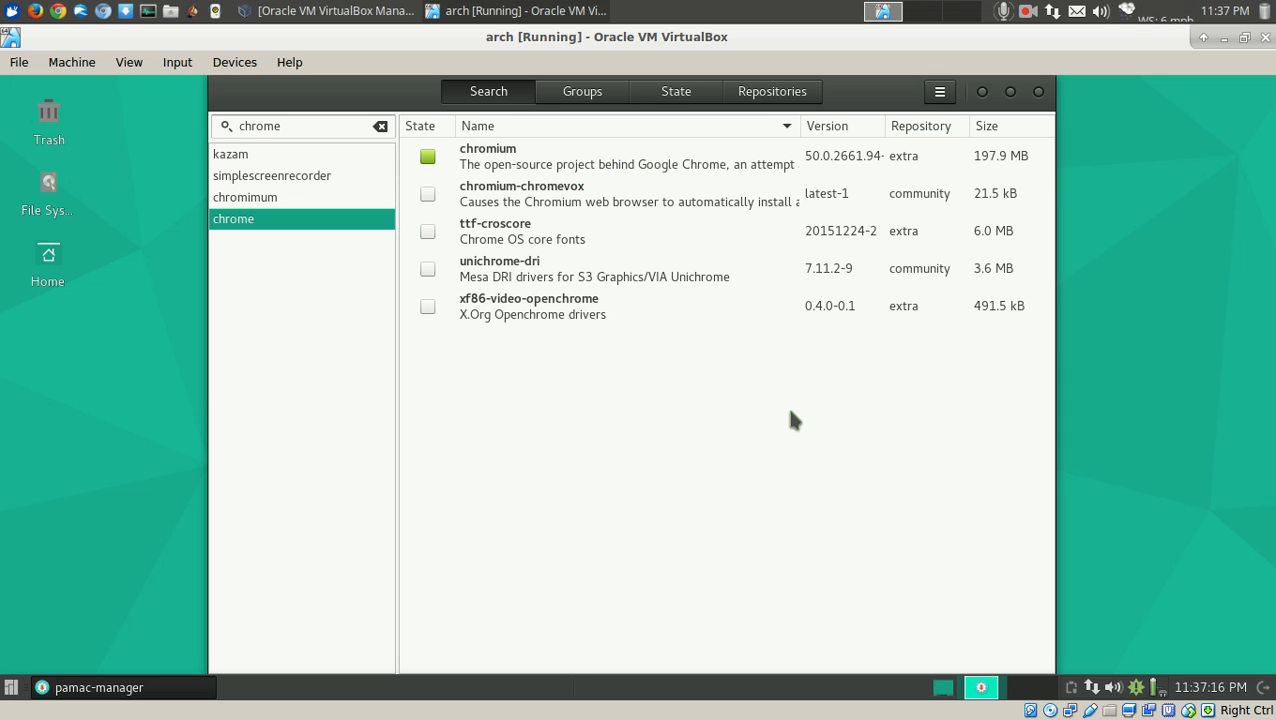
mouse_move(1040, 95)
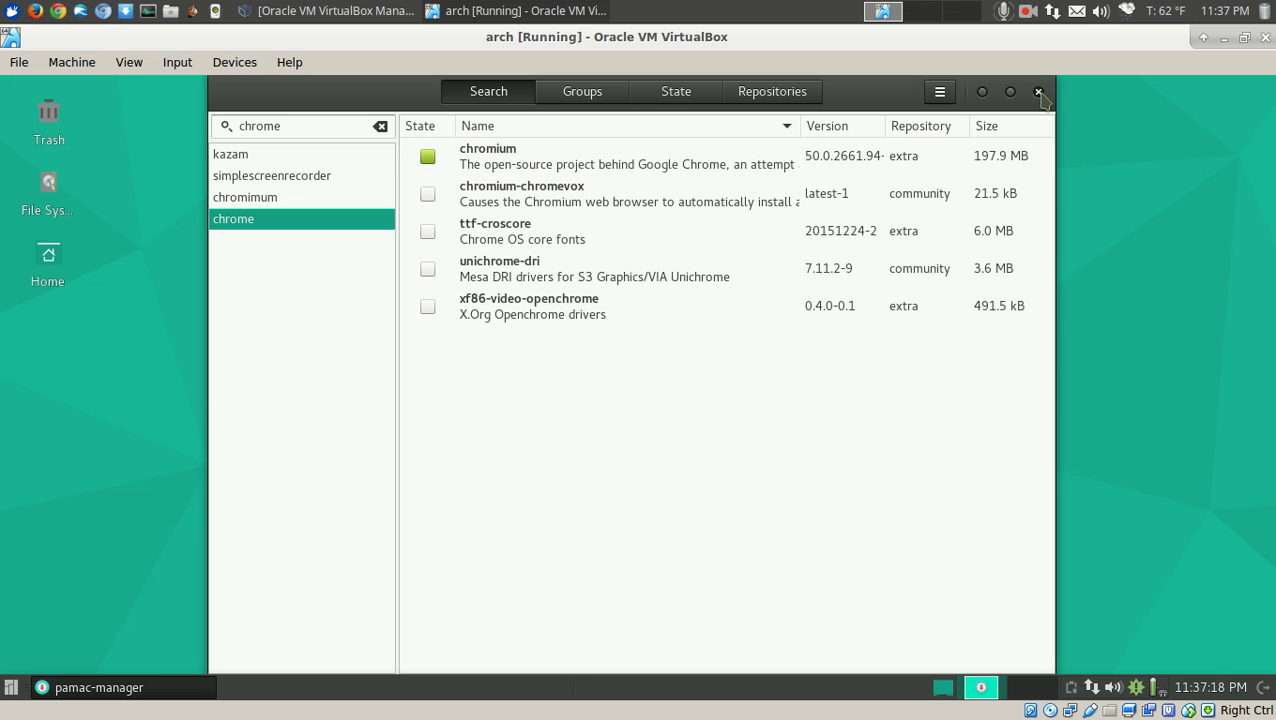
- Close Pamac, launch Chromium from Menu > Internet, and scroll the Manjaro homepage
click(1039, 91)
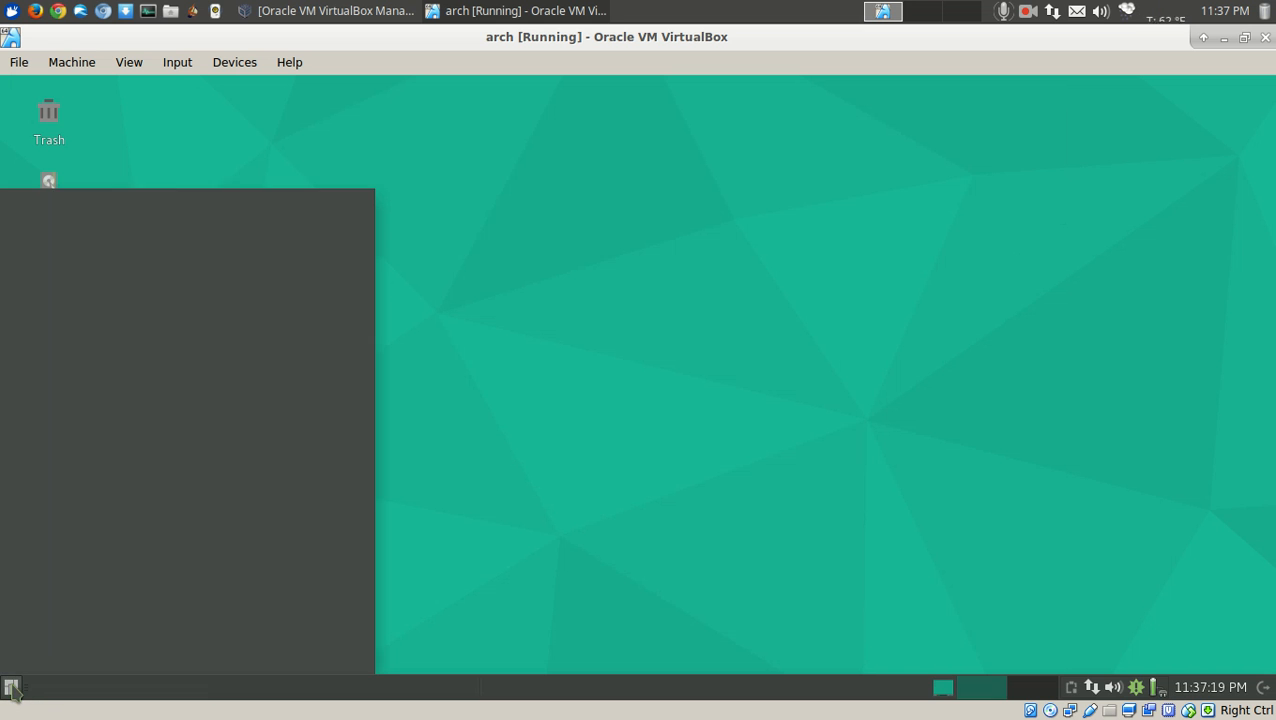
click(11, 687)
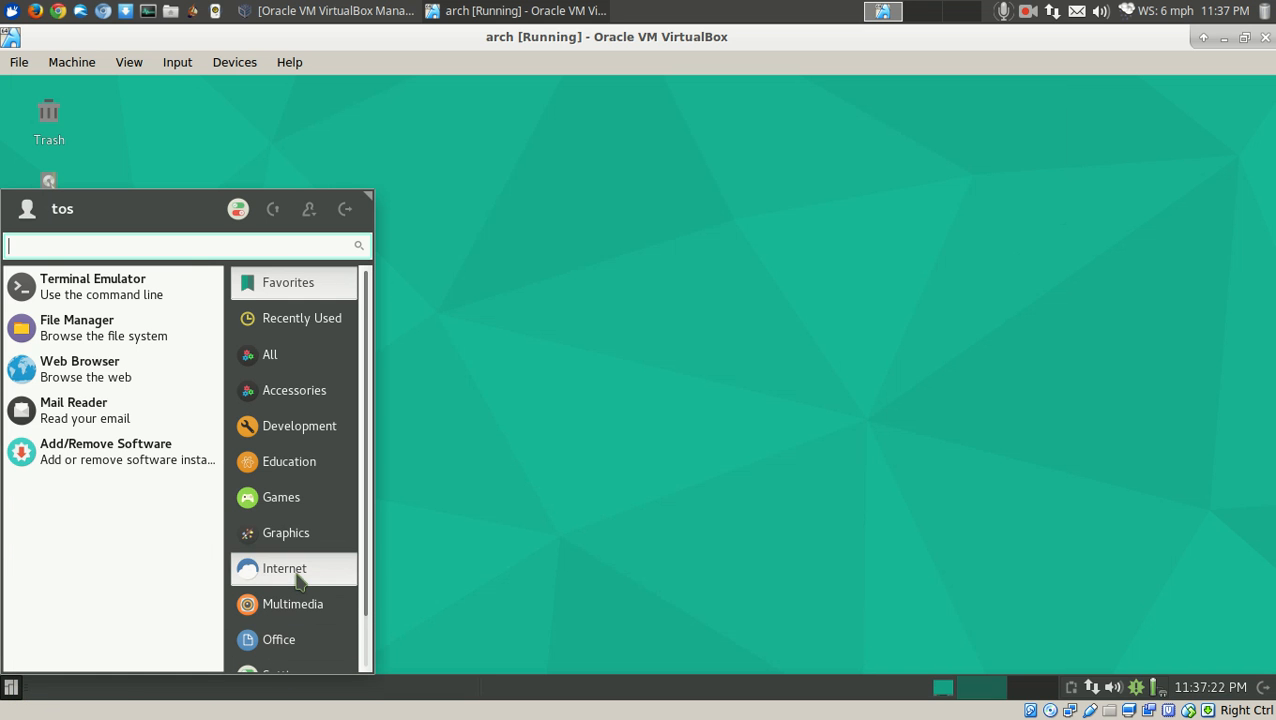
click(685, 377)
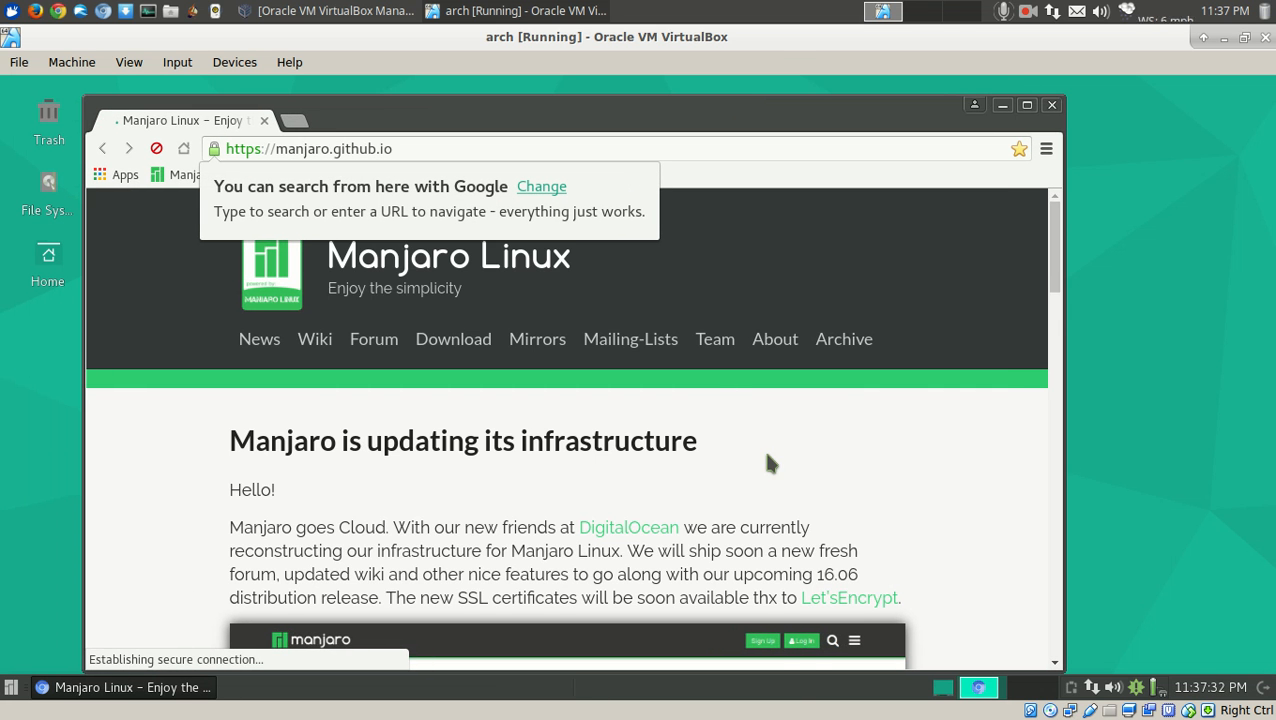
scroll(down, 3)
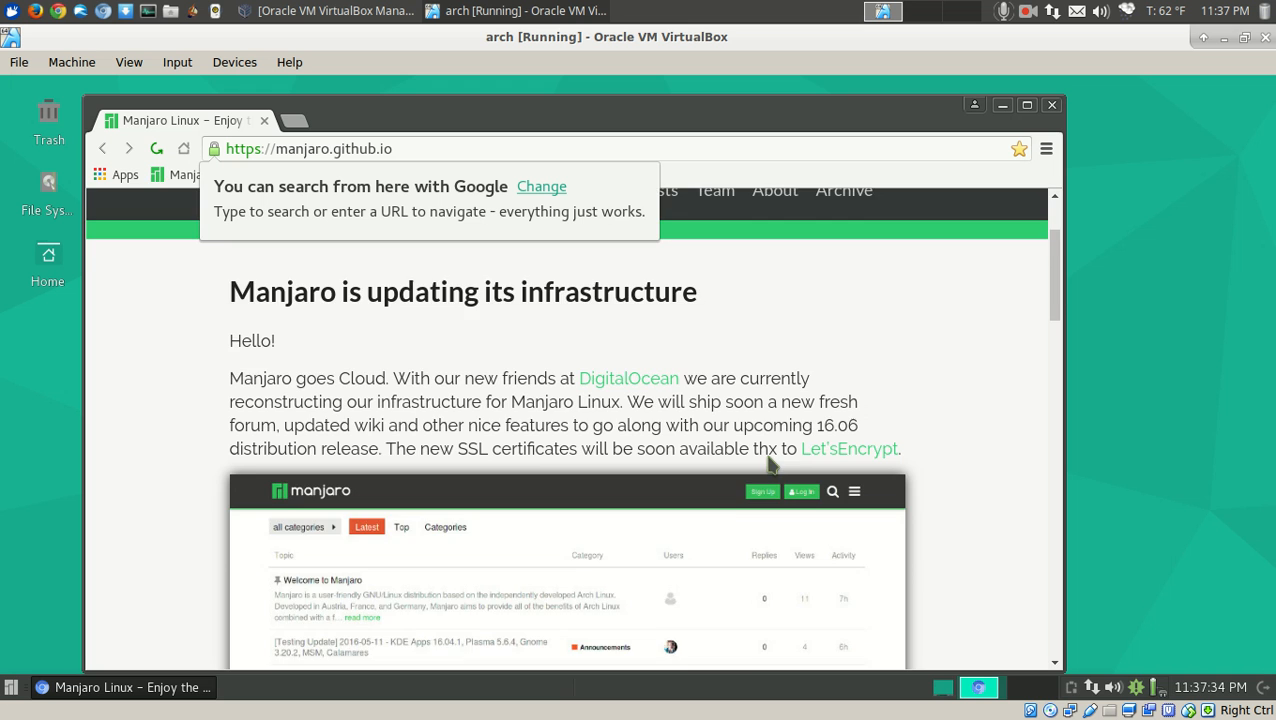
scroll(down, 3)
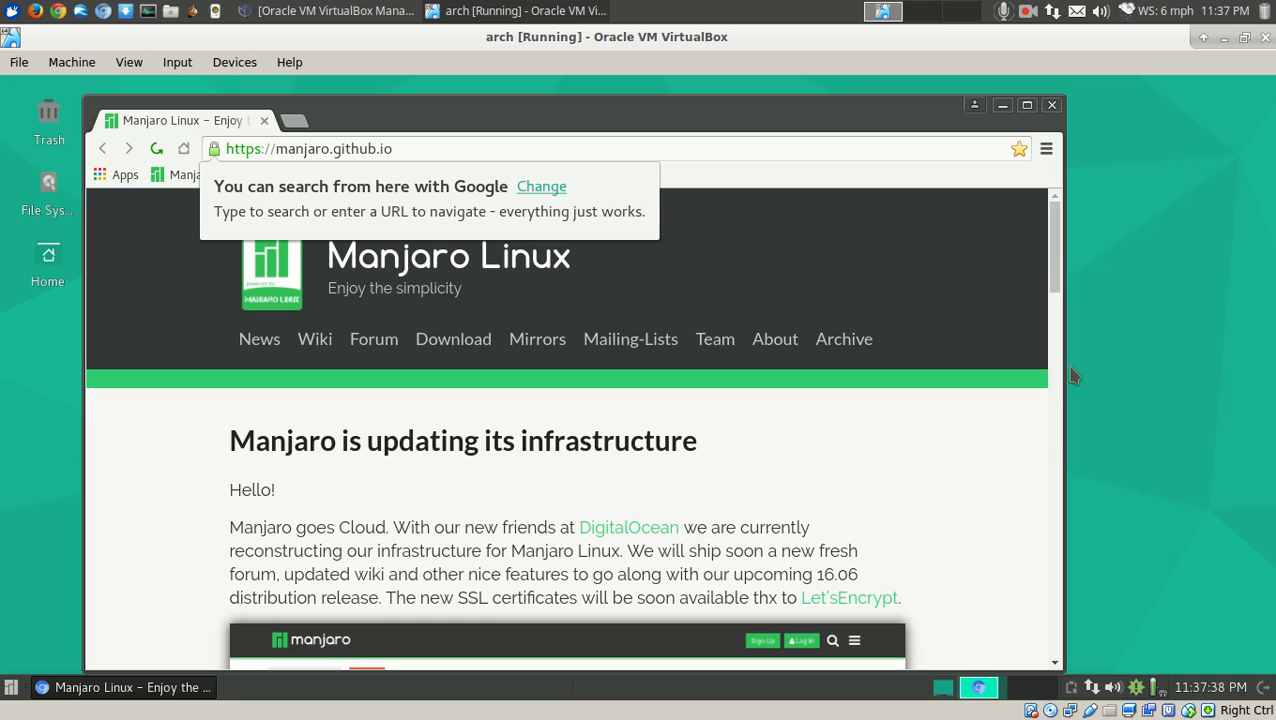
mouse_move(1057, 122)
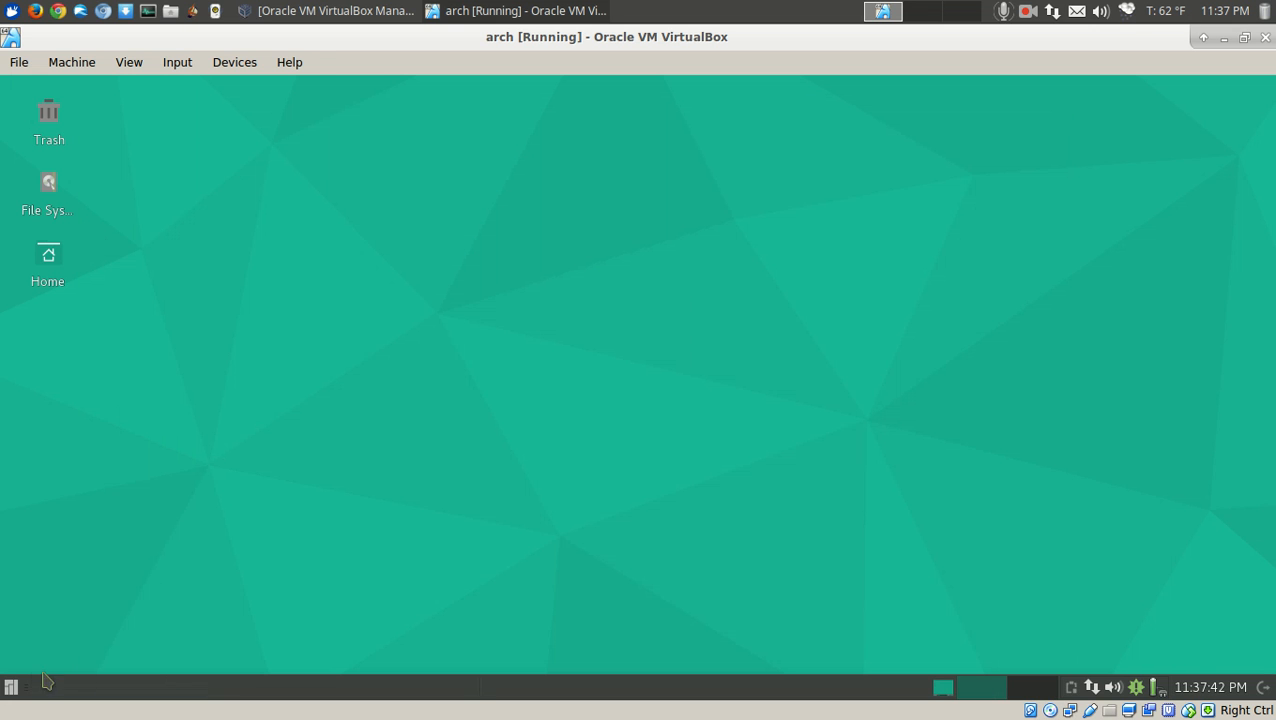
- Launch SimpleScreenRecorder and turn off audio recording in its input settings
click(10, 687)
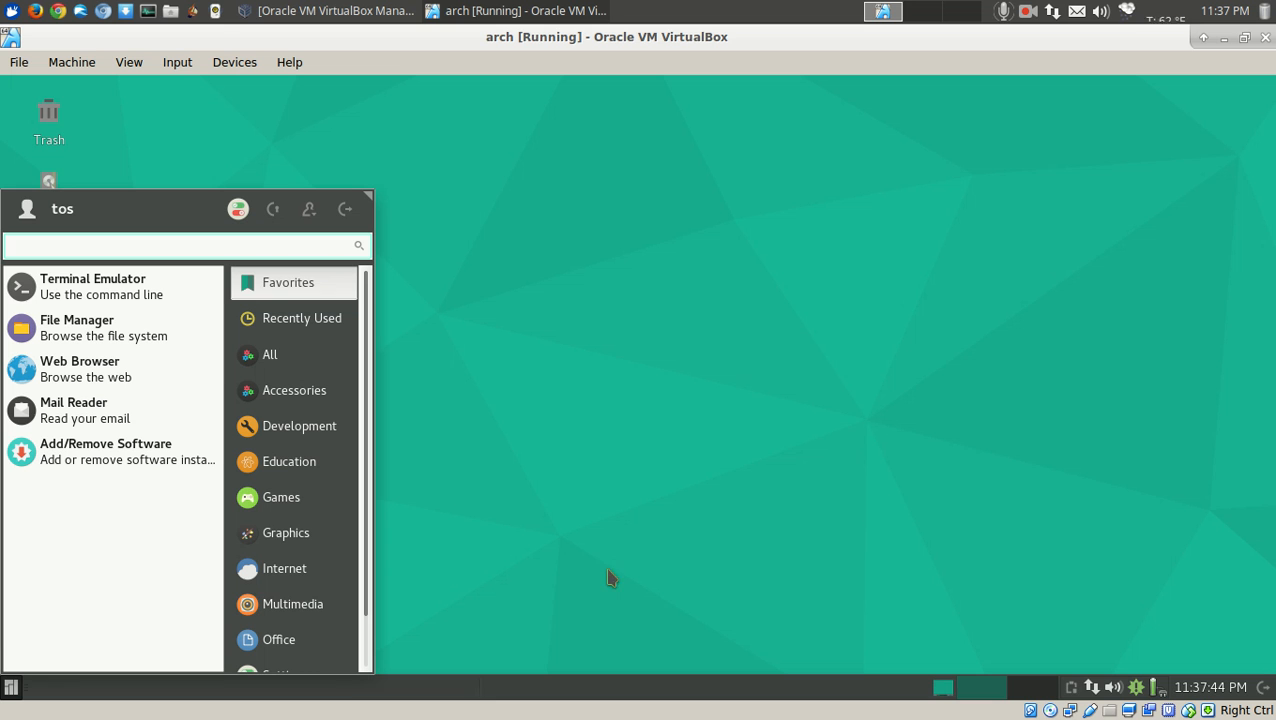
click(292, 604)
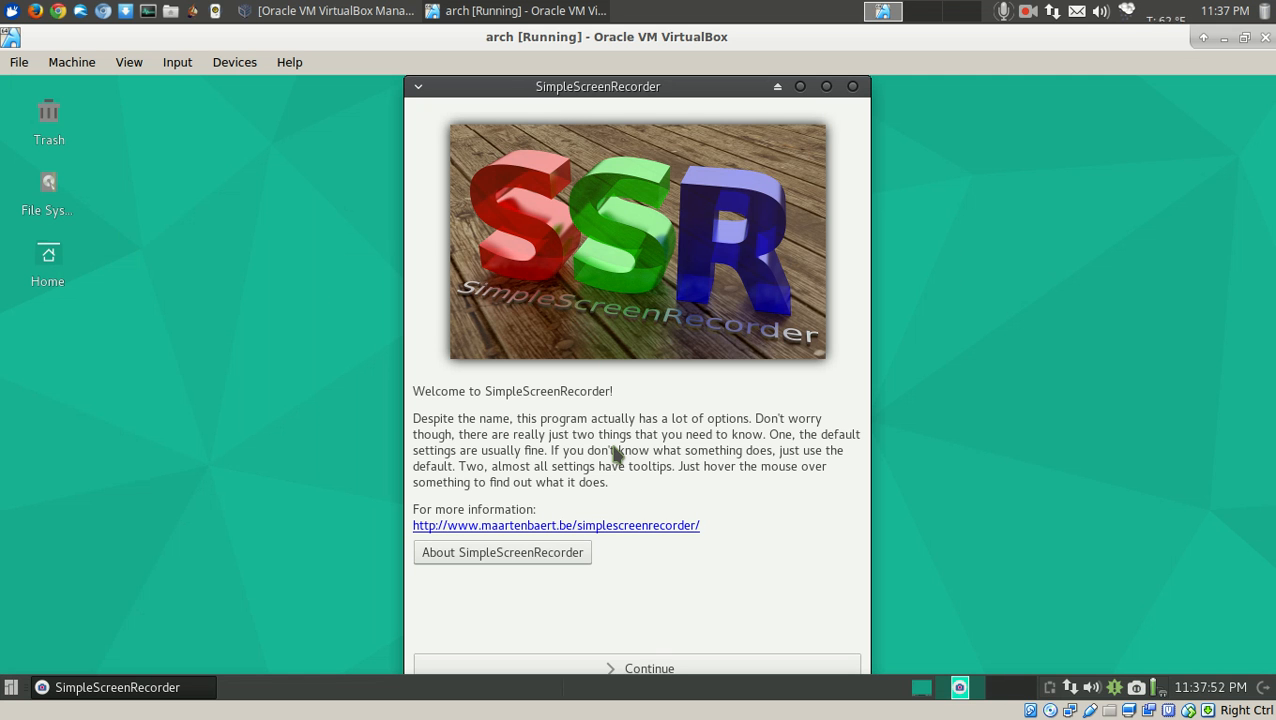
click(649, 668)
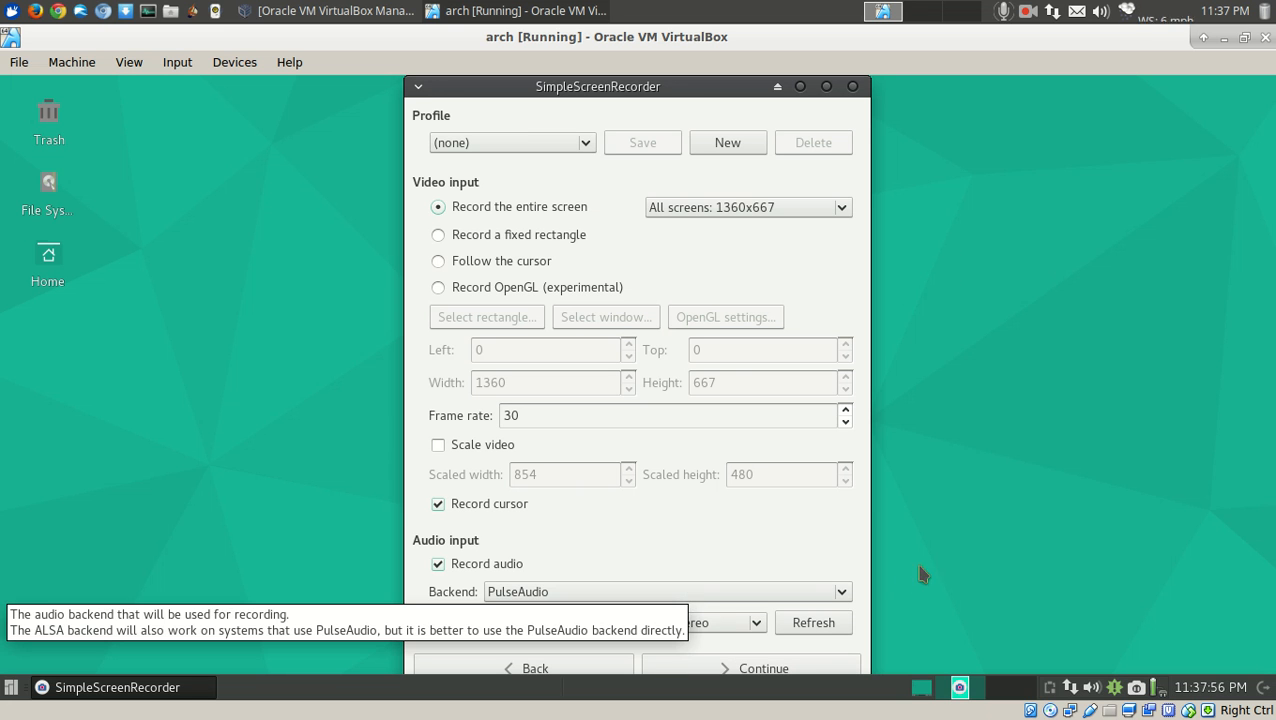
click(438, 563)
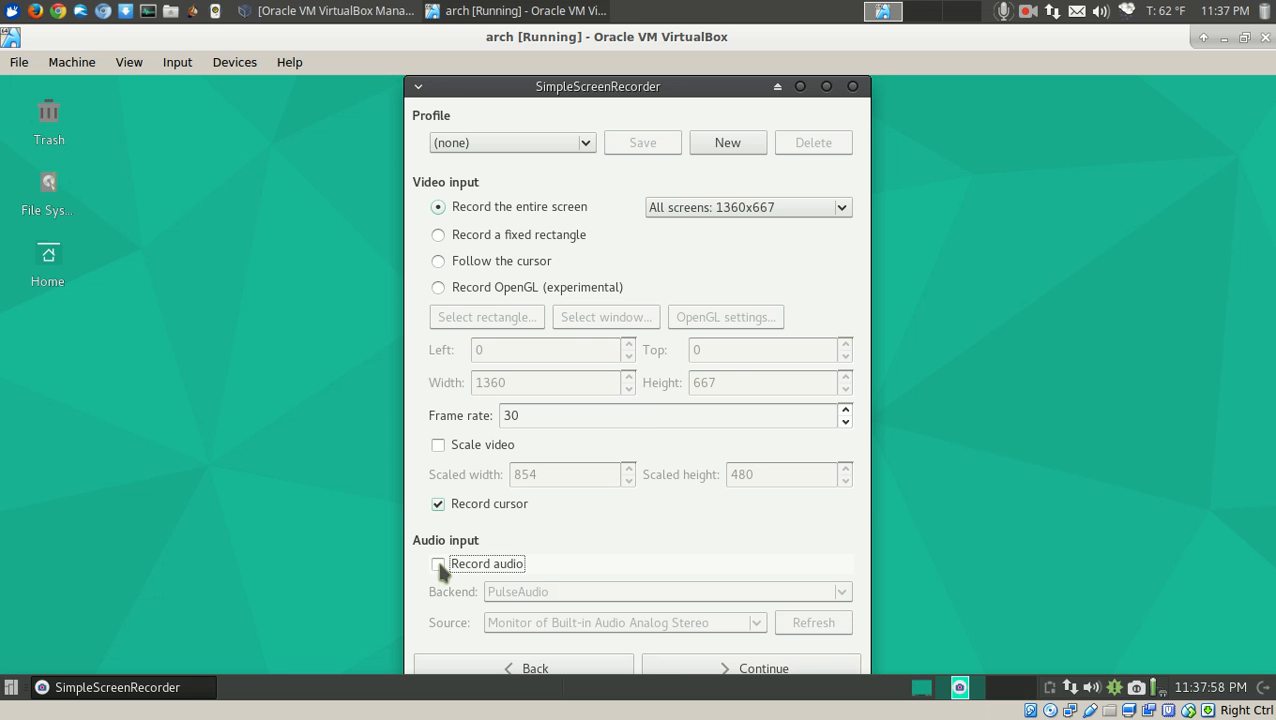
mouse_move(767, 652)
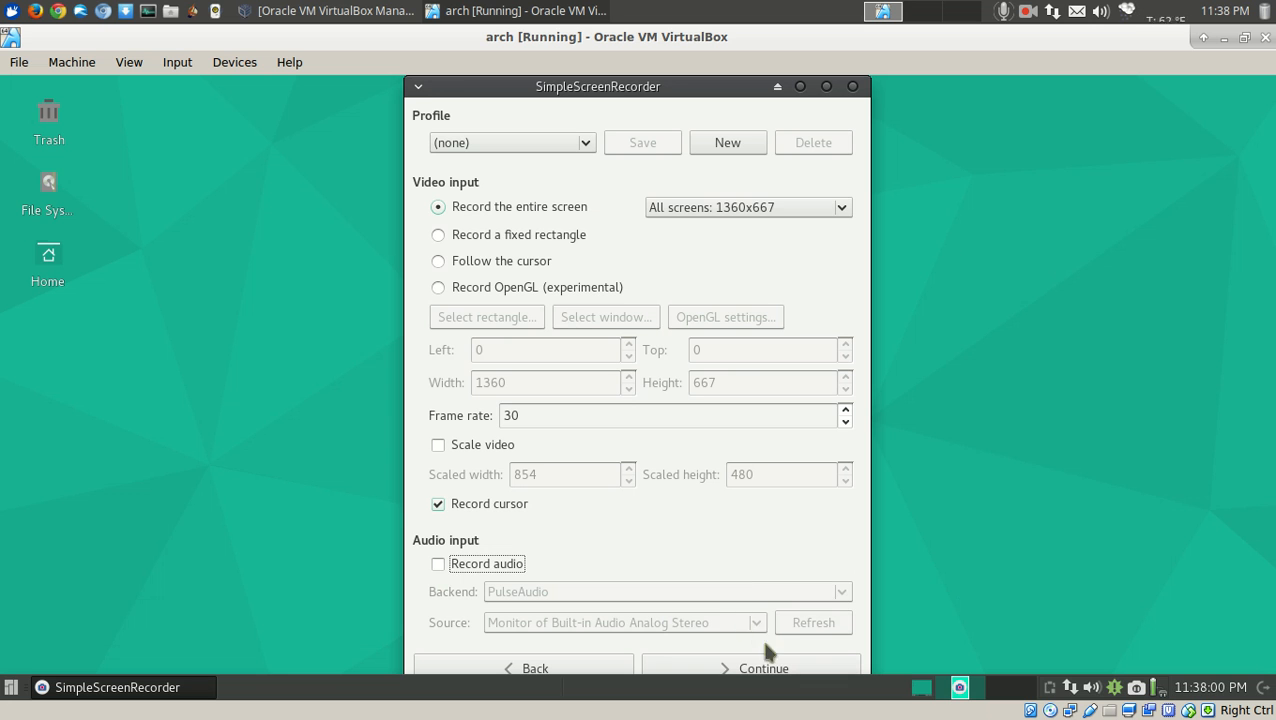
- Set the output file to save.mkv on the Desktop and reach the recording page
click(751, 668)
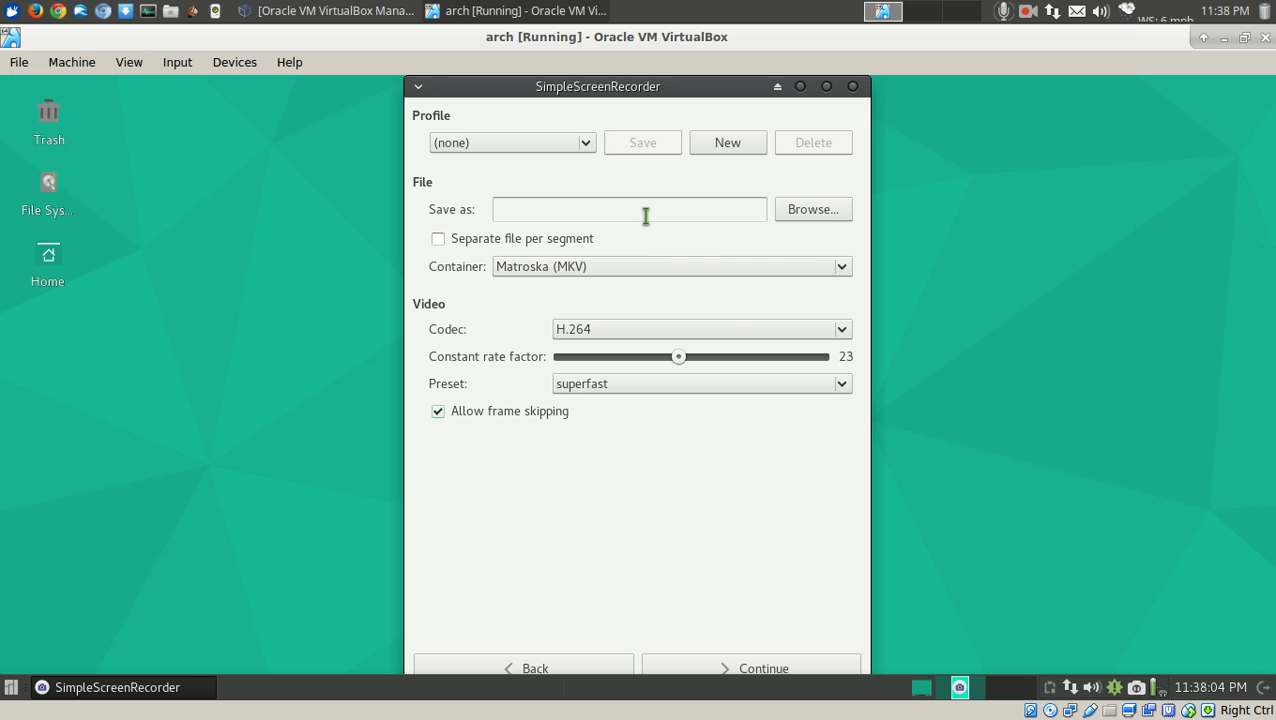
text(save)
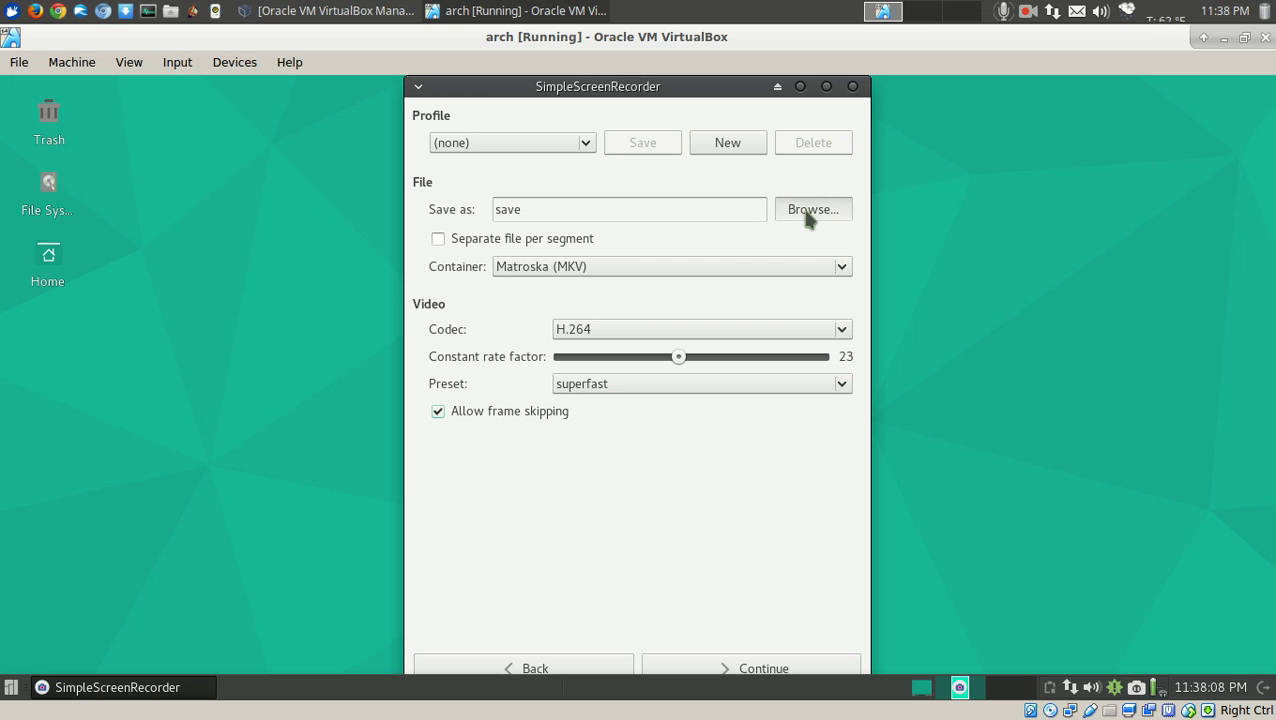
click(812, 209)
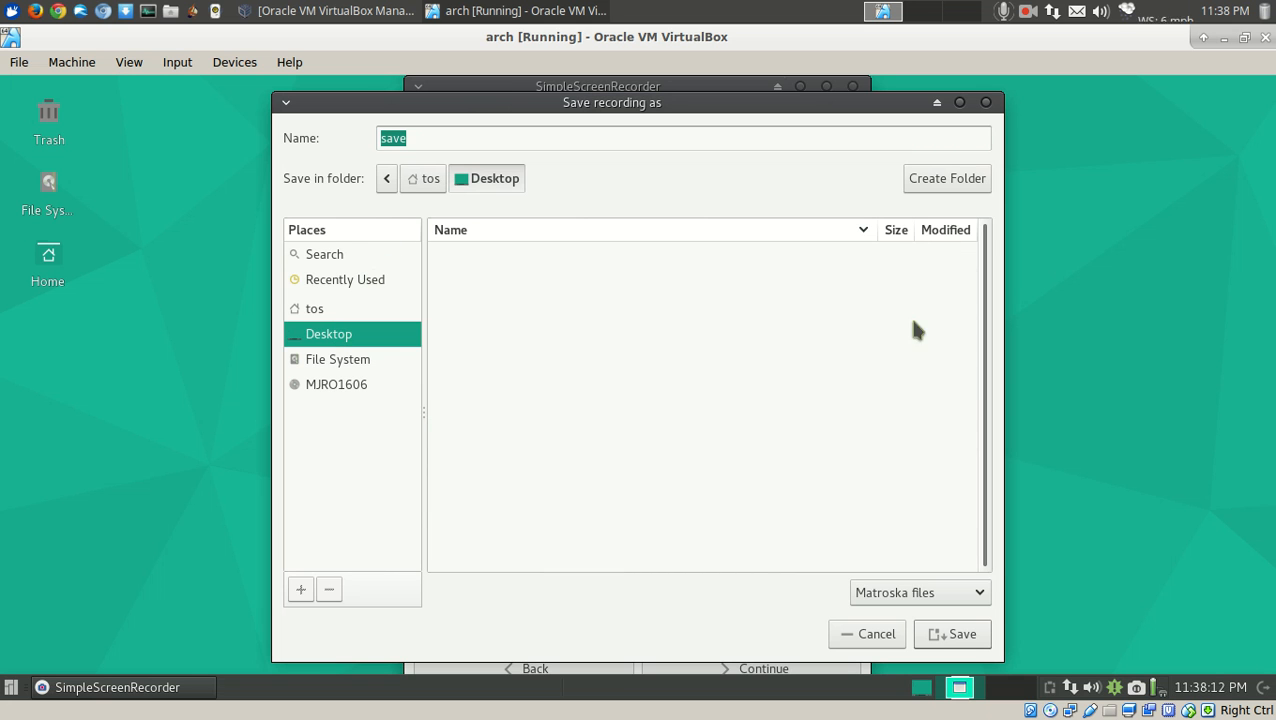
click(951, 634)
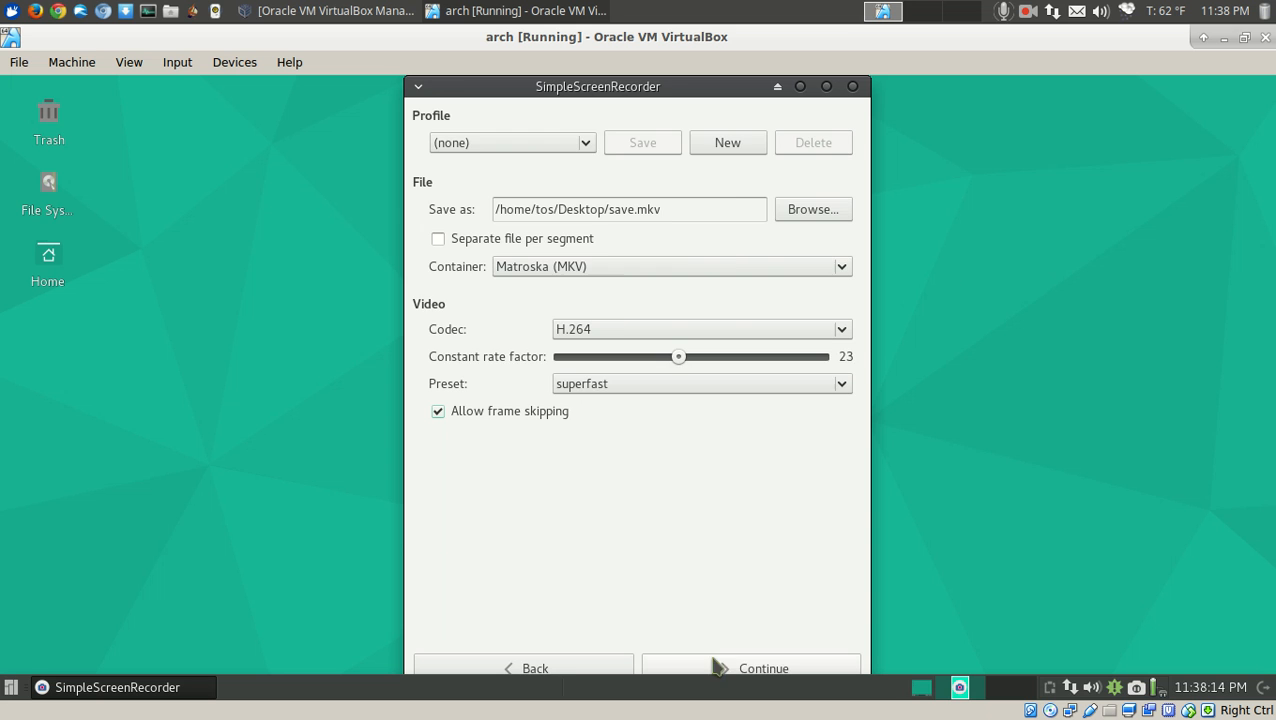
click(751, 667)
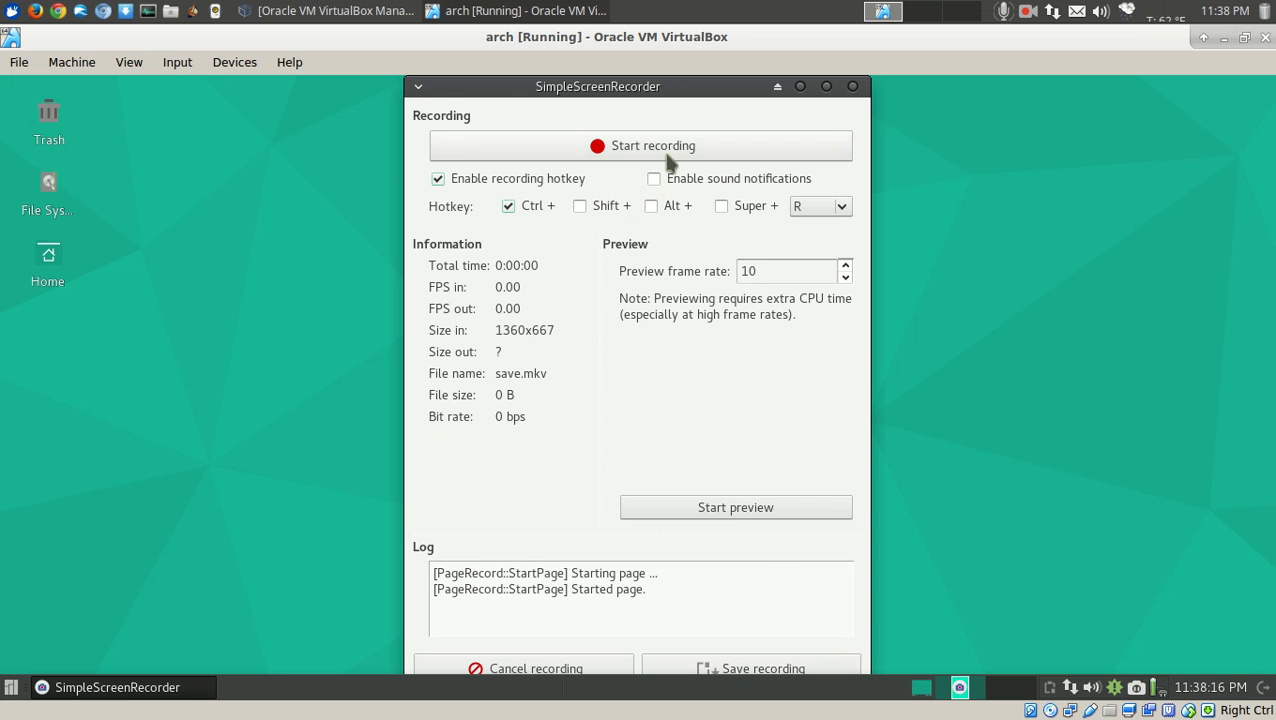
- Record a roughly ten-second clip, pause and save it, then close SimpleScreenRecorder
click(640, 145)
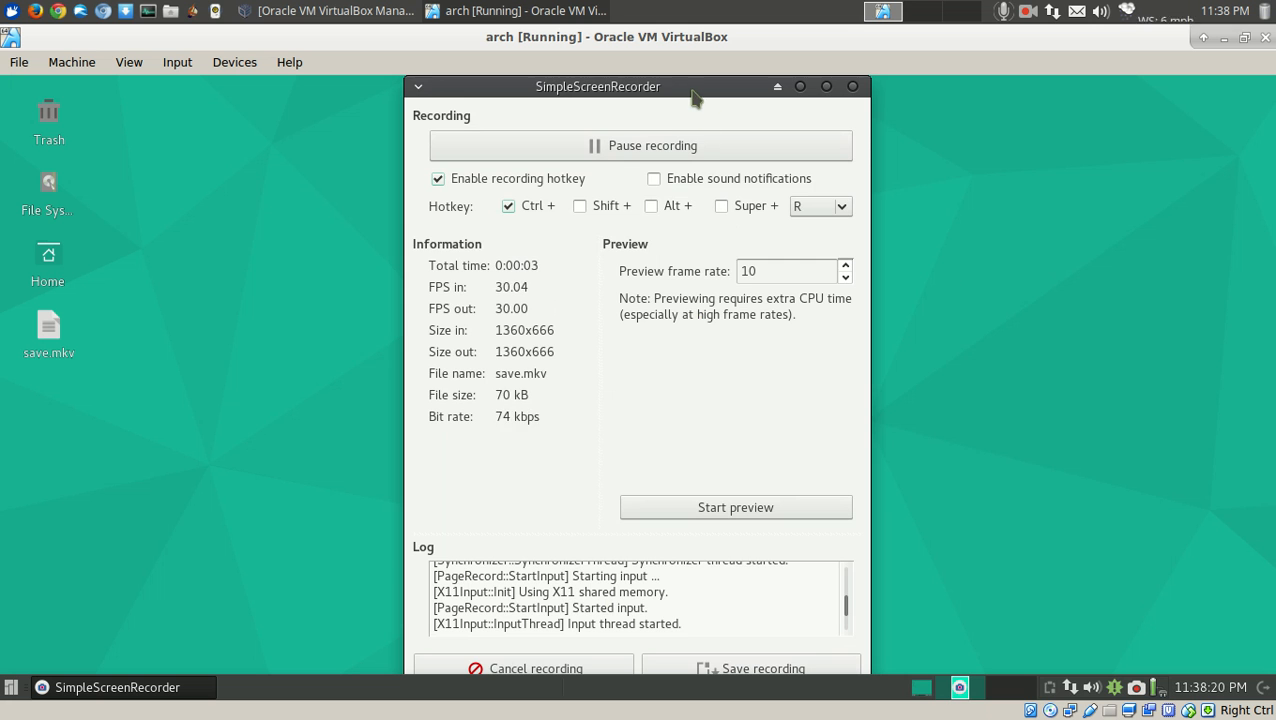
drag(598, 86, 789, 142)
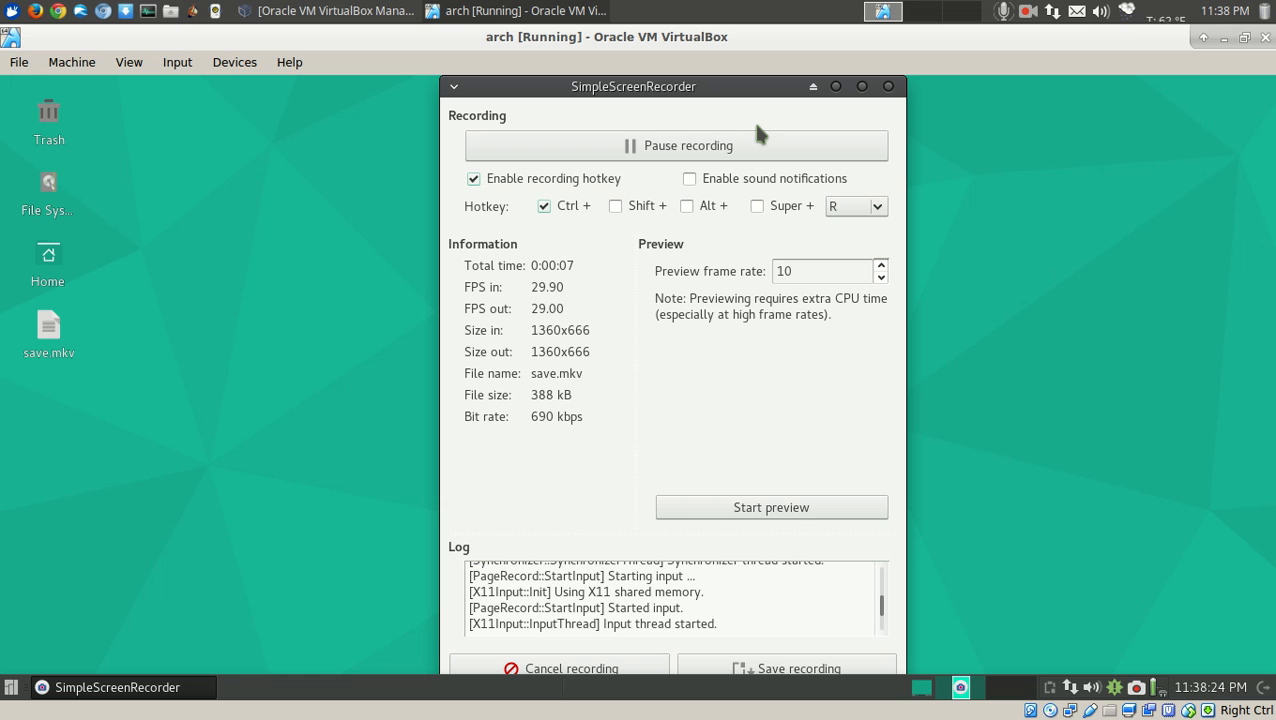
mouse_move(754, 268)
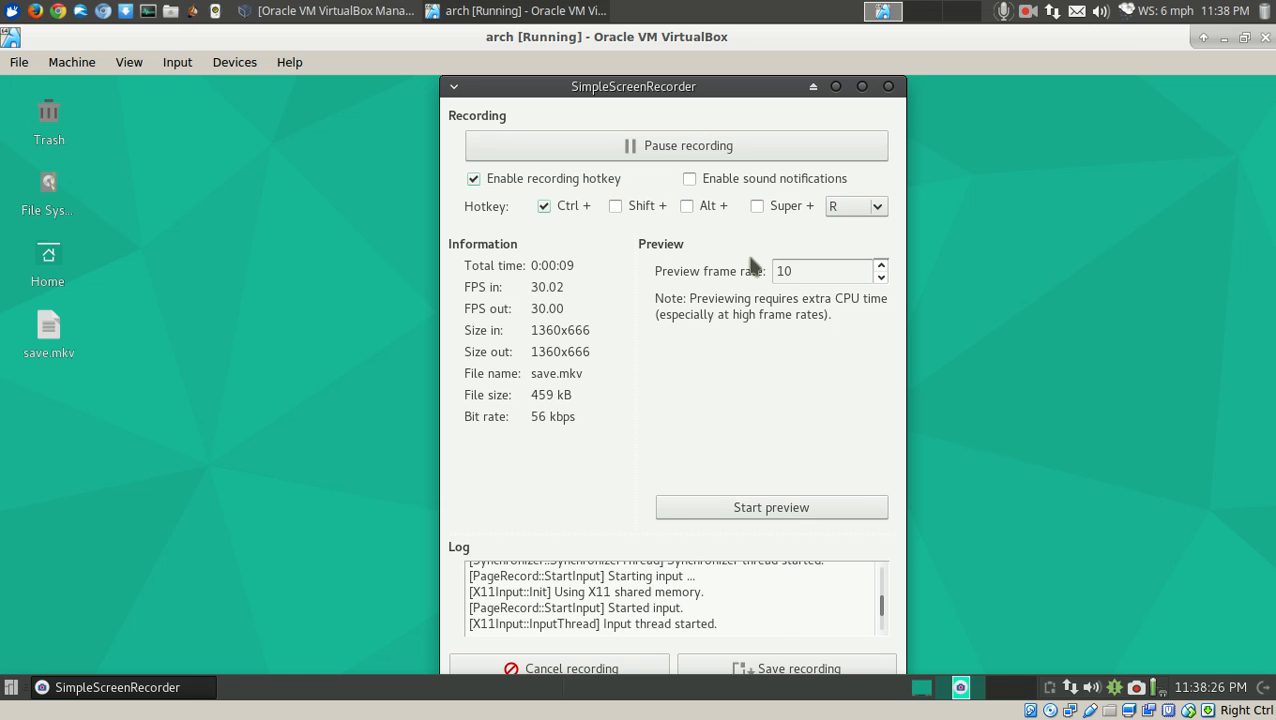
click(676, 145)
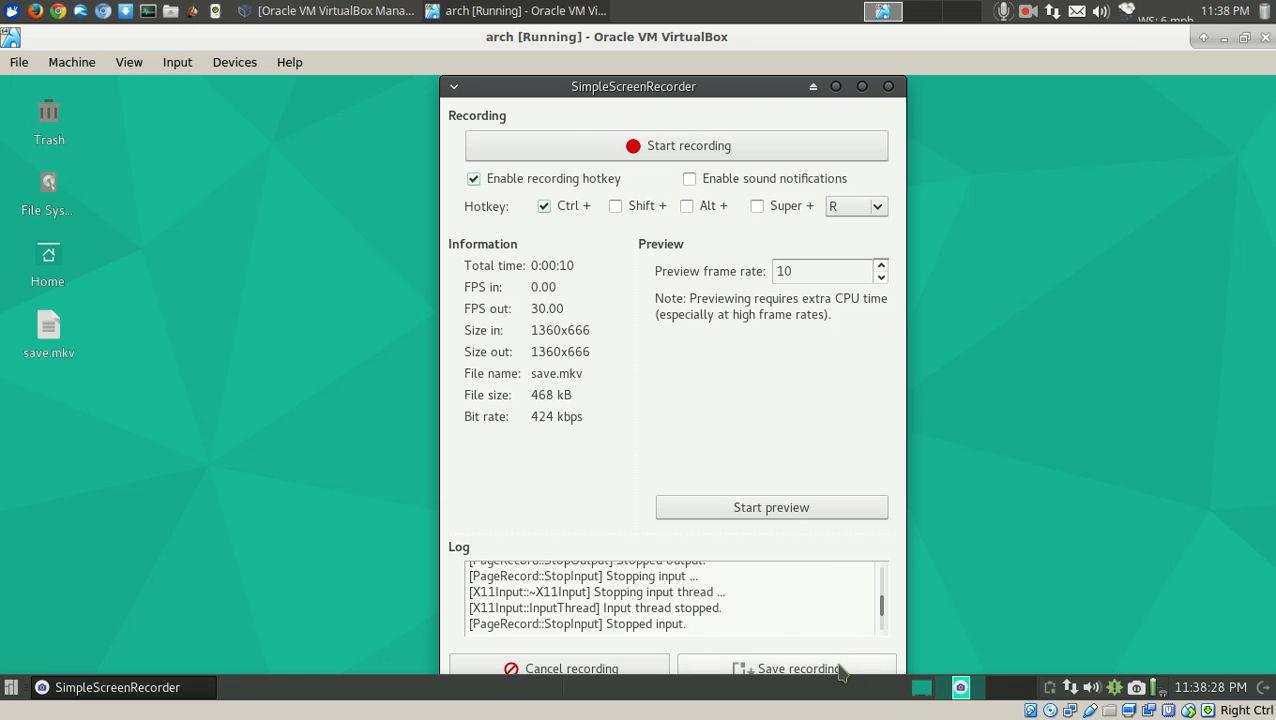
click(787, 668)
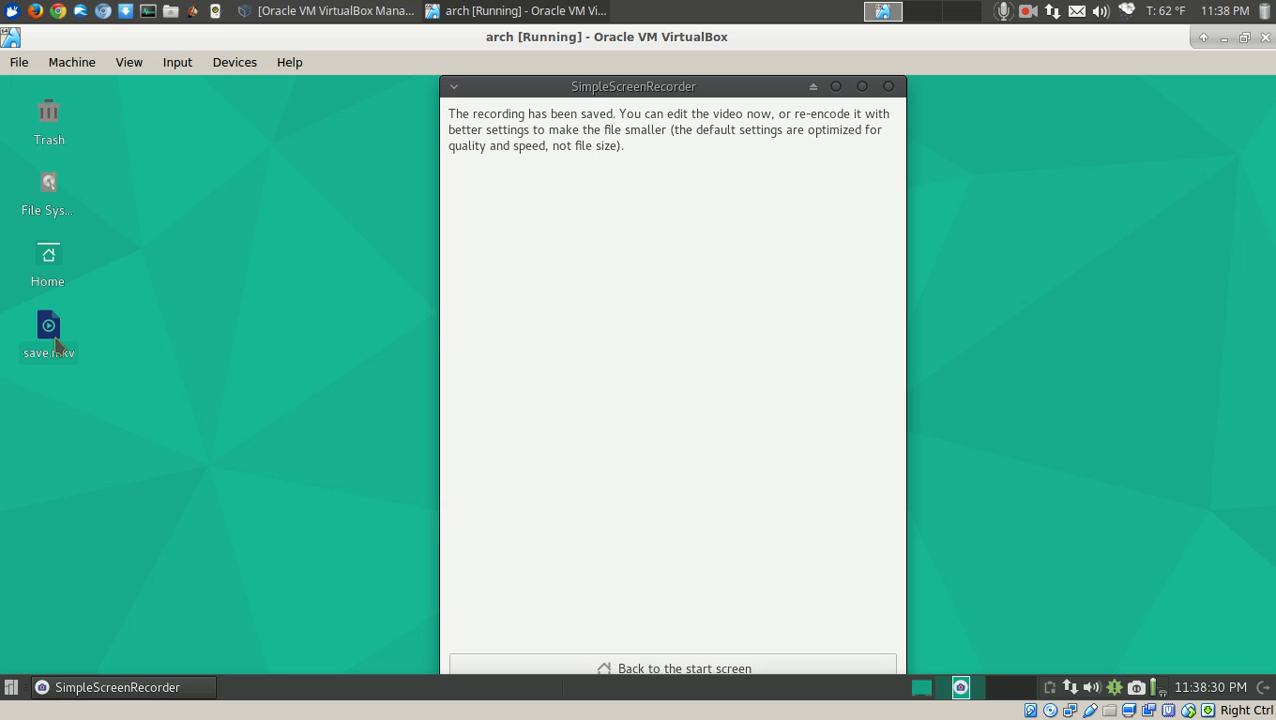
mouse_move(696, 322)
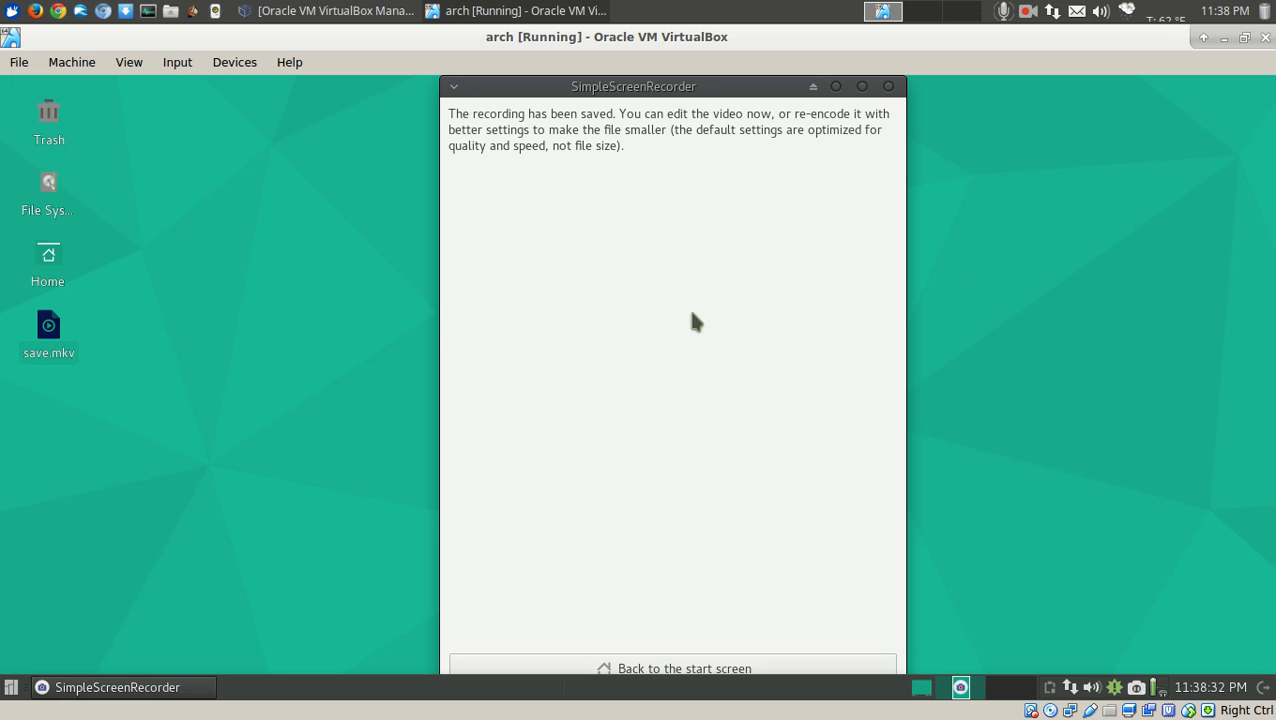
click(888, 86)
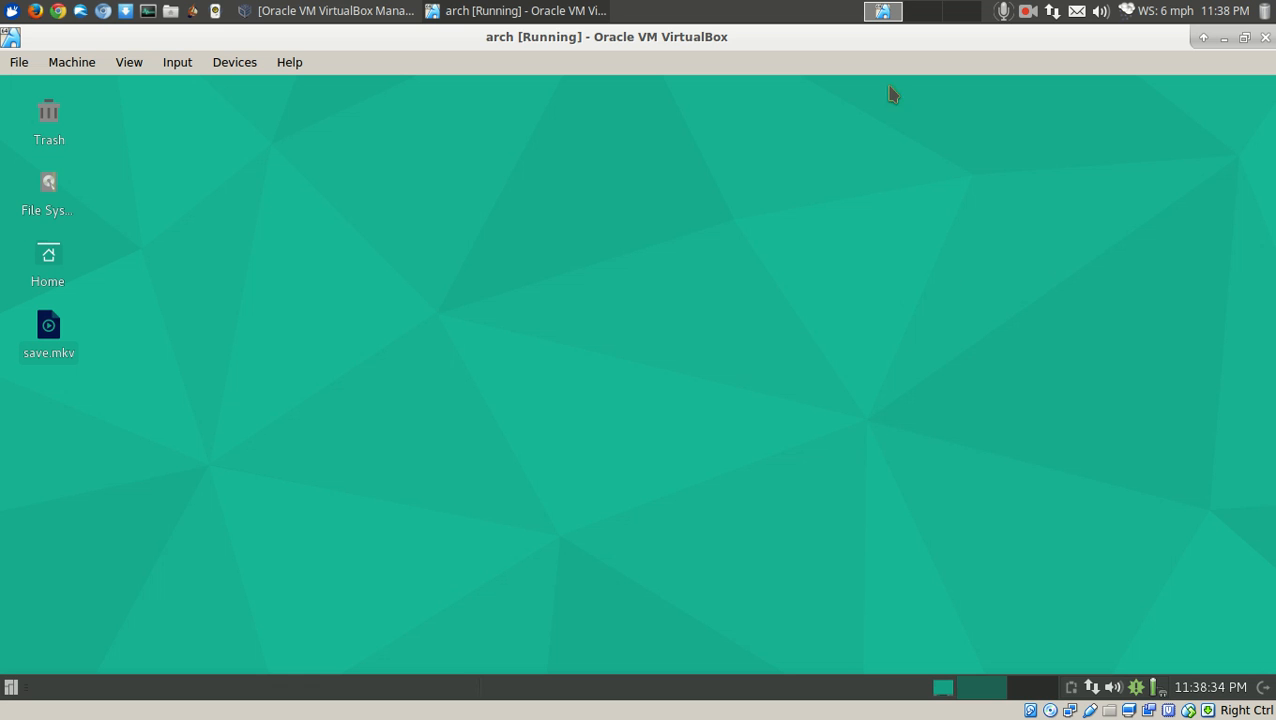
mouse_move(962, 367)
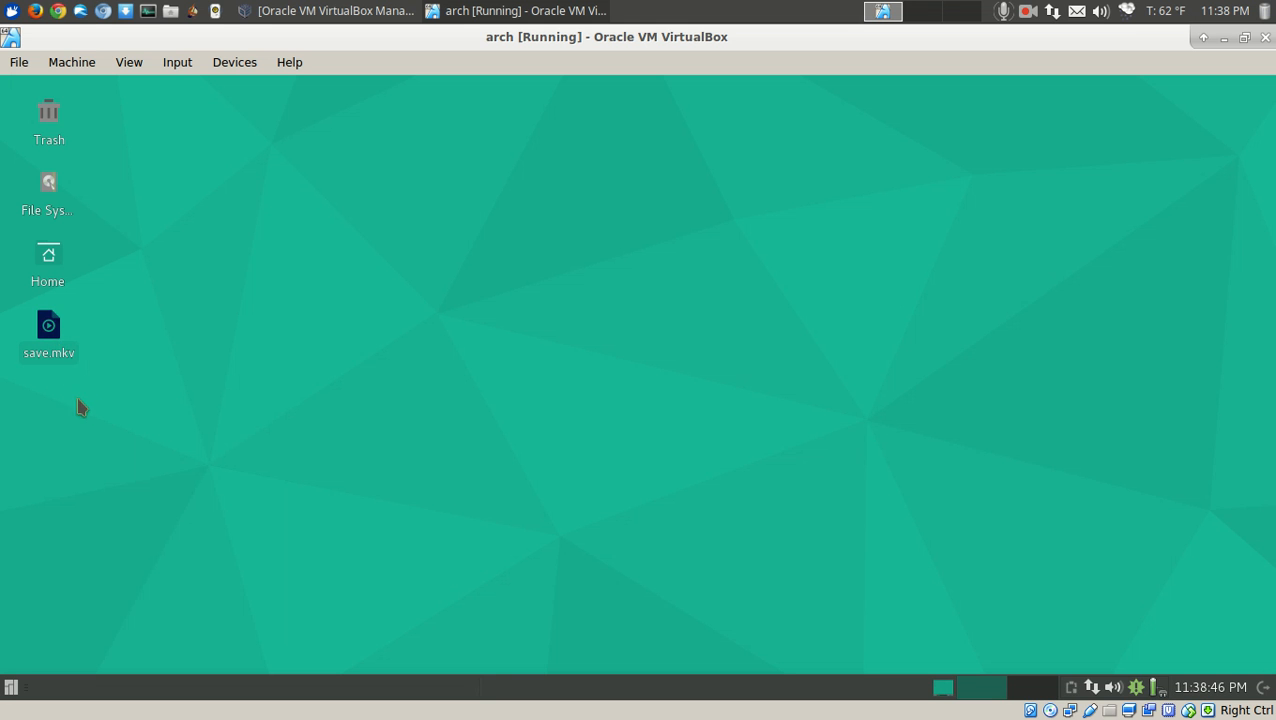
- Open save.mkv from the desktop in VLC and accept the network access policy
double_click(48, 330)
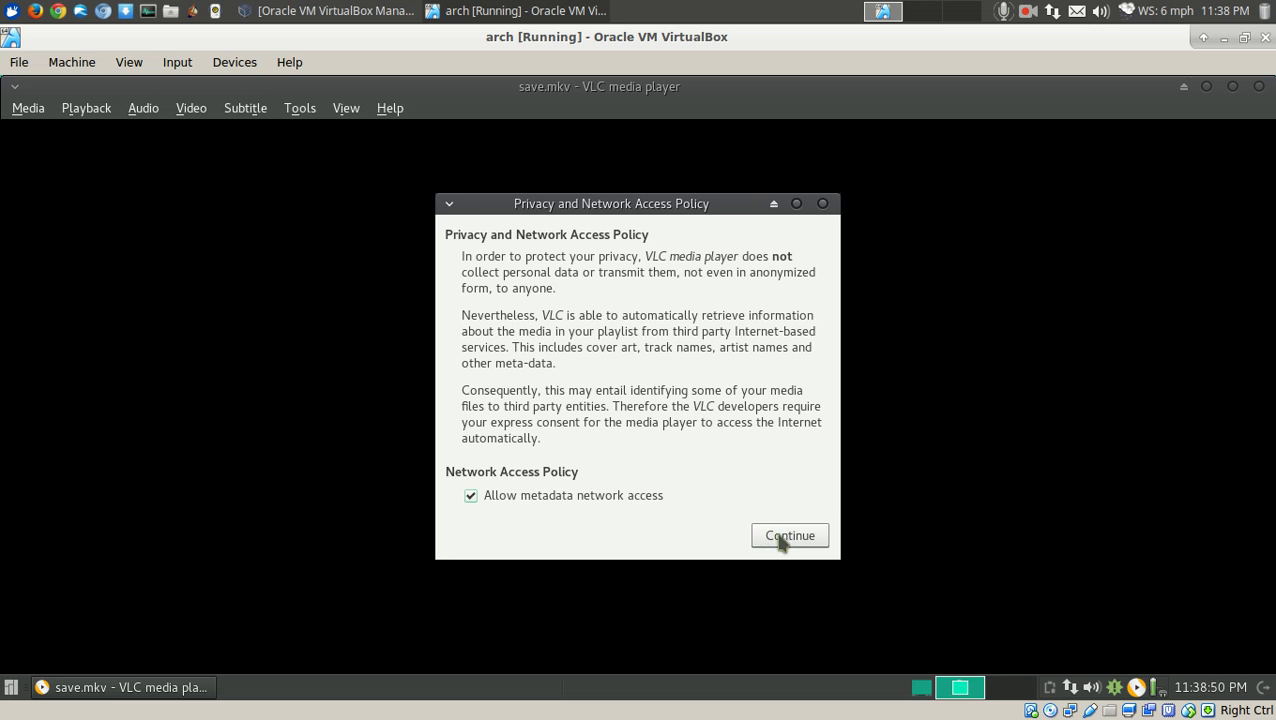
click(789, 535)
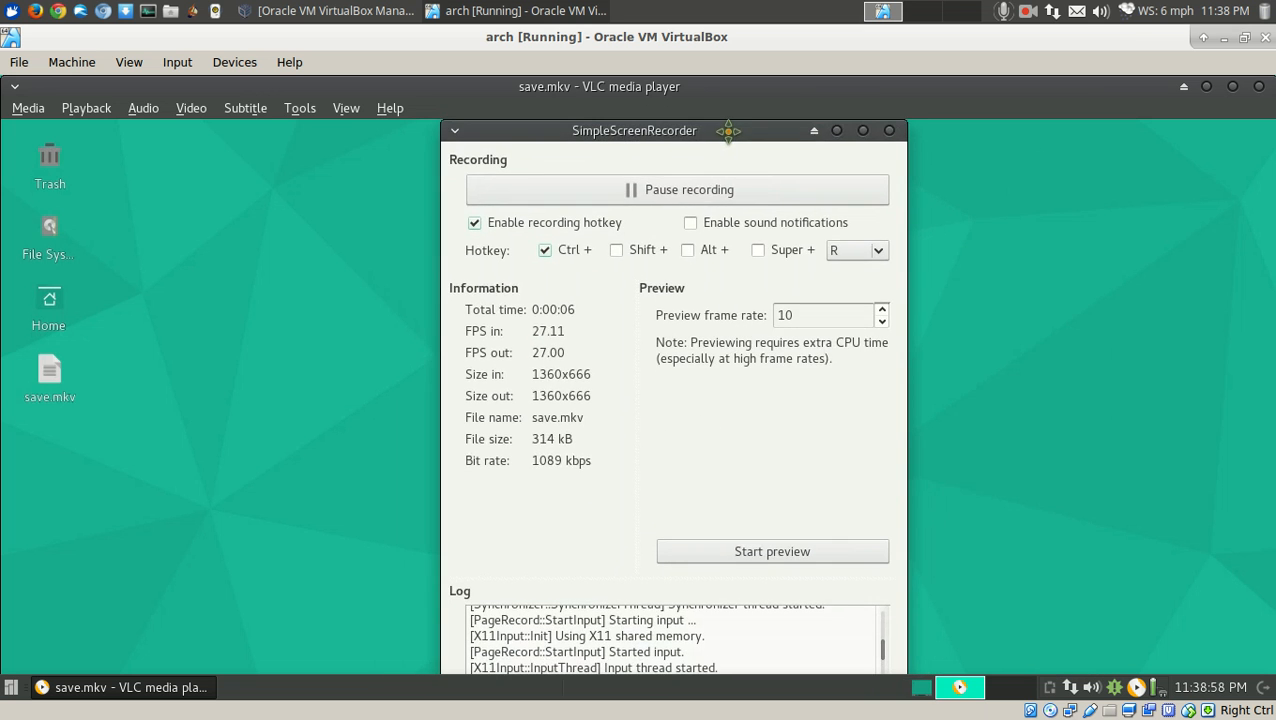
mouse_move(1242, 139)
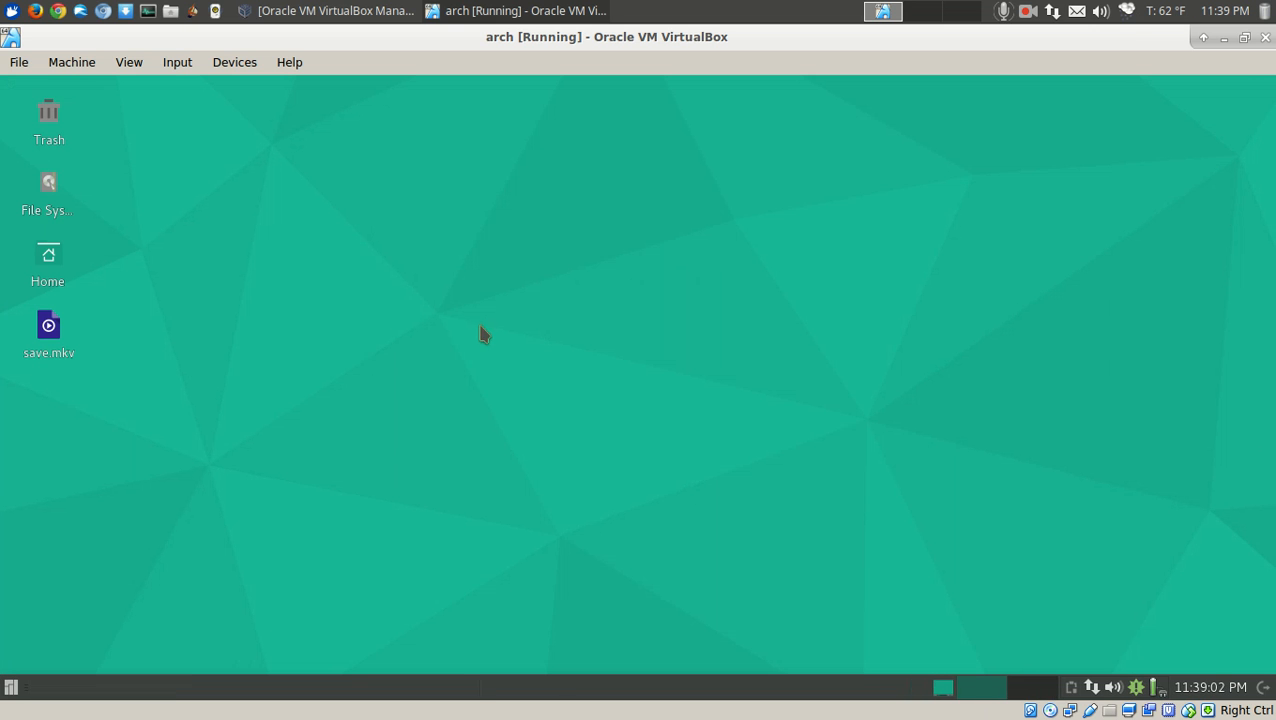
mouse_move(667, 375)
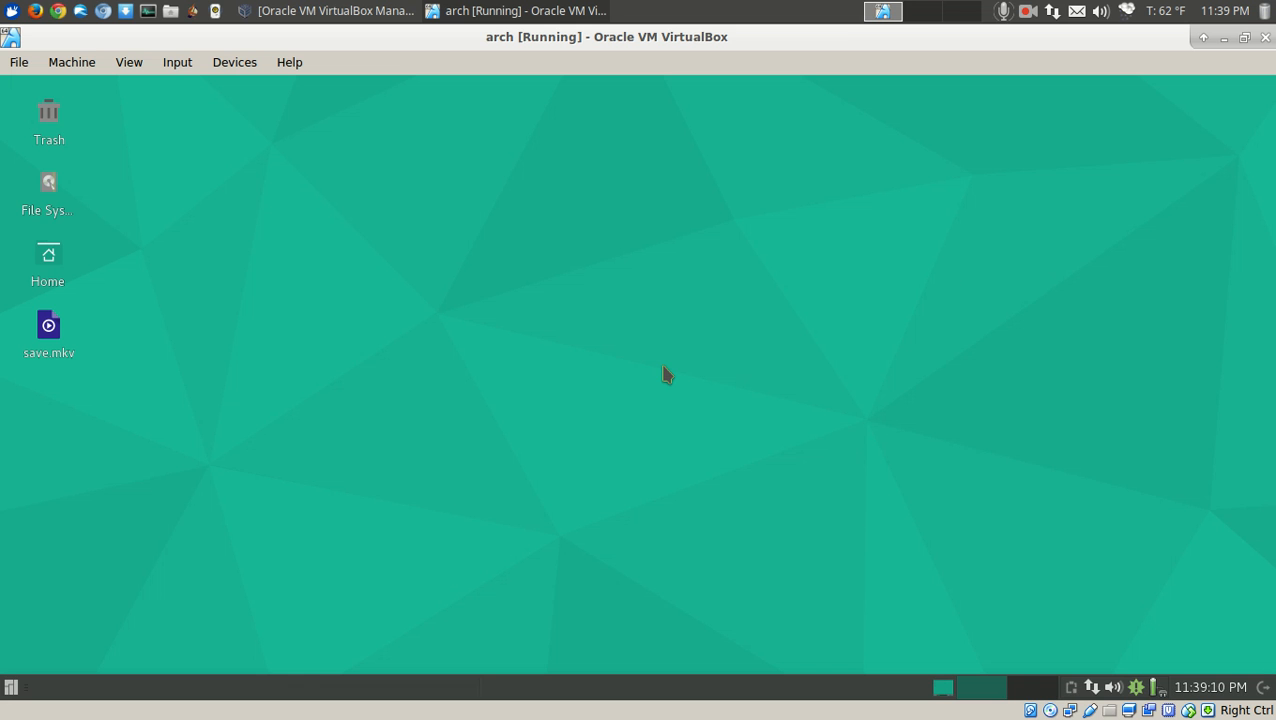
- Launch Add/Remove Software (Pamac) from the Whisker menu Favorites
click(10, 687)
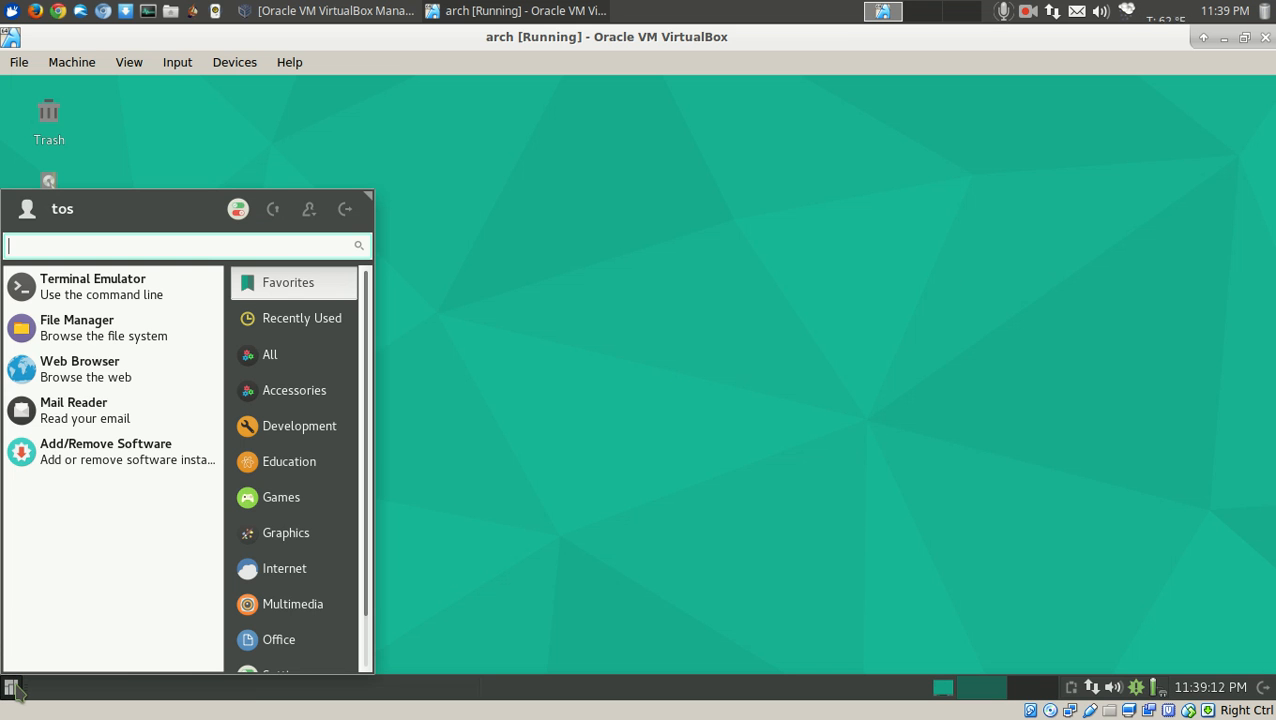
mouse_move(573, 470)
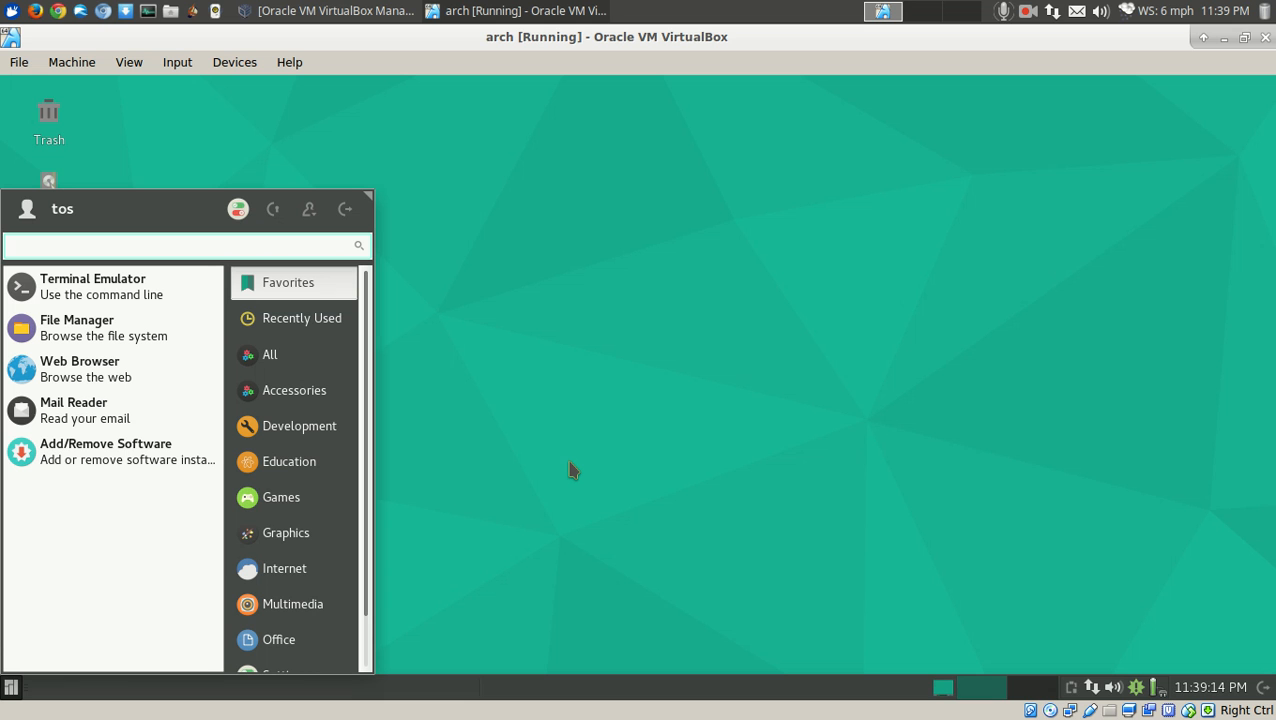
click(185, 246)
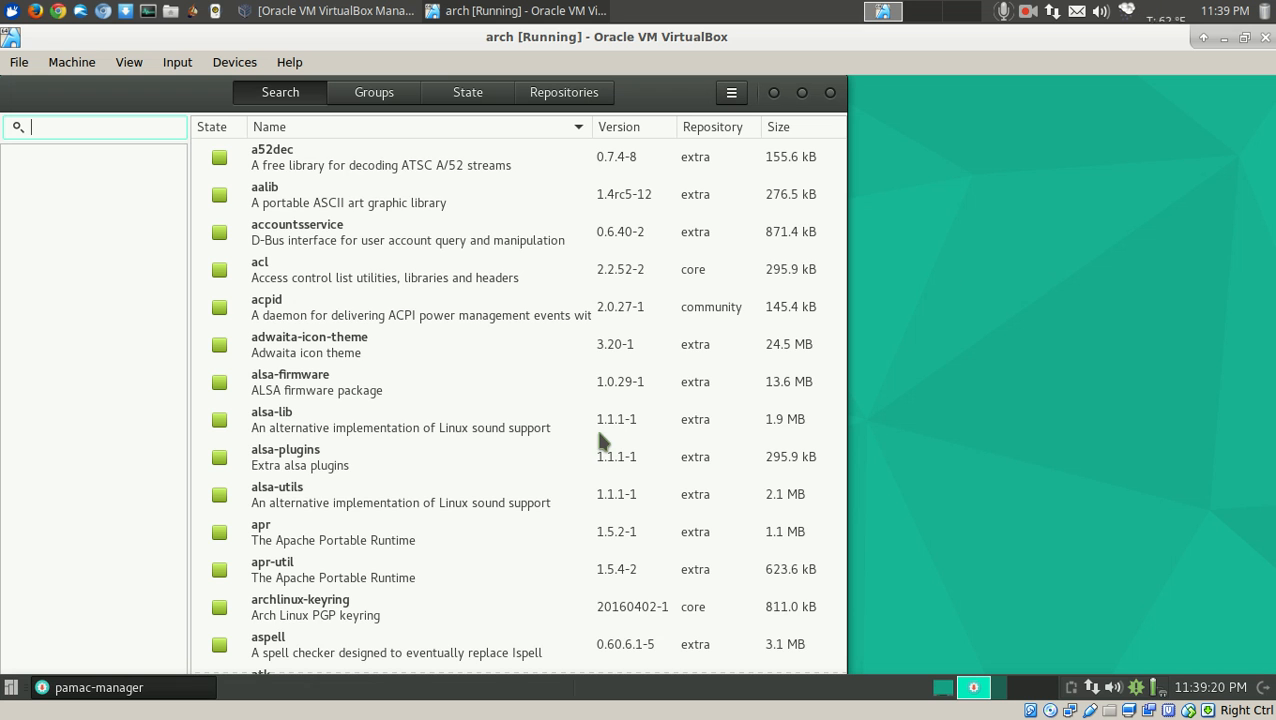
click(731, 92)
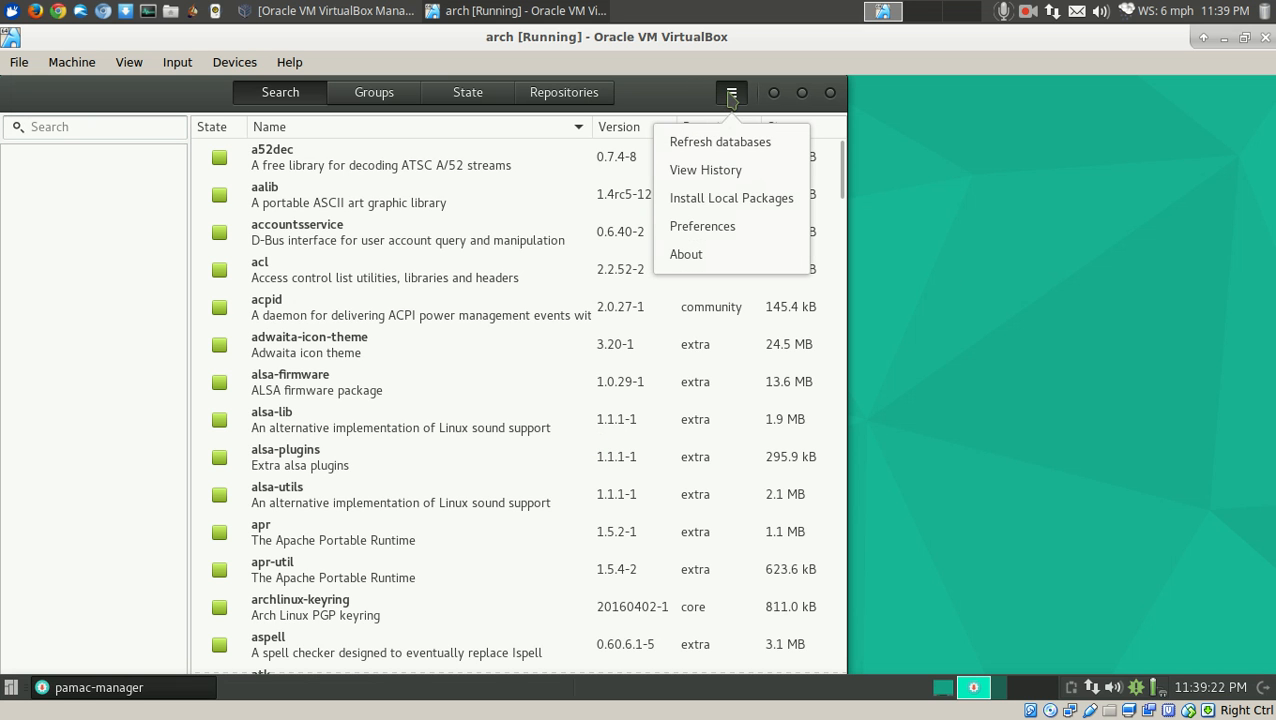
click(719, 141)
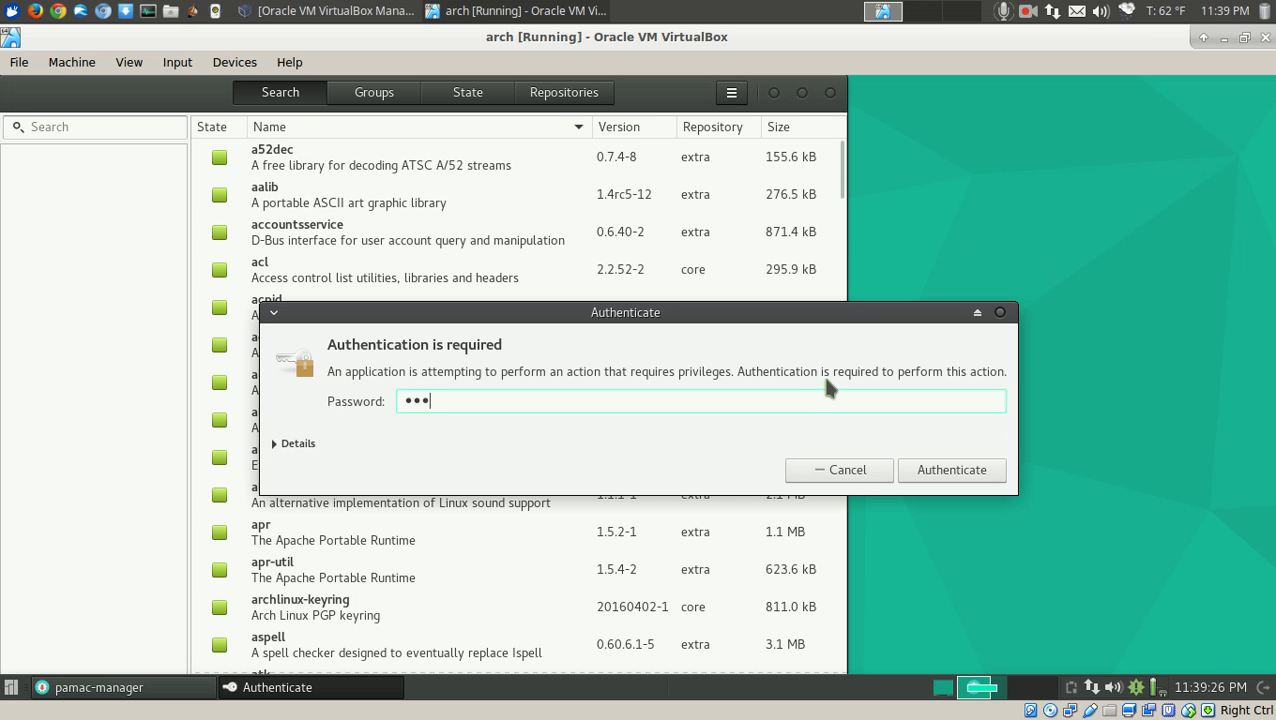
click(951, 470)
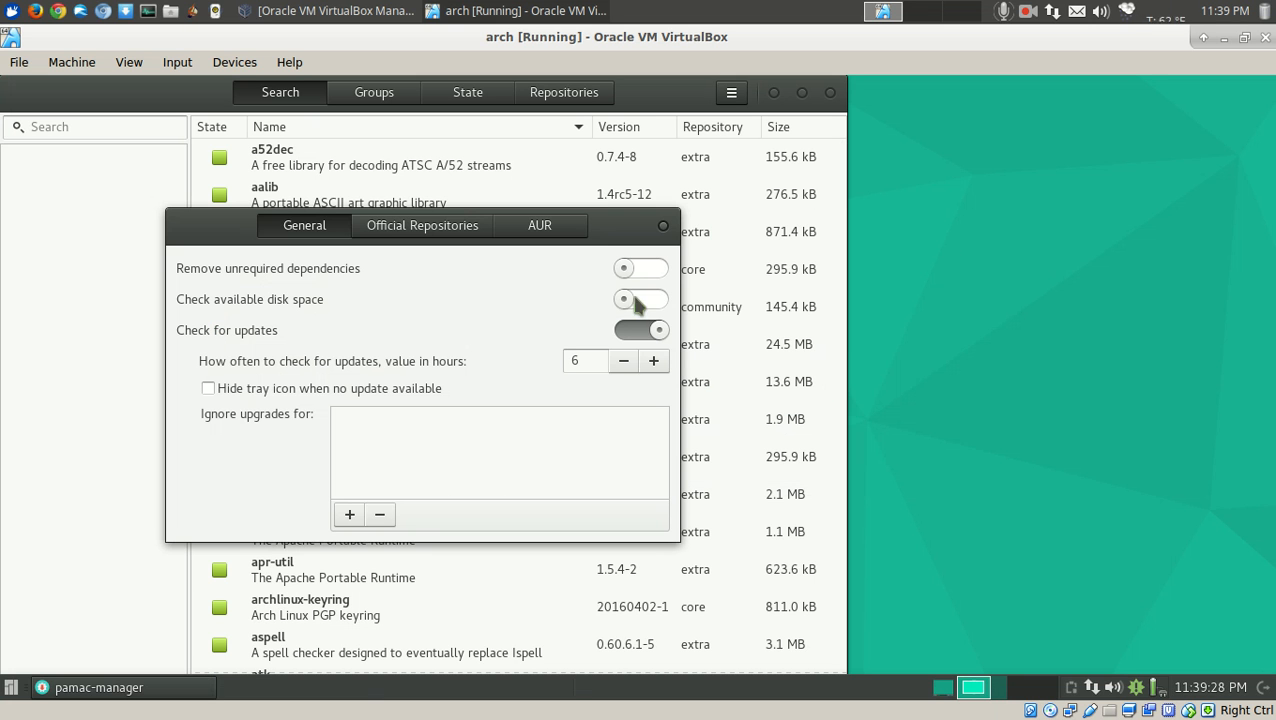
click(539, 225)
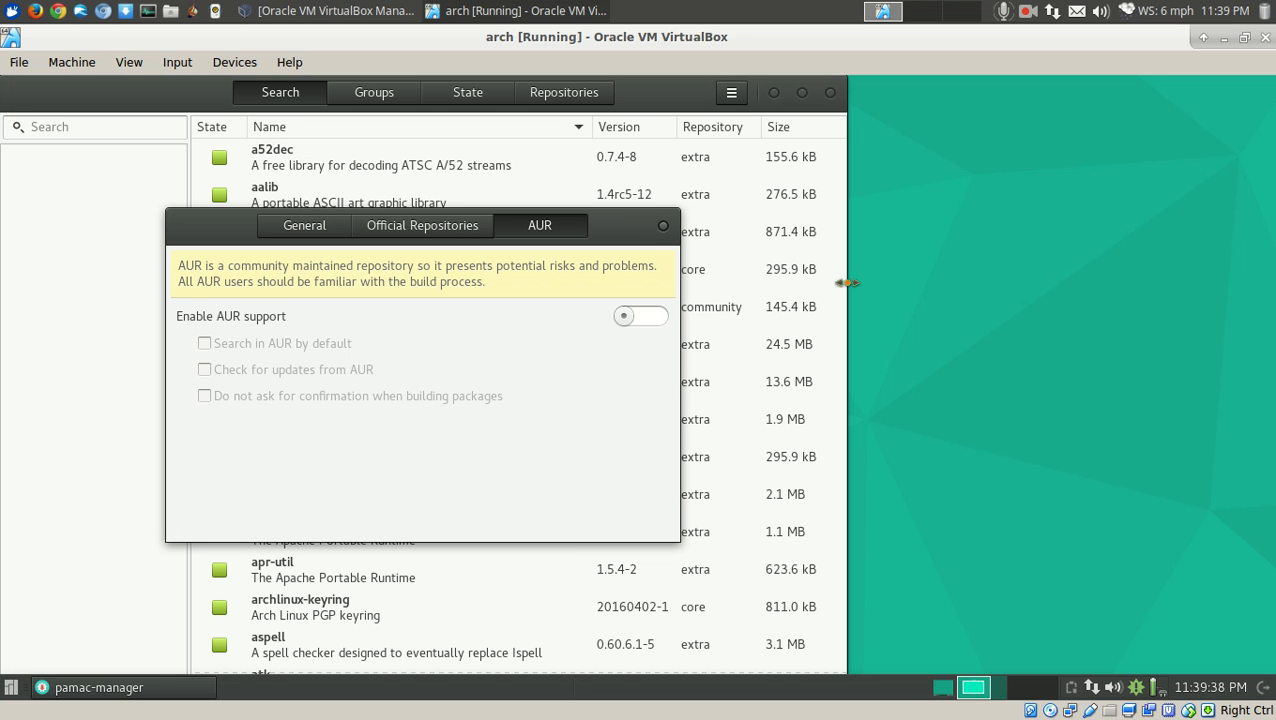
click(662, 225)
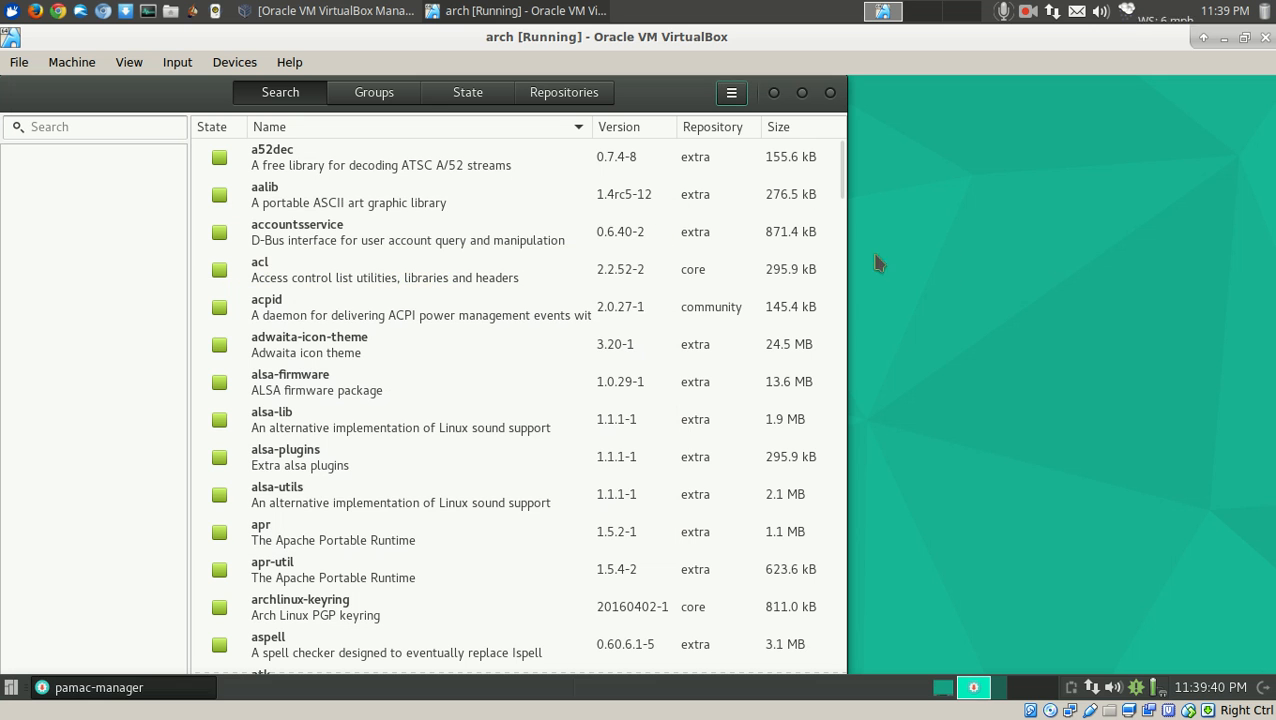
mouse_move(1075, 300)
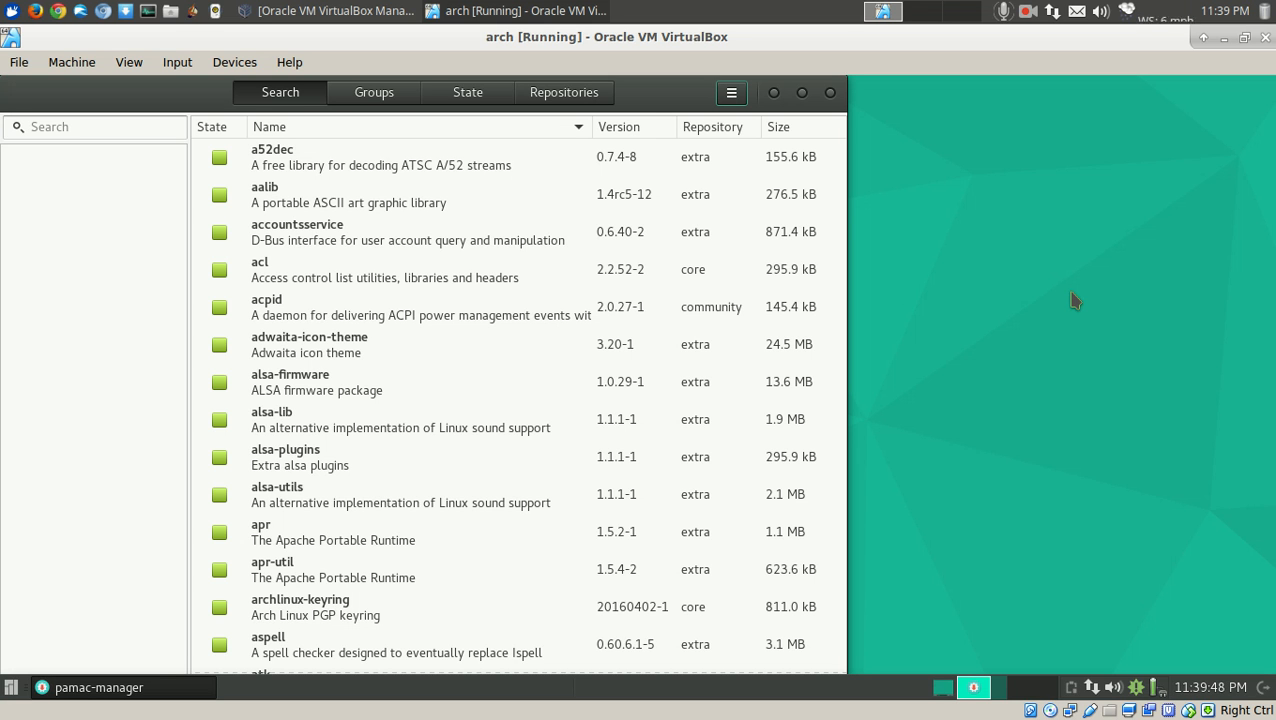
mouse_move(850, 100)
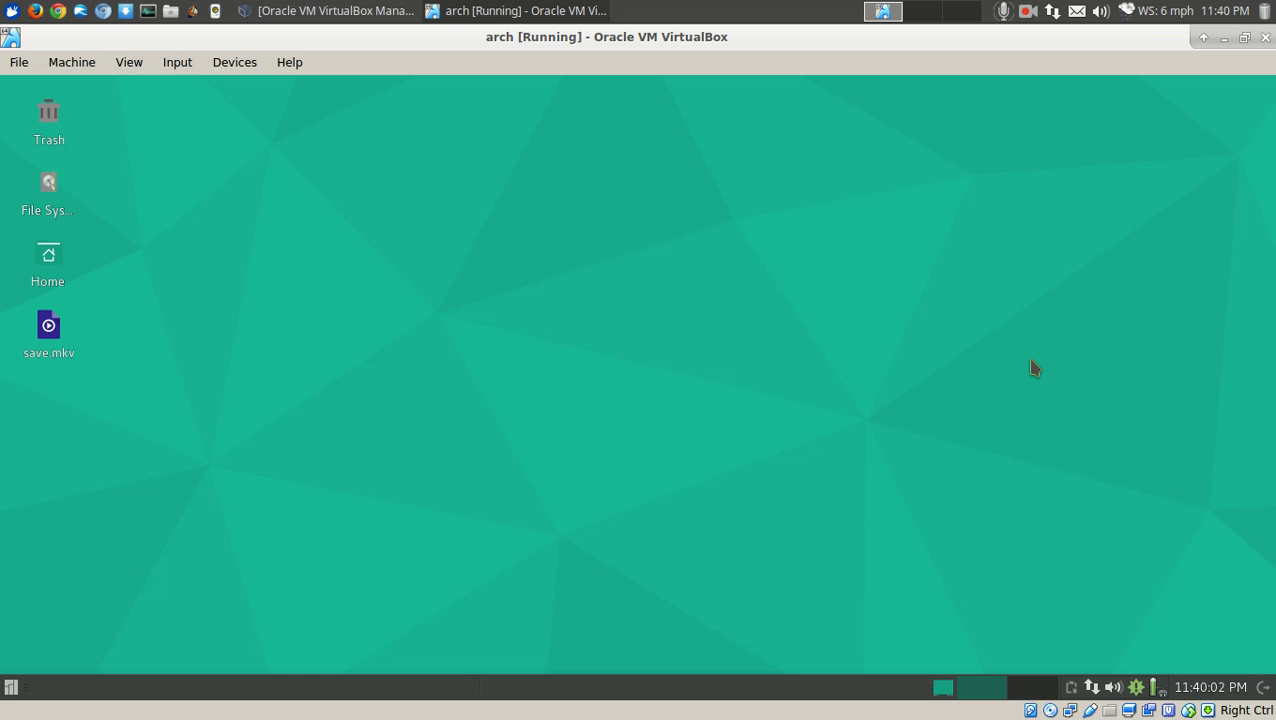
mouse_move(575, 502)
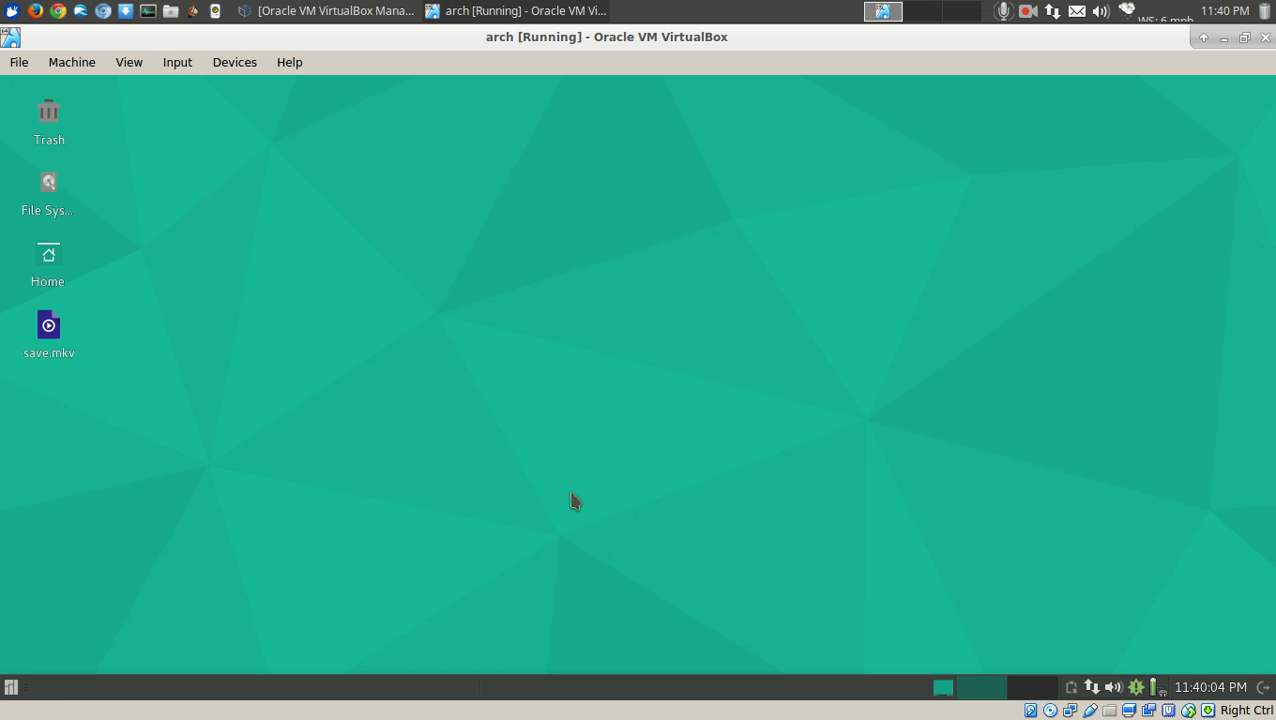
- Reopen the Whisker applications menu from the bottom-left panel
click(10, 687)
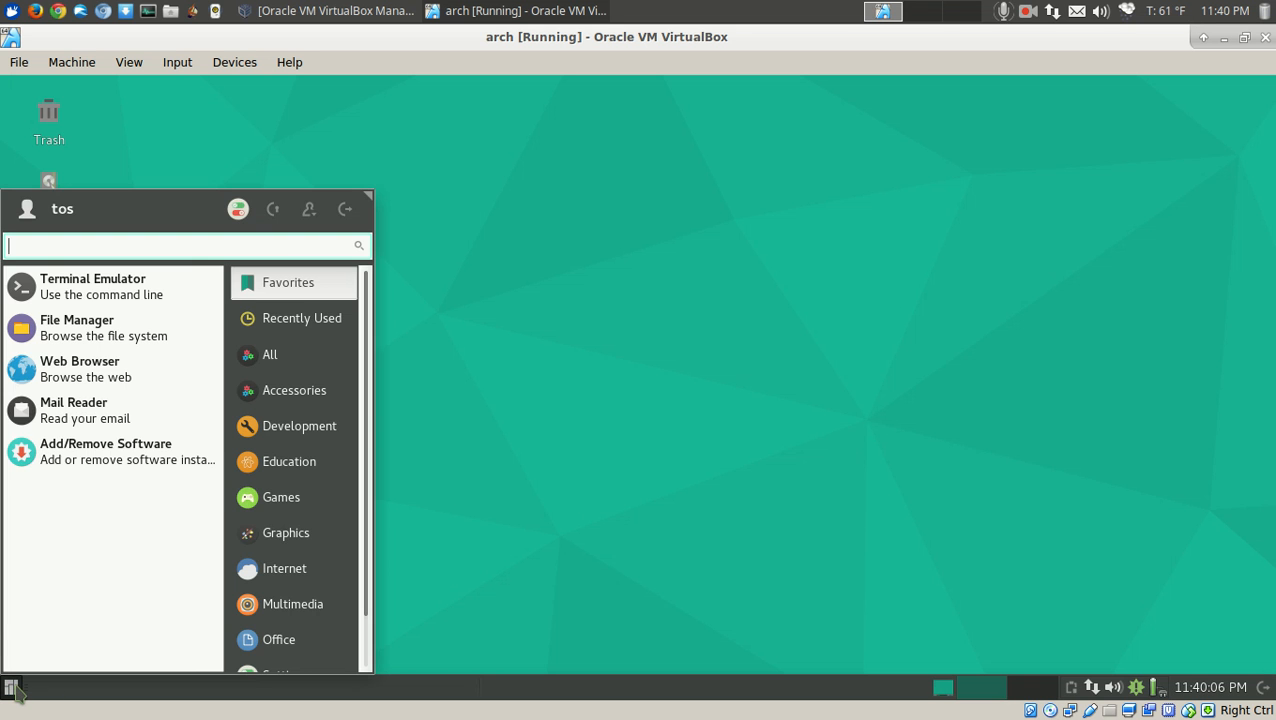